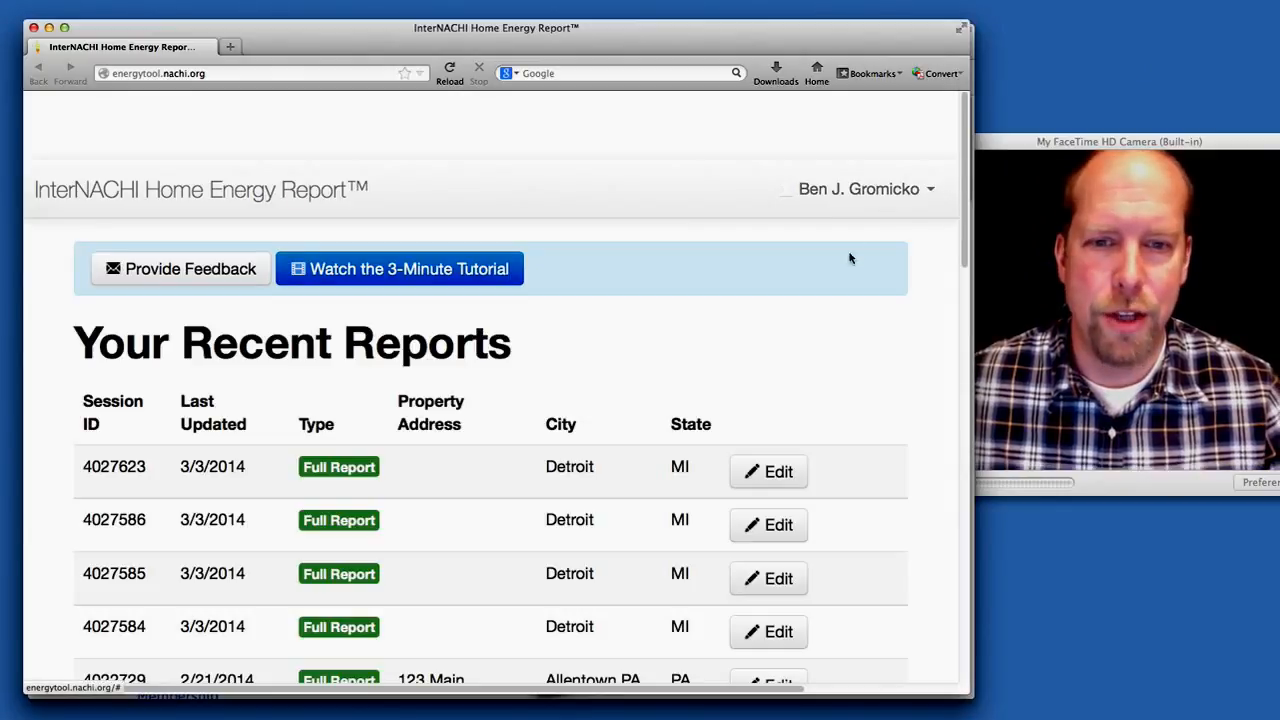
# Scroll past the Your Recent Reports table down to the blank New Report form.
pyautogui.scroll(3)
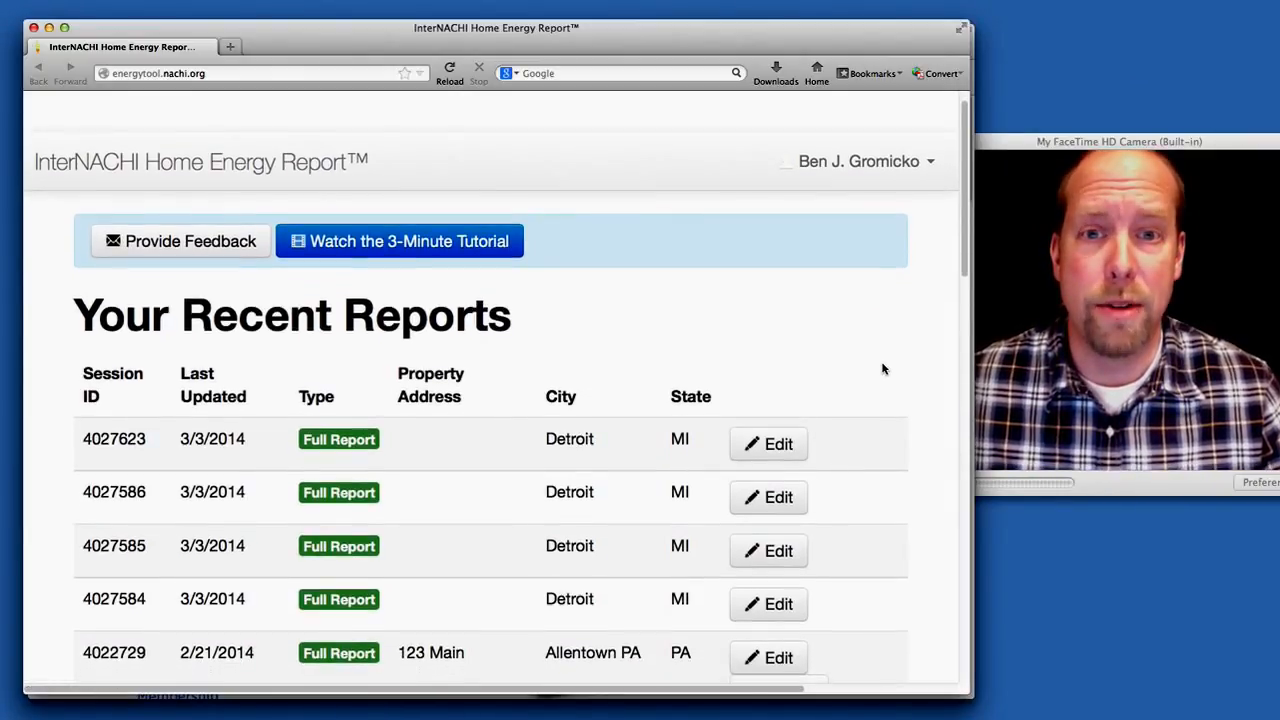
pyautogui.scroll(-3)
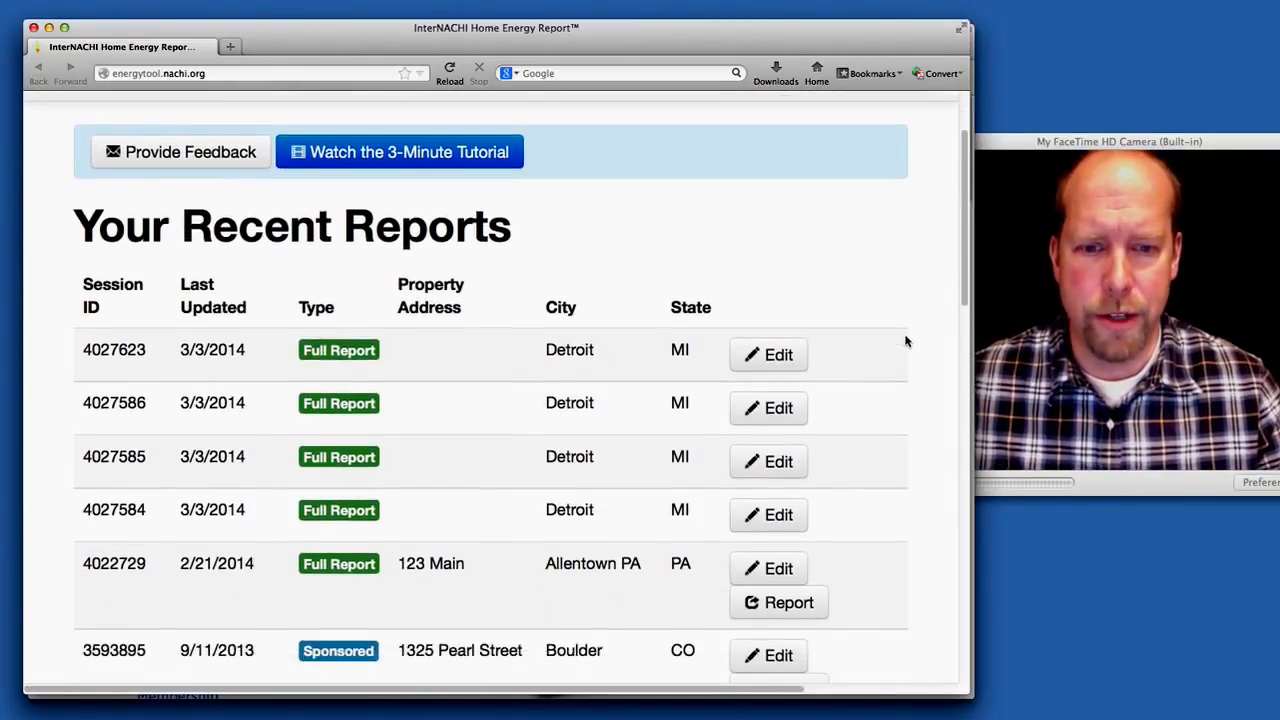
pyautogui.scroll(-3)
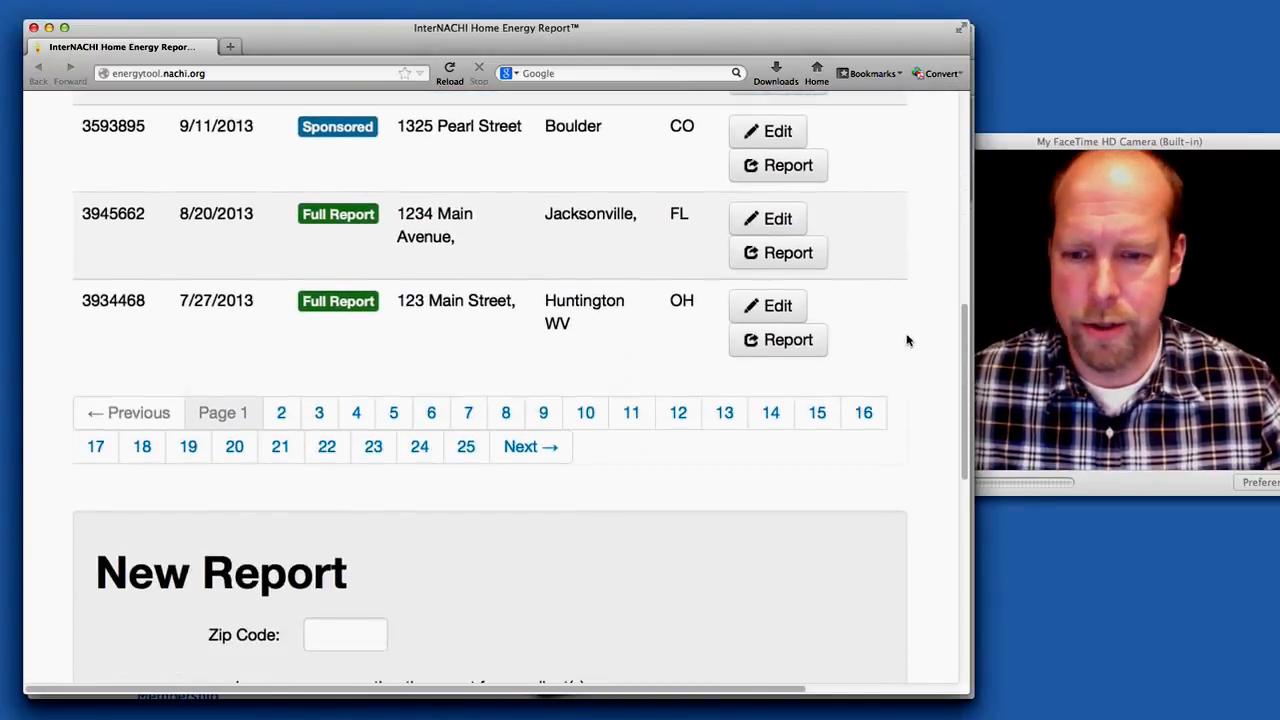
pyautogui.scroll(-3)
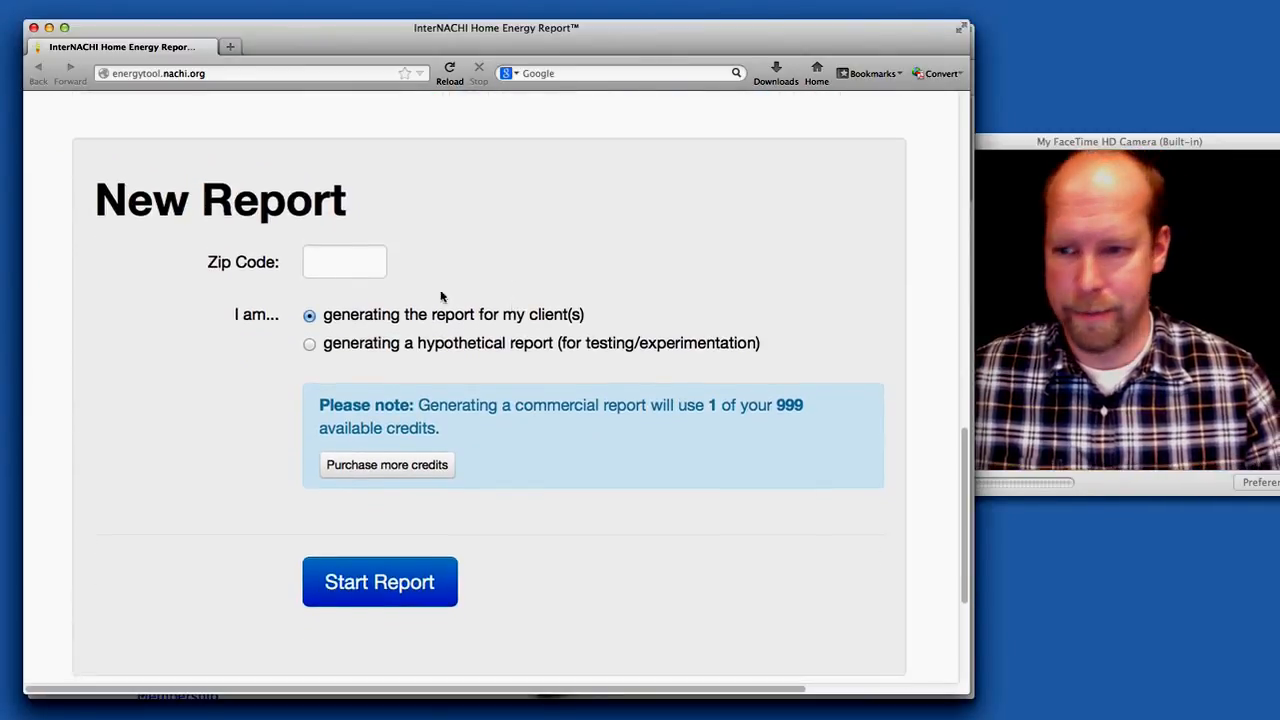
# Start a new client report for zip code 48126 via Start Report.
pyautogui.click(344, 262)
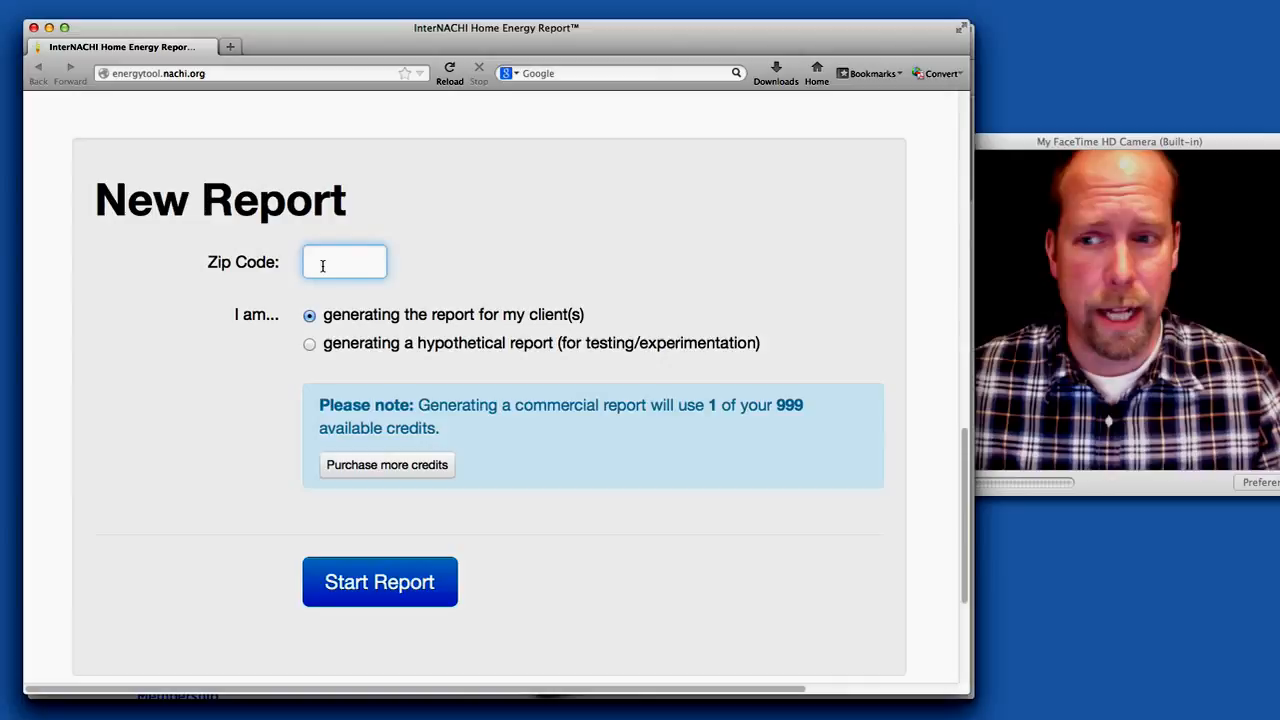
pyautogui.click(344, 262)
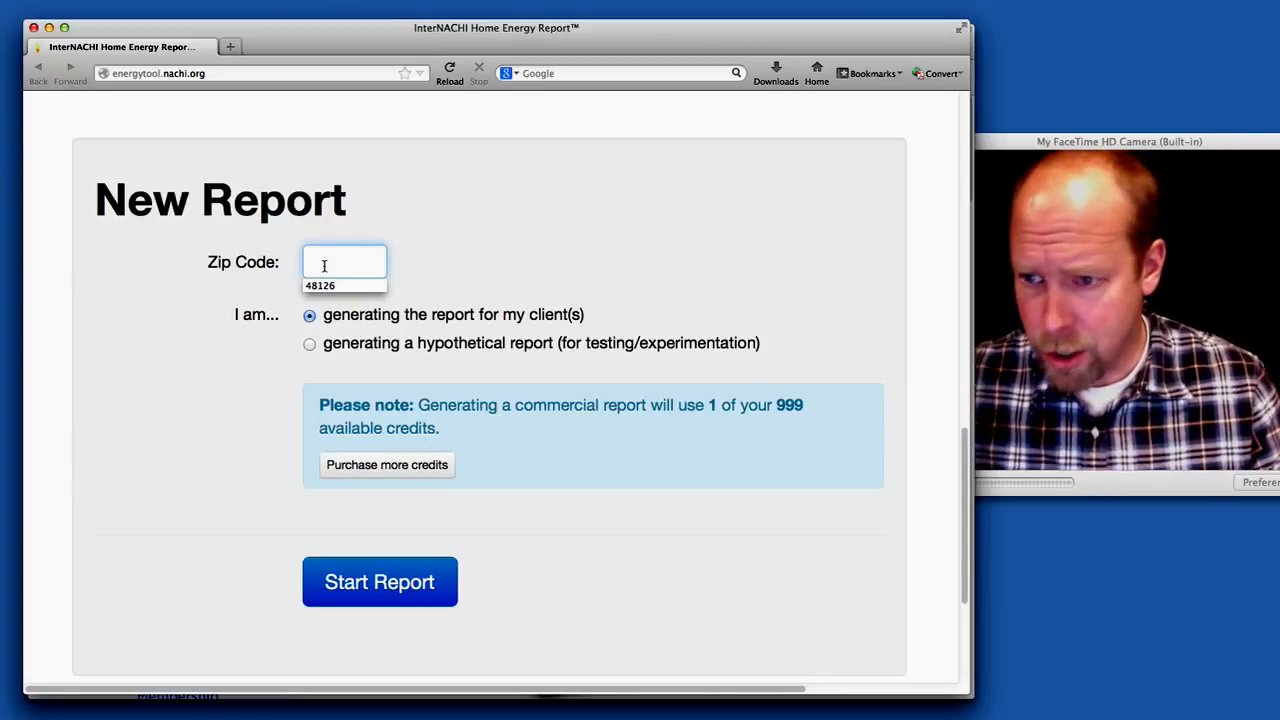
pyautogui.write('48126')
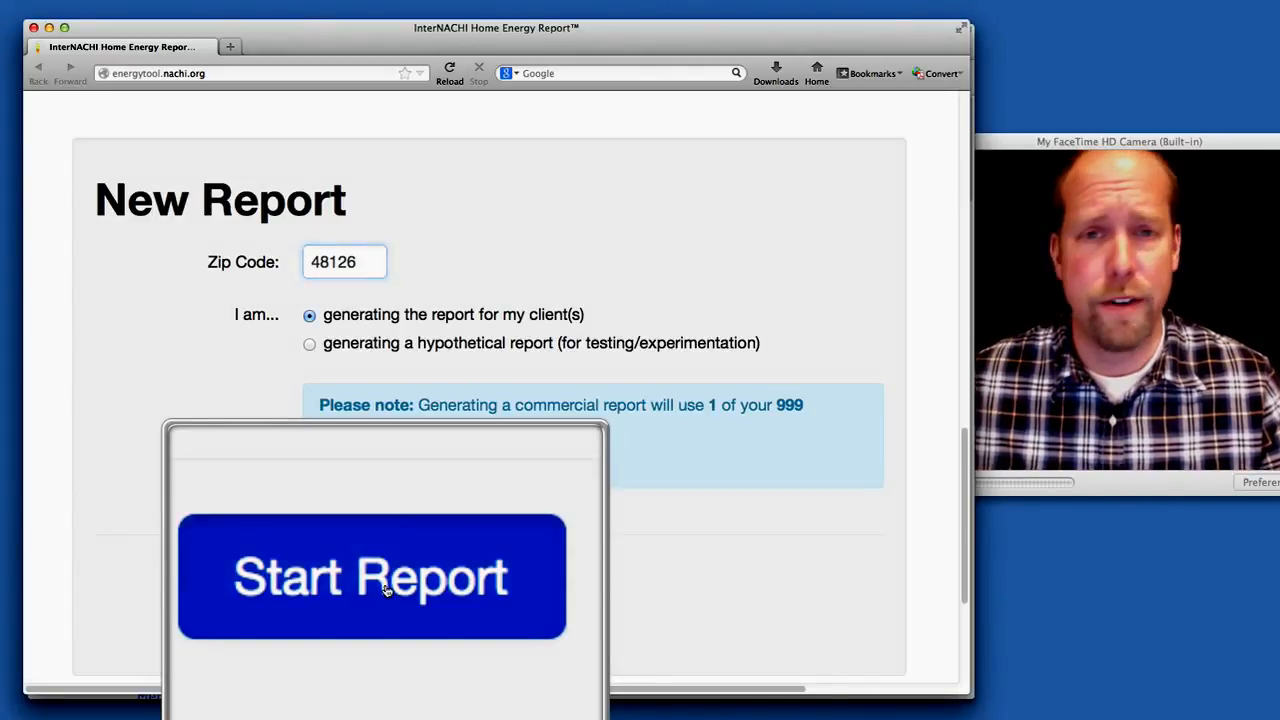
pyautogui.click(370, 576)
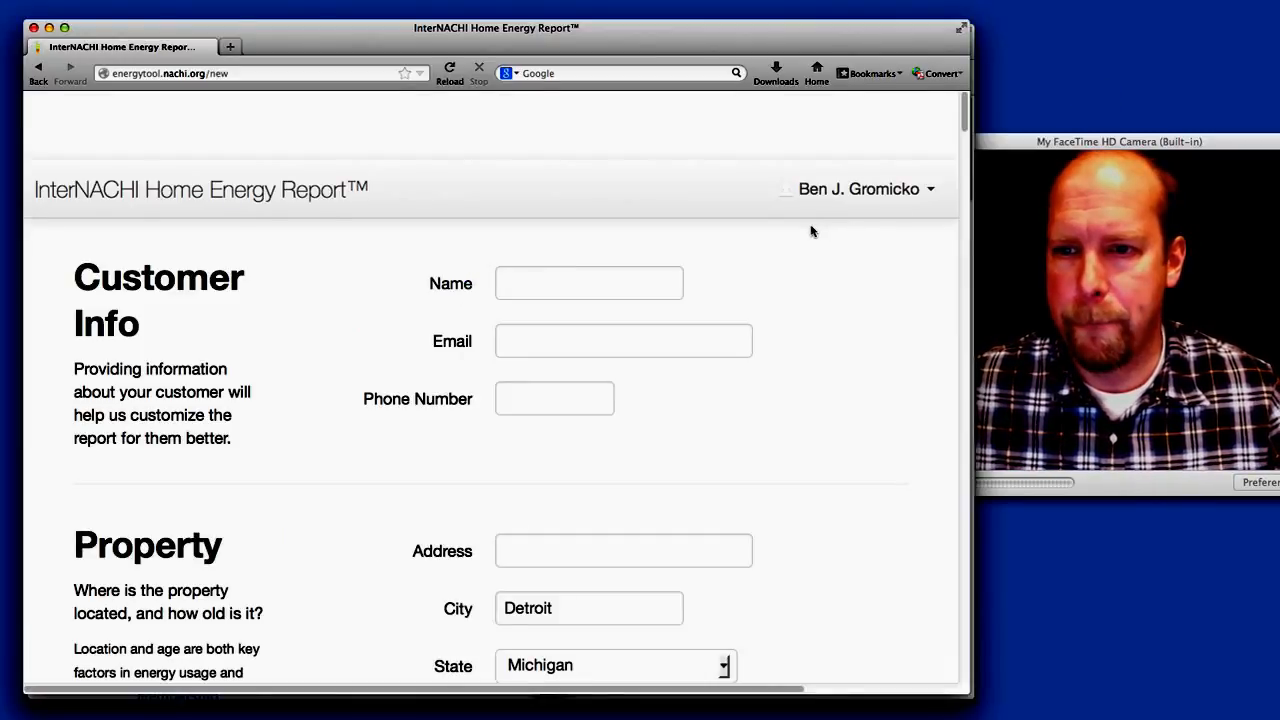
pyautogui.scroll(-3)
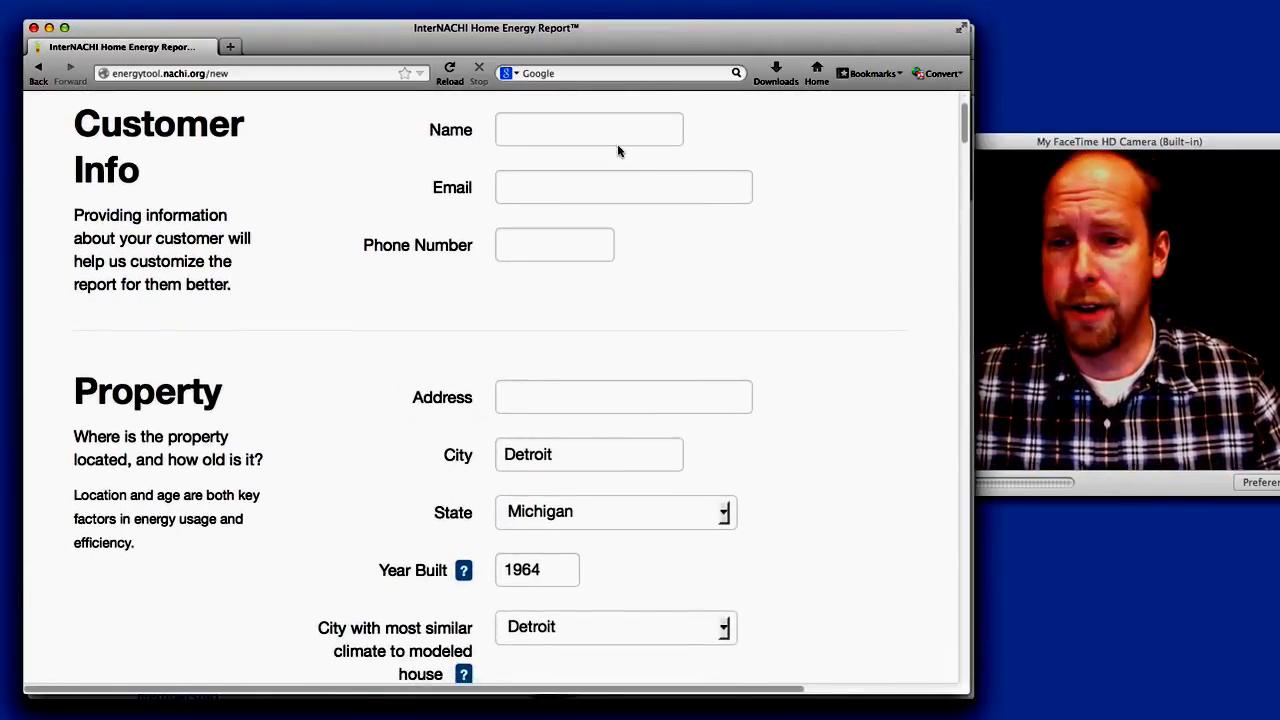
pyautogui.write('Mary Jane')
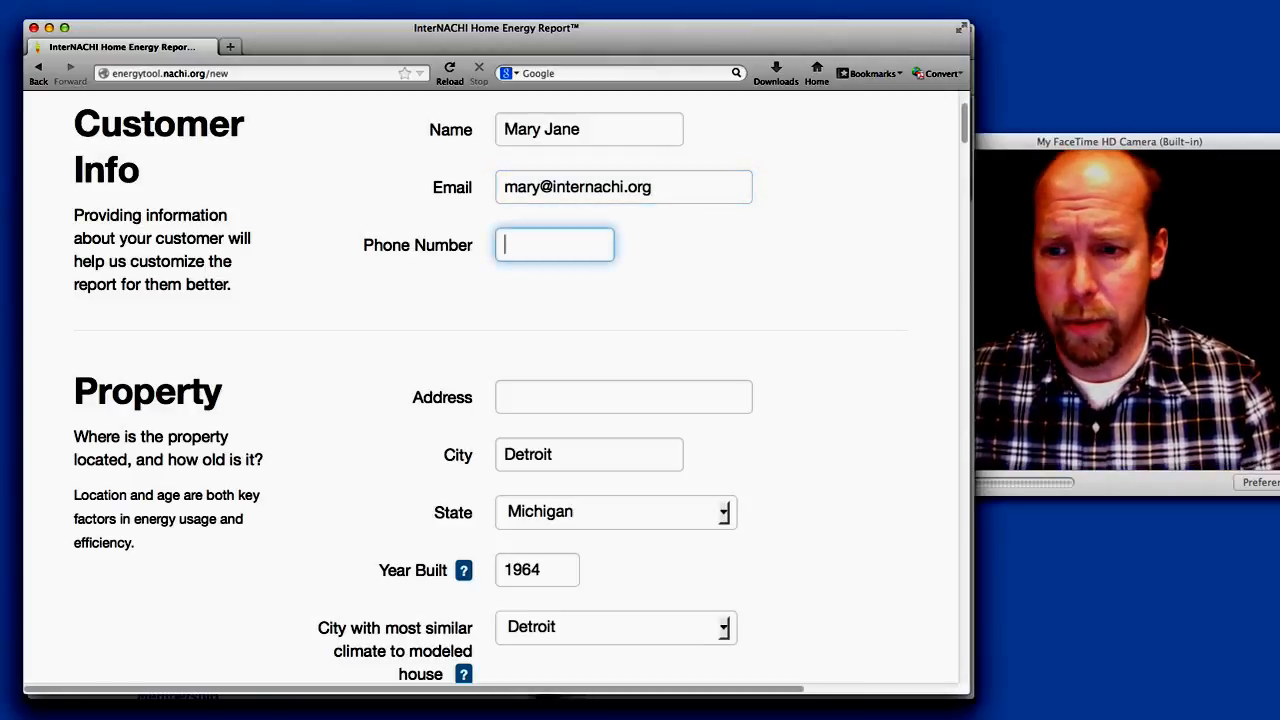
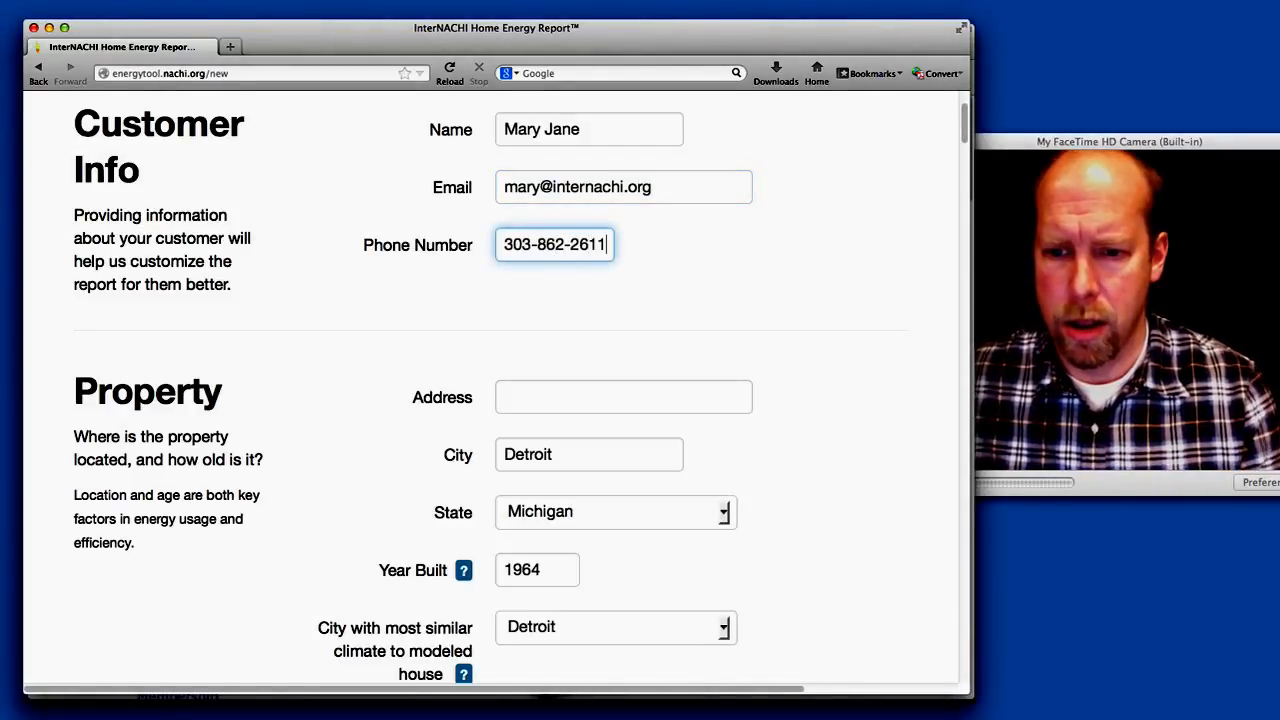
pyautogui.write('12')
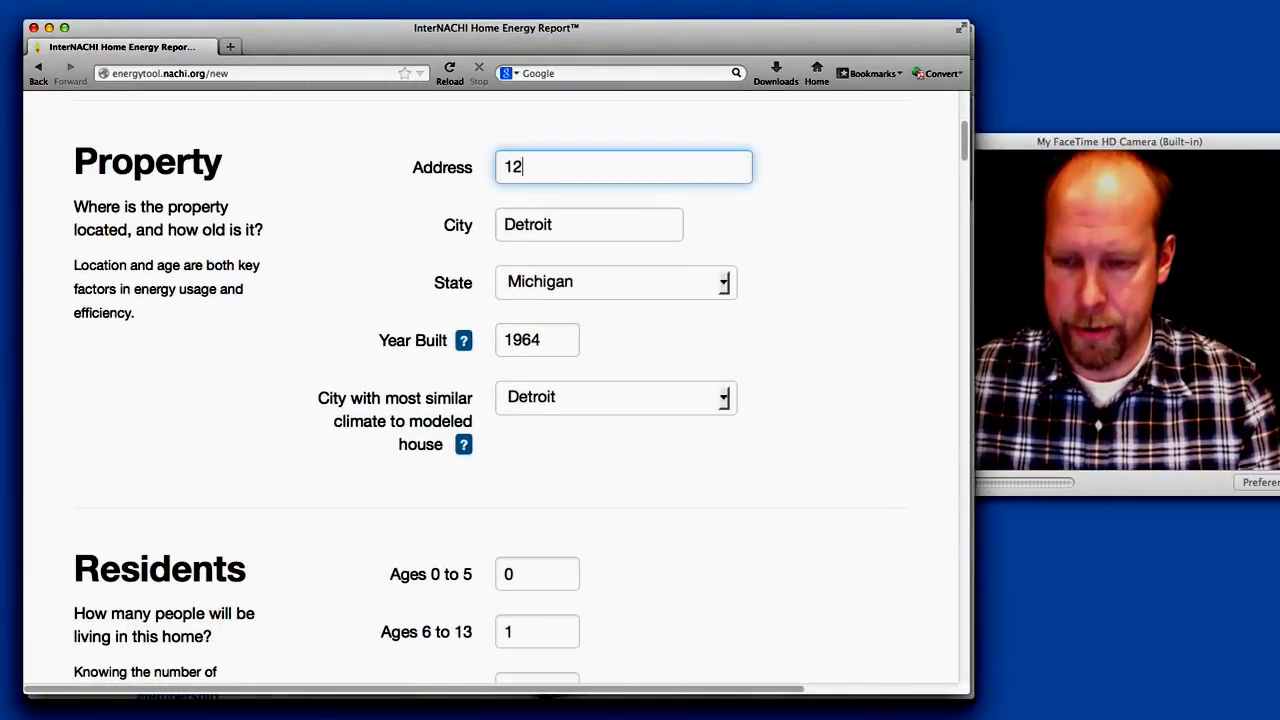
pyautogui.write('3 Main Stree')
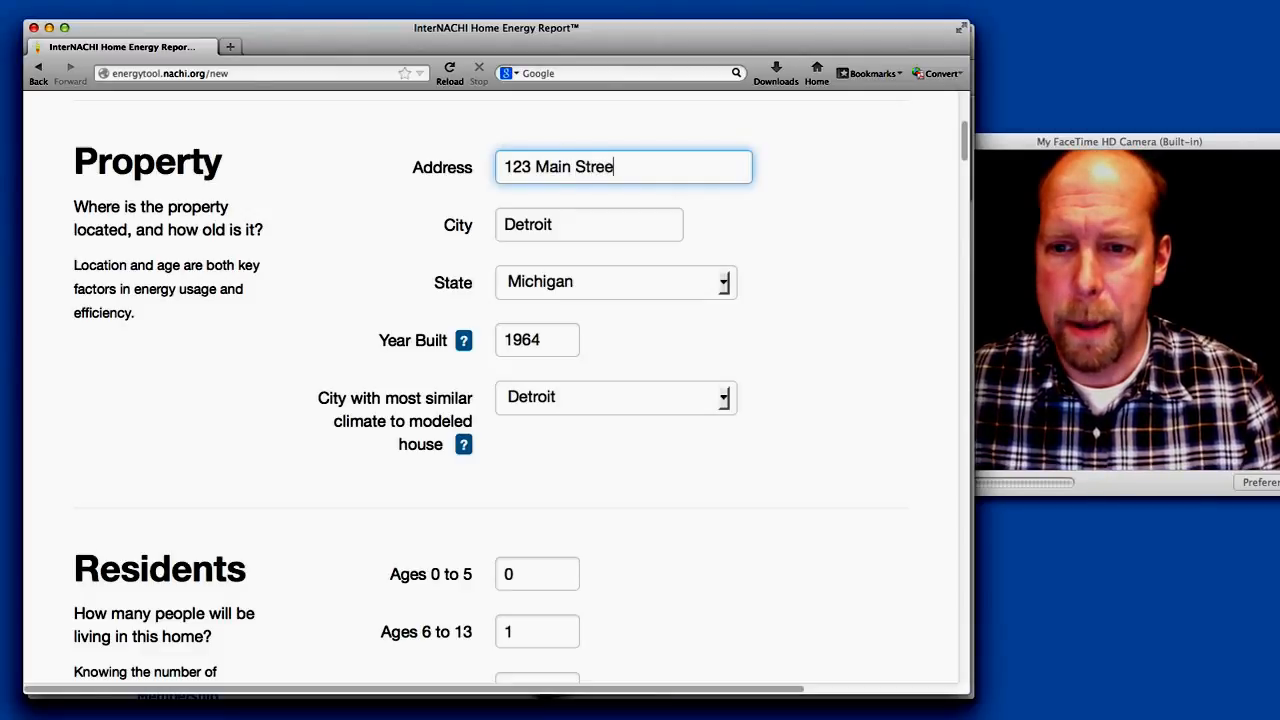
pyautogui.scroll(-3)
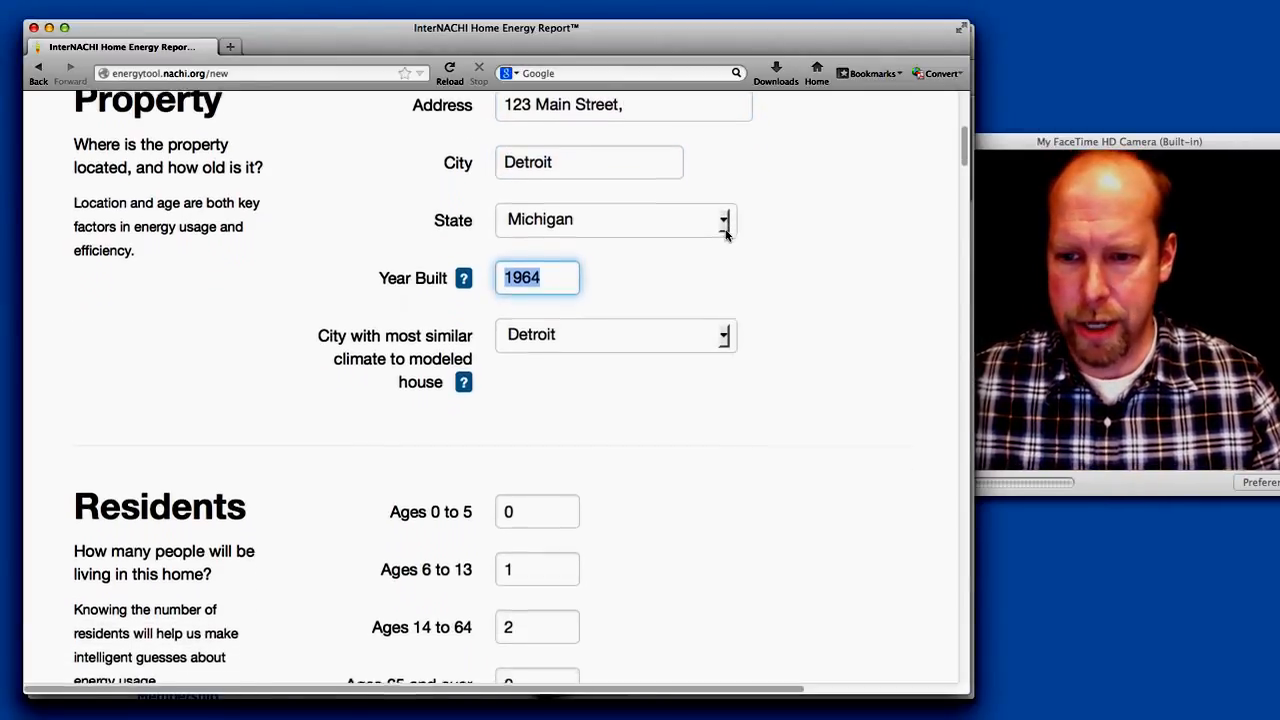
pyautogui.scroll(-3)
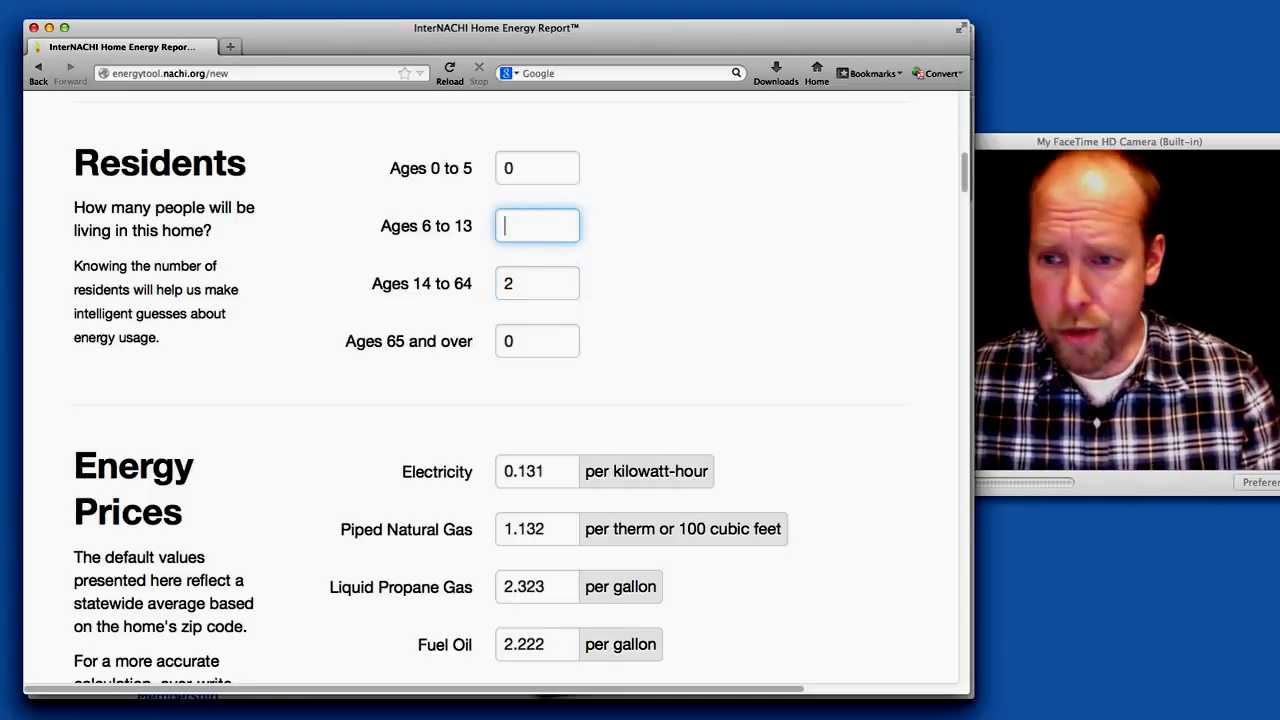
# Set residents aged 6 to 13 to 3 and review the Energy Prices defaults.
pyautogui.write('3')
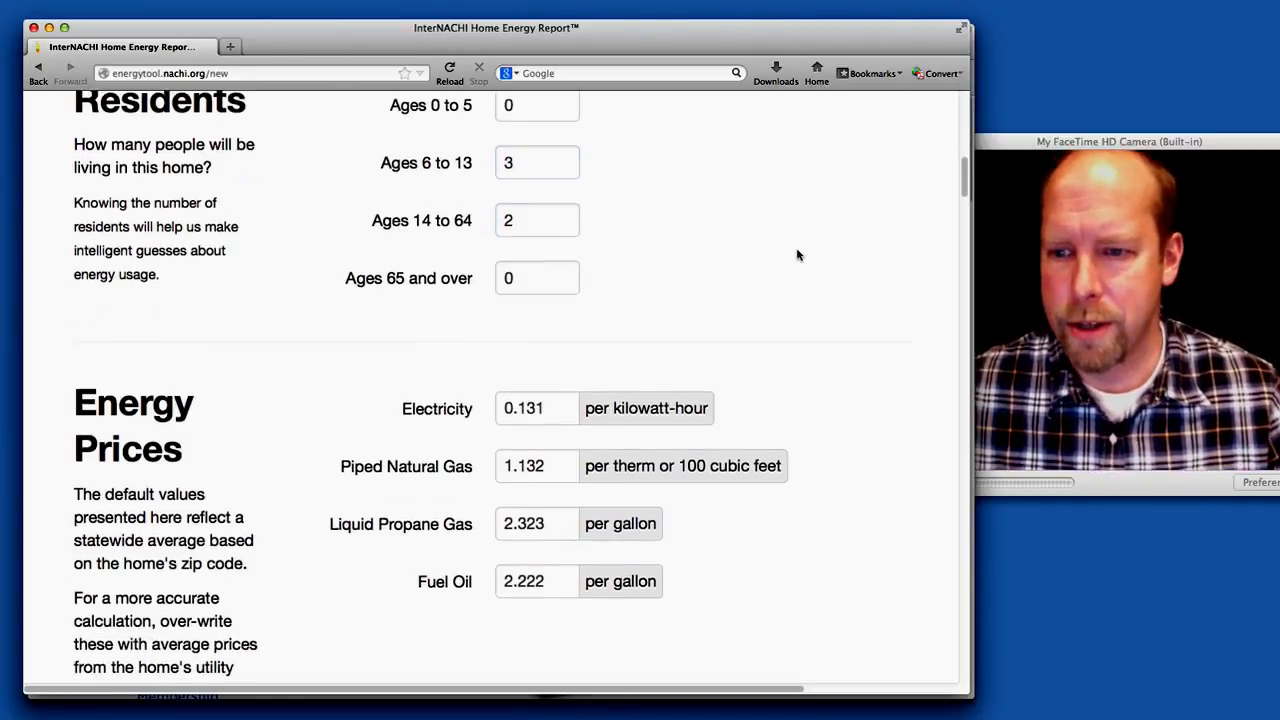
pyautogui.scroll(-3)
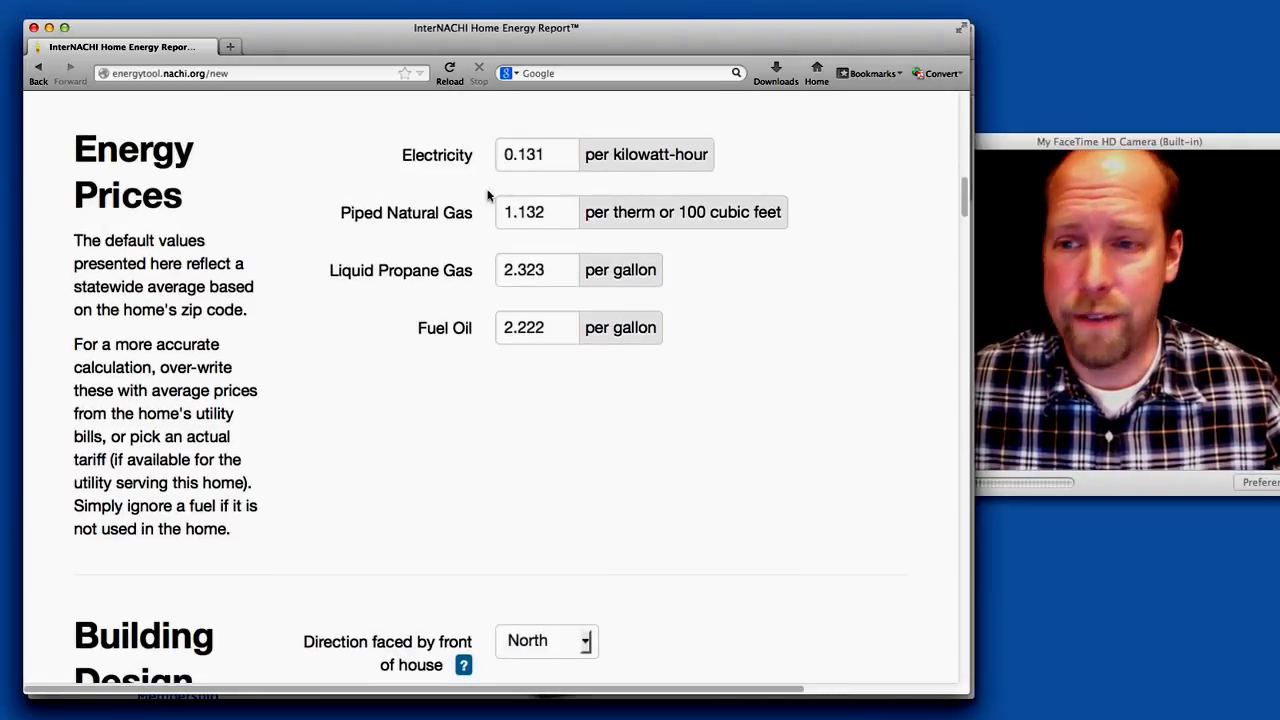
pyautogui.moveTo(796, 348)
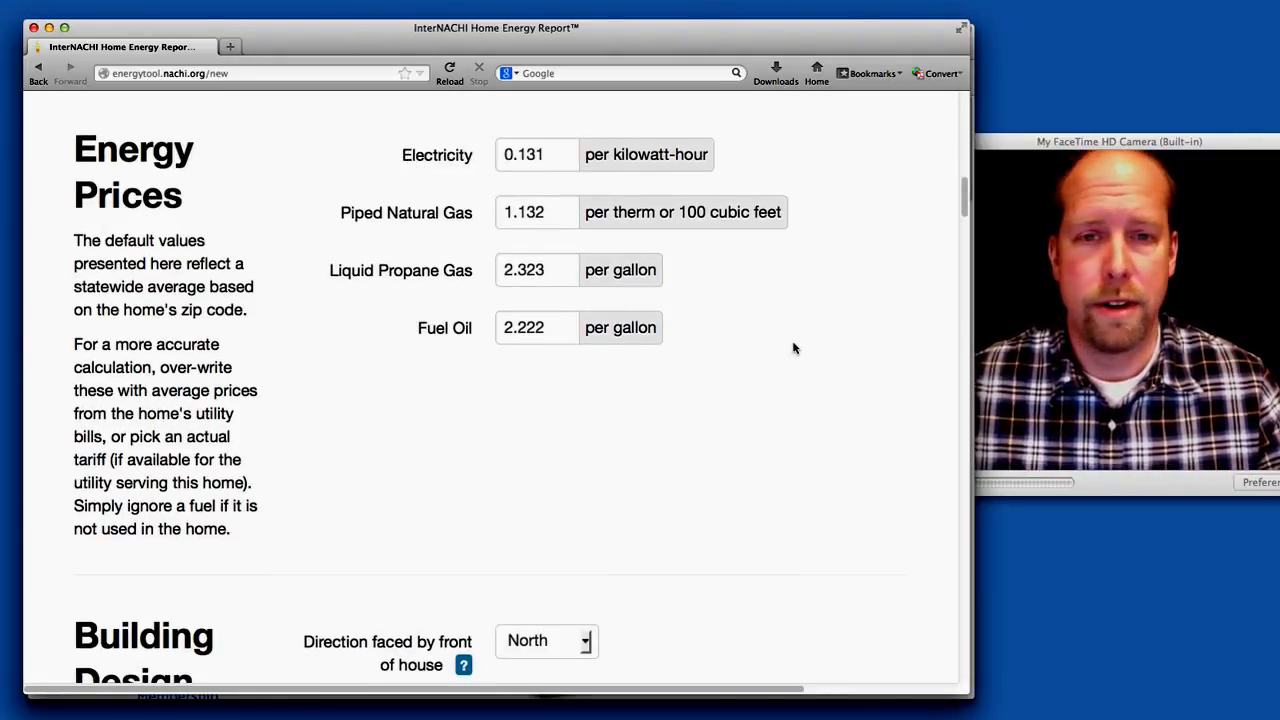
pyautogui.scroll(-3)
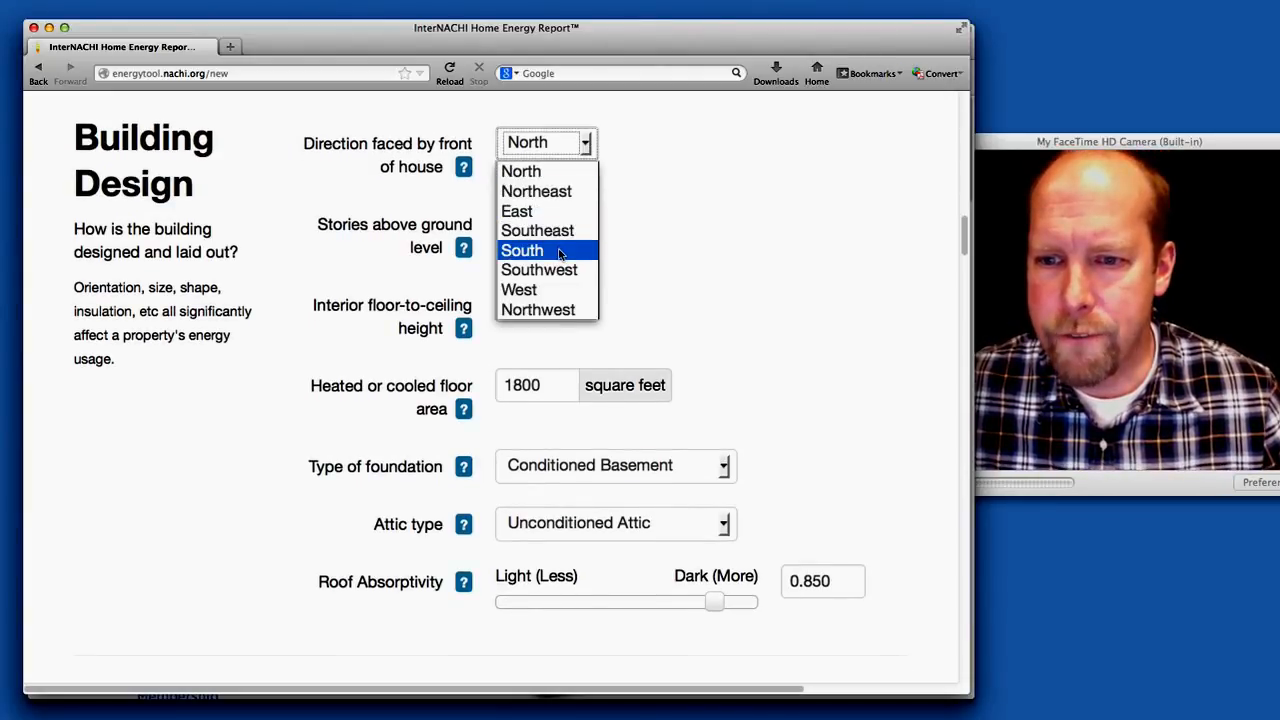
# Set Building Design to South-facing, 2 stories, 2500 square feet, Unconditioned Basement foundation.
pyautogui.click(520, 250)
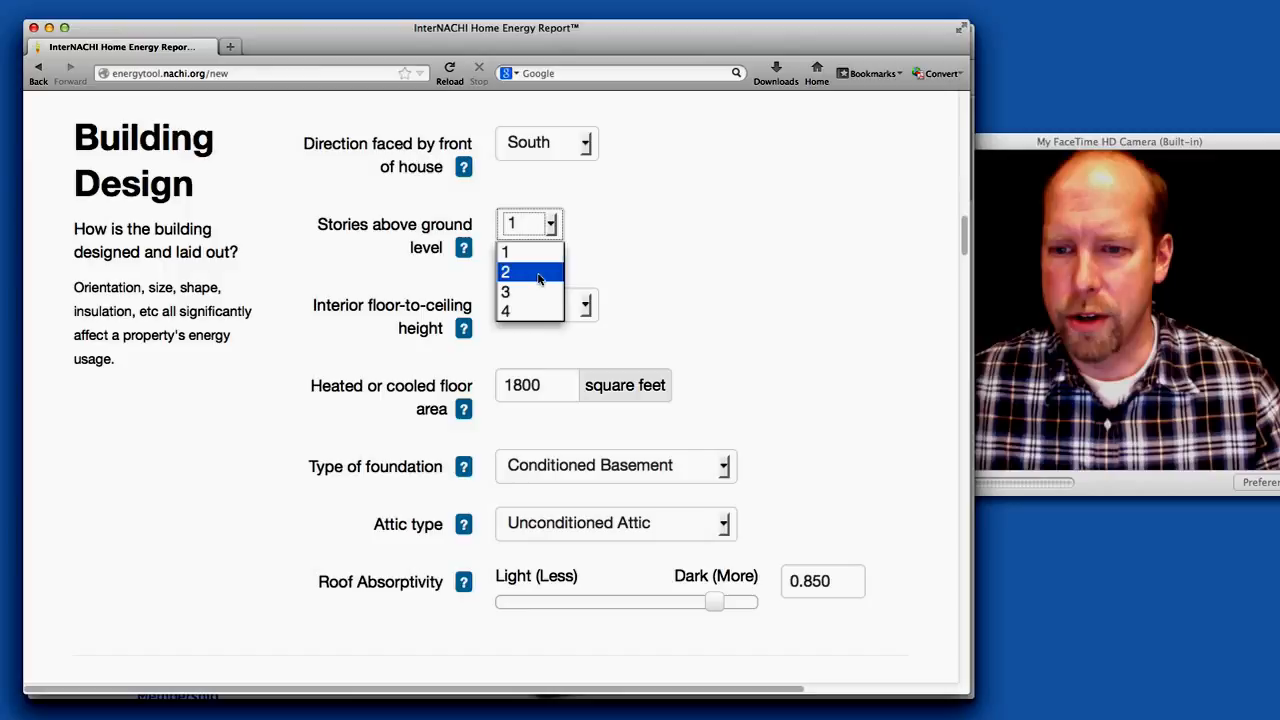
pyautogui.click(504, 272)
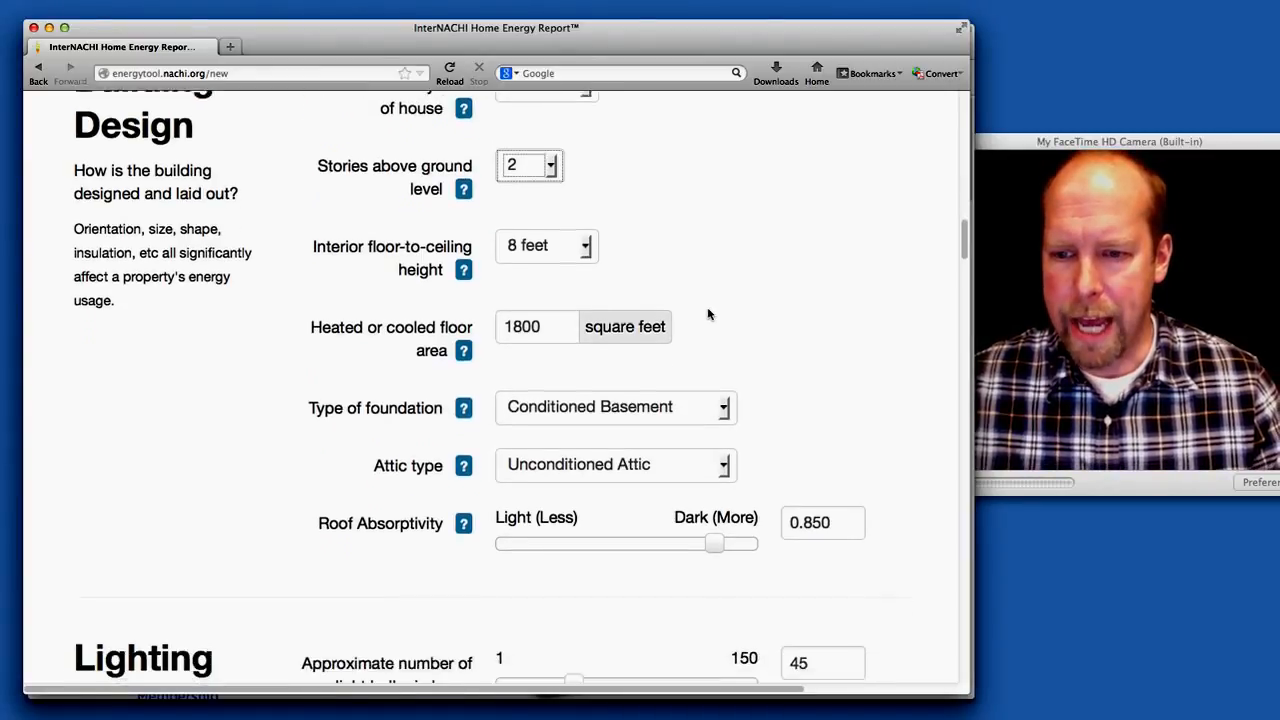
pyautogui.click(536, 320)
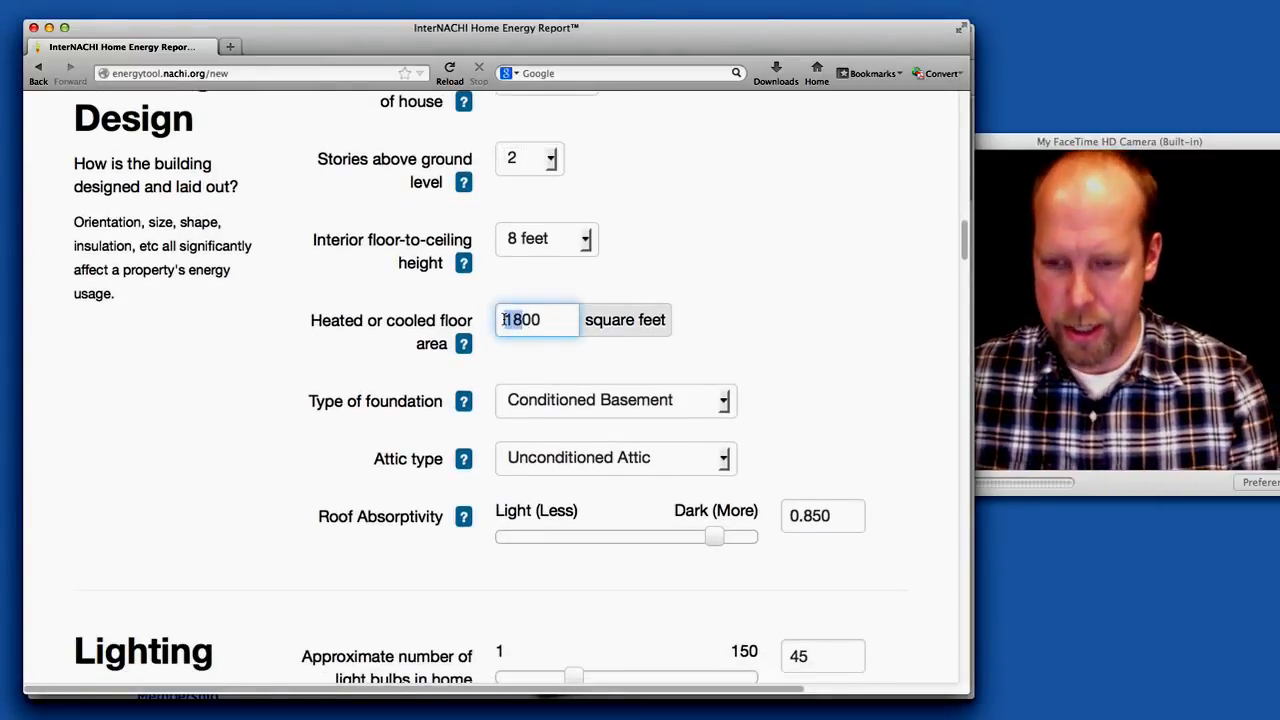
pyautogui.write('2500')
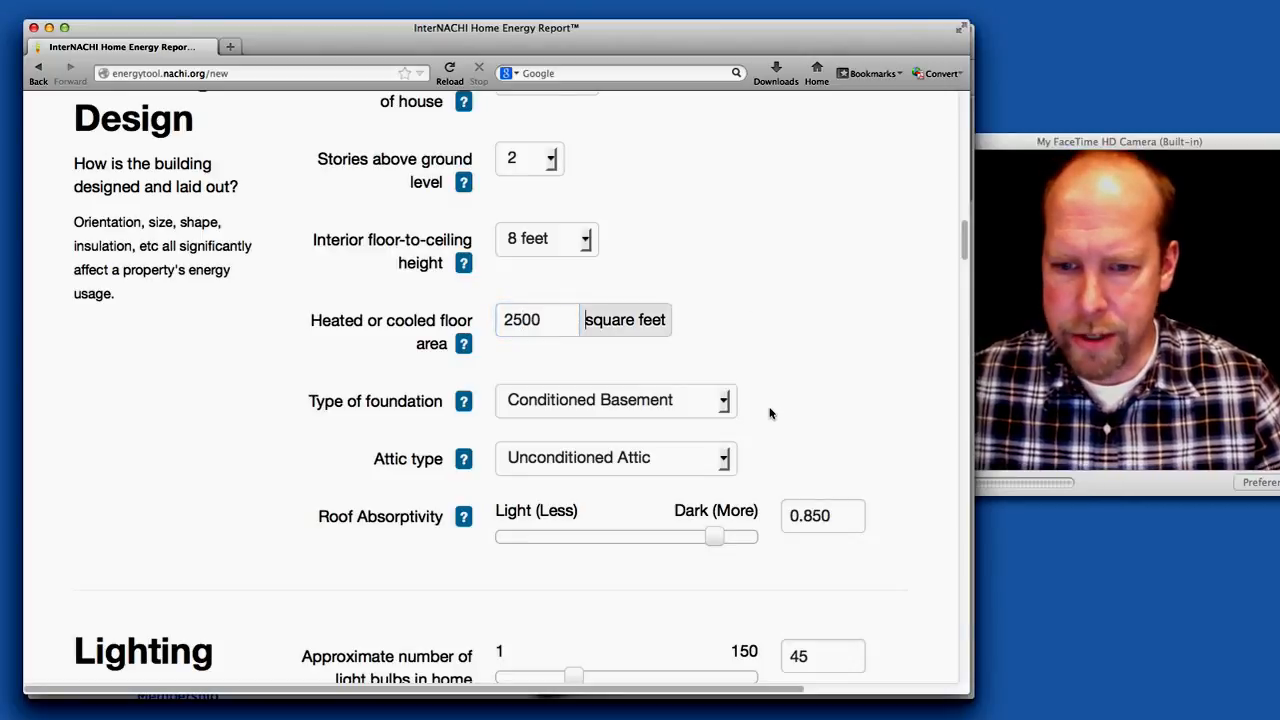
pyautogui.click(616, 400)
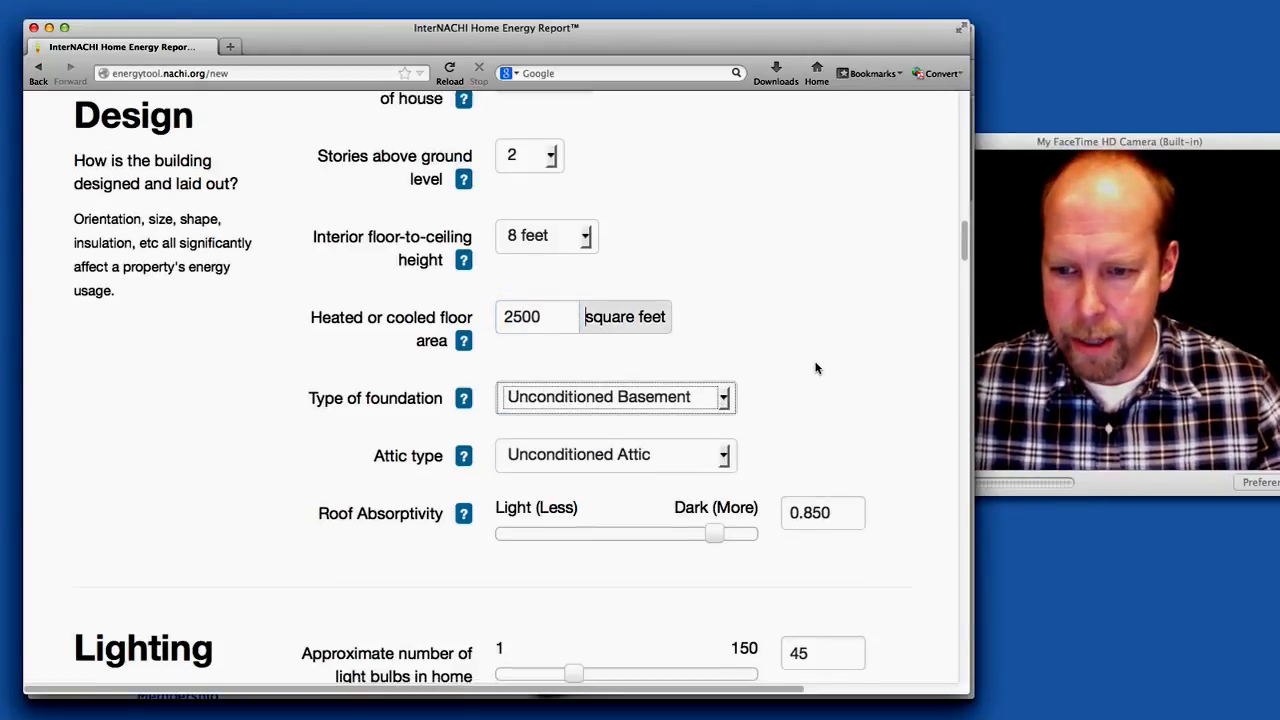
pyautogui.scroll(3)
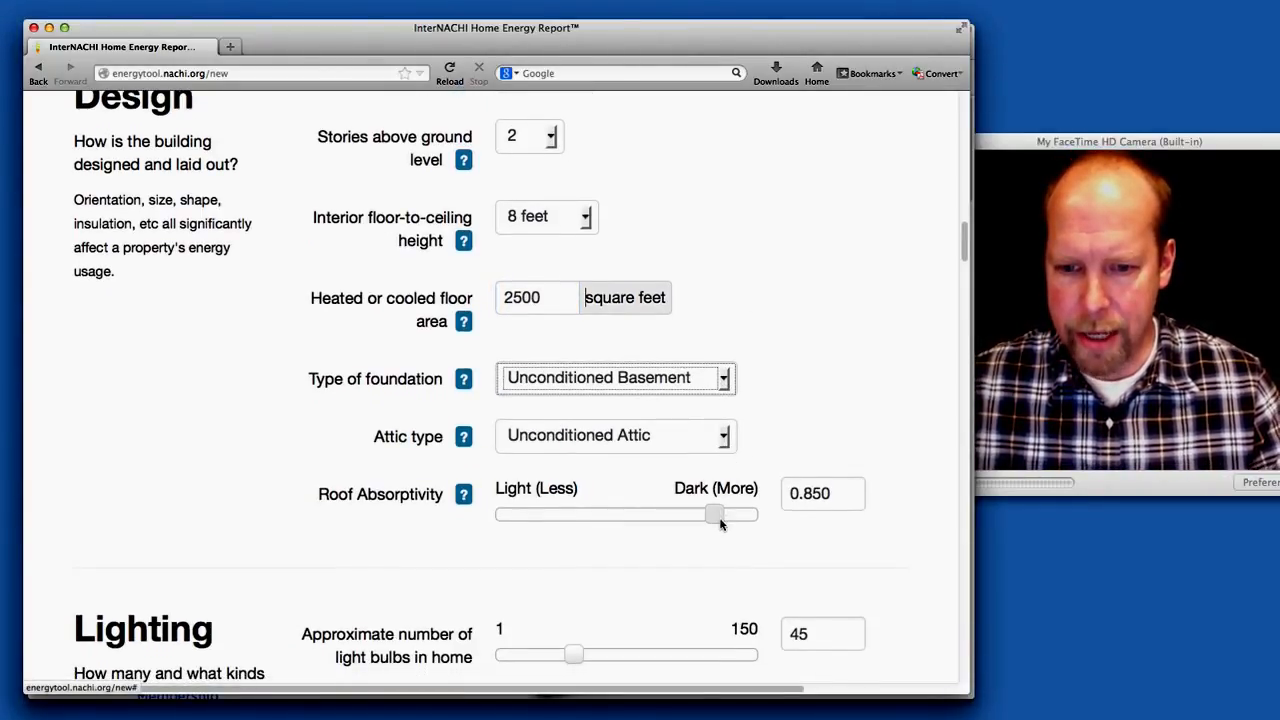
pyautogui.scroll(-3)
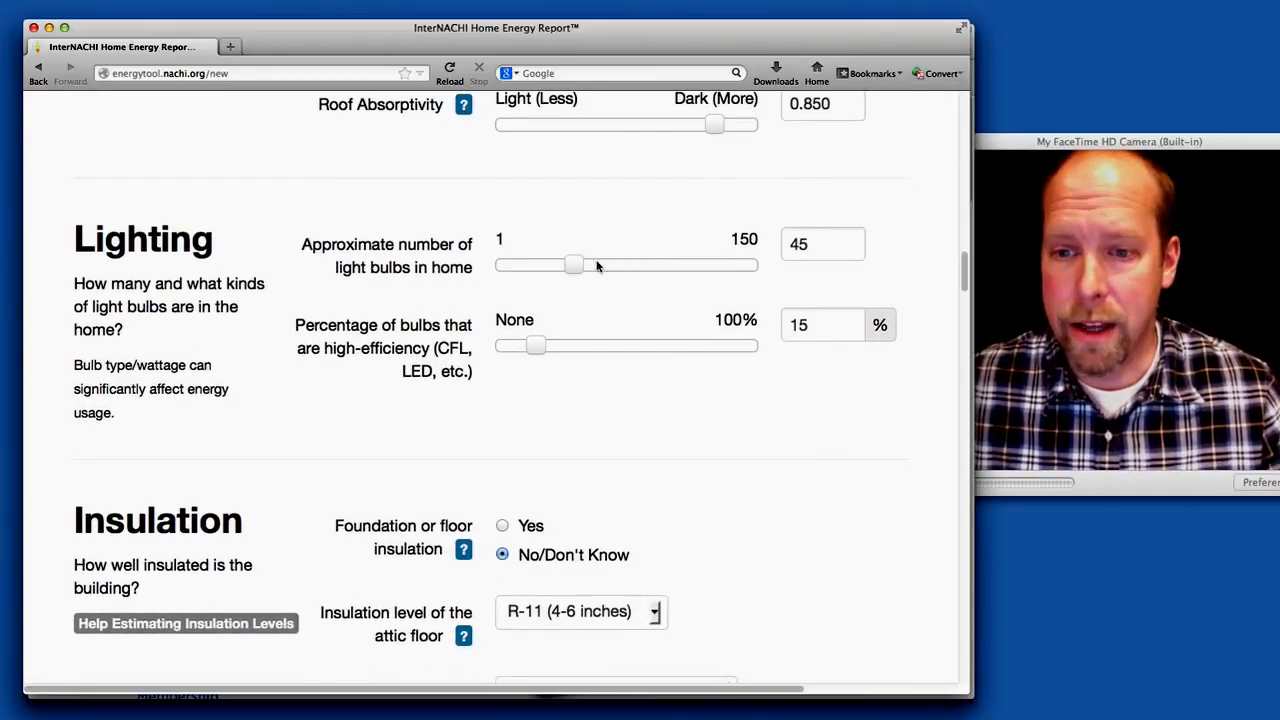
# Drag the lighting sliders to 100 bulbs and 0% high-efficiency.
pyautogui.moveTo(572, 264); pyautogui.dragTo(662, 264)
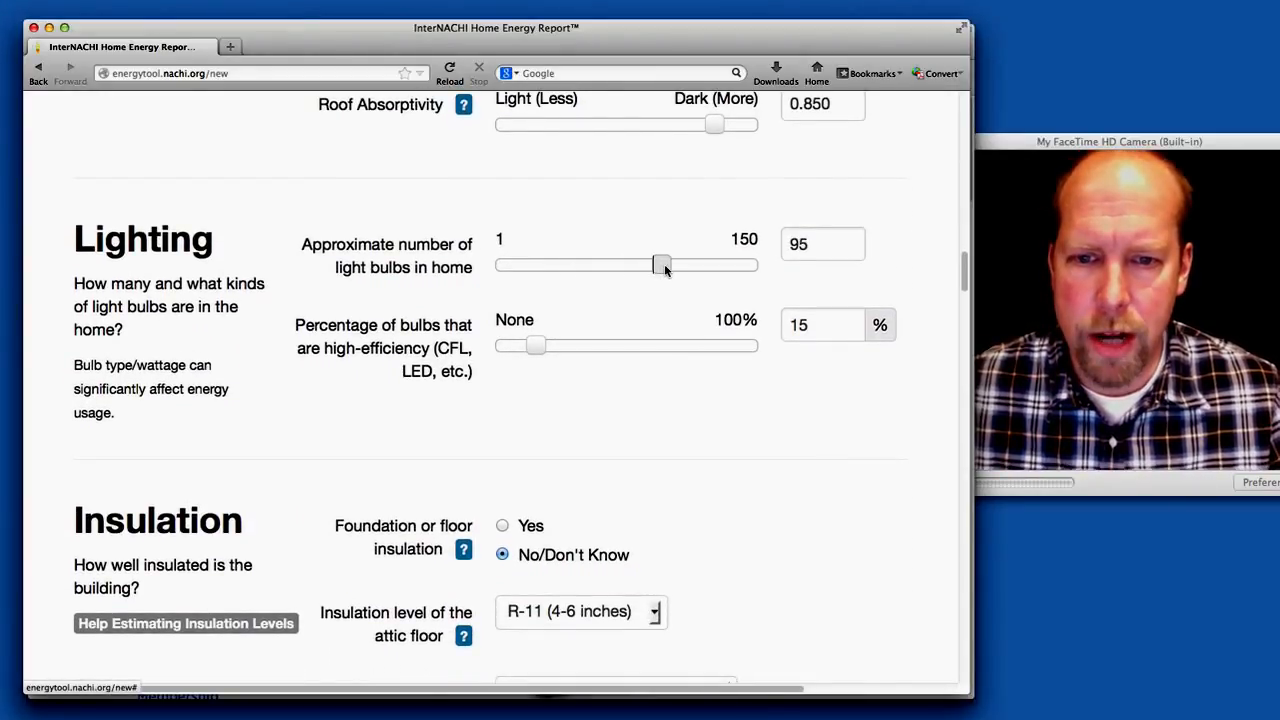
pyautogui.moveTo(660, 264); pyautogui.dragTo(670, 264)
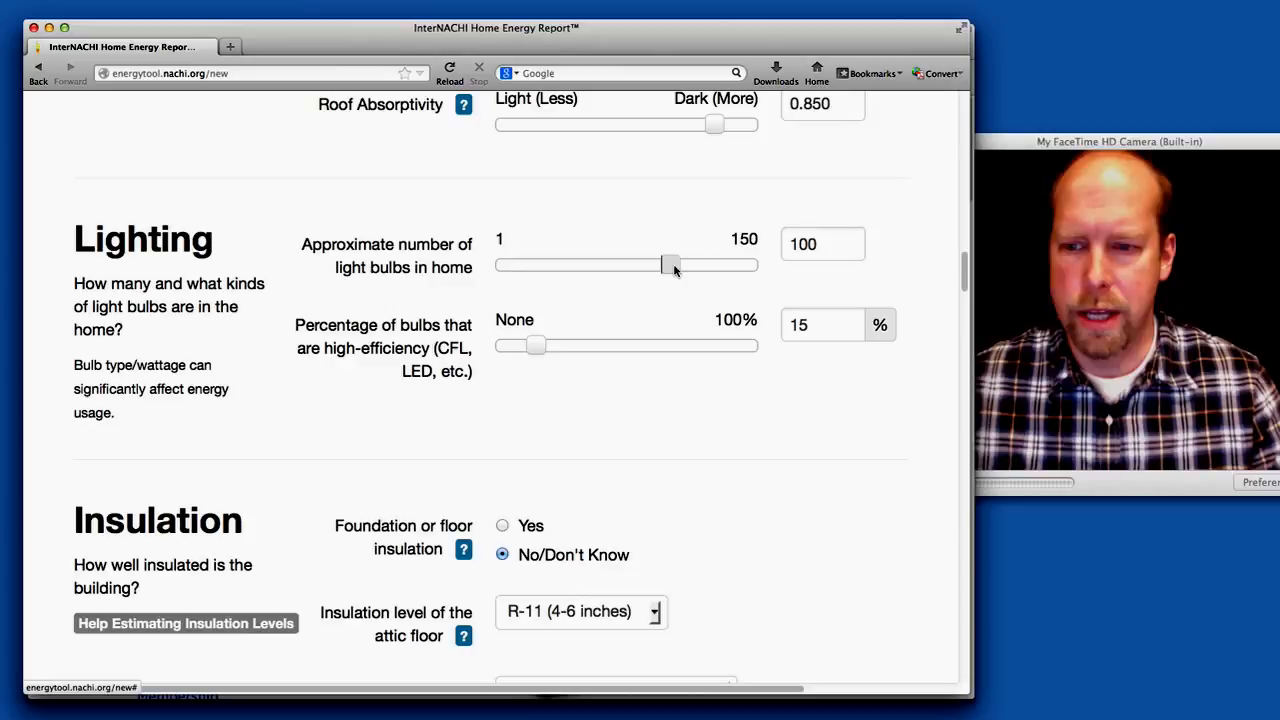
pyautogui.moveTo(536, 344); pyautogui.dragTo(496, 344)
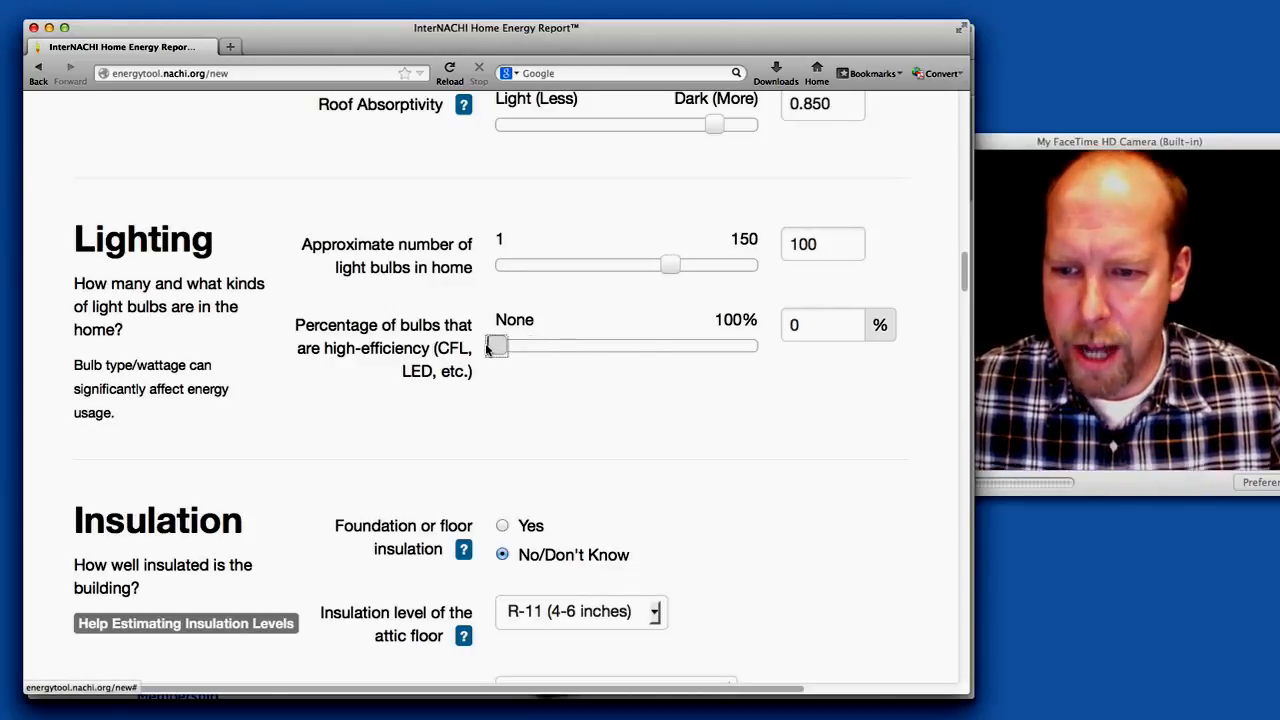
pyautogui.scroll(-3)
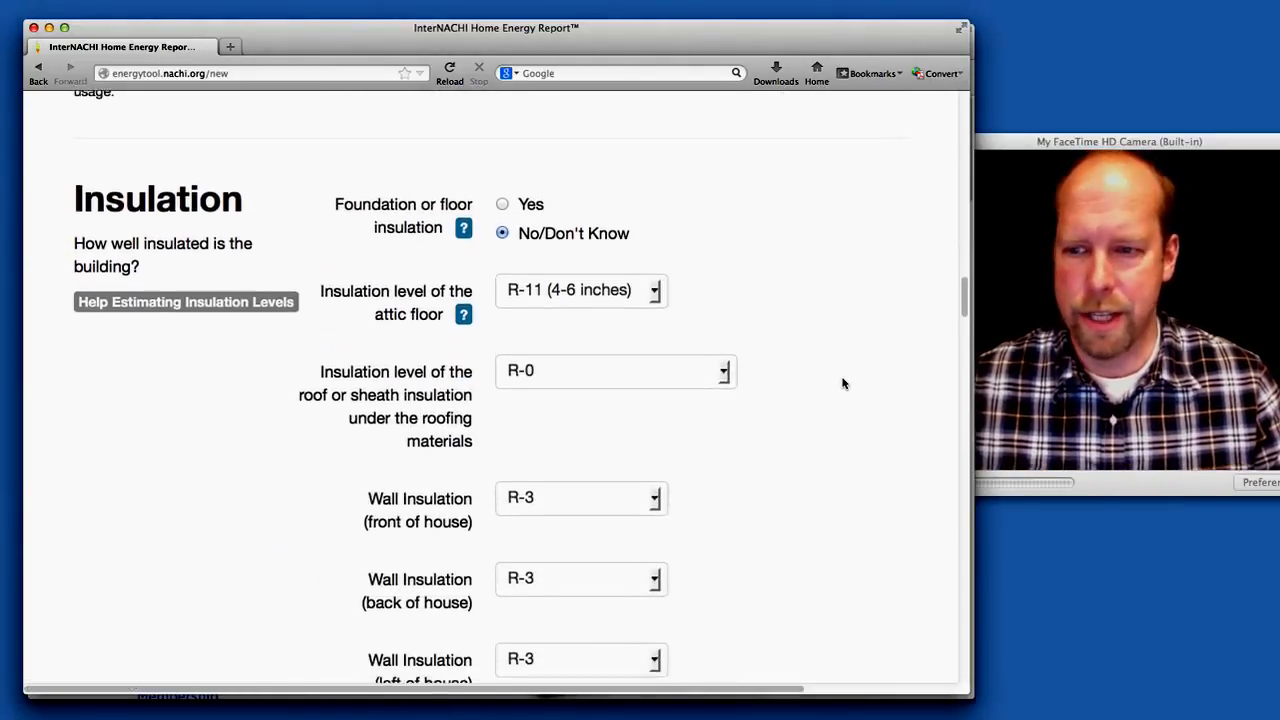
# Set attic floor insulation to R-9 (3-4 inches) and the wall insulation levels to R-11.
pyautogui.scroll(3)
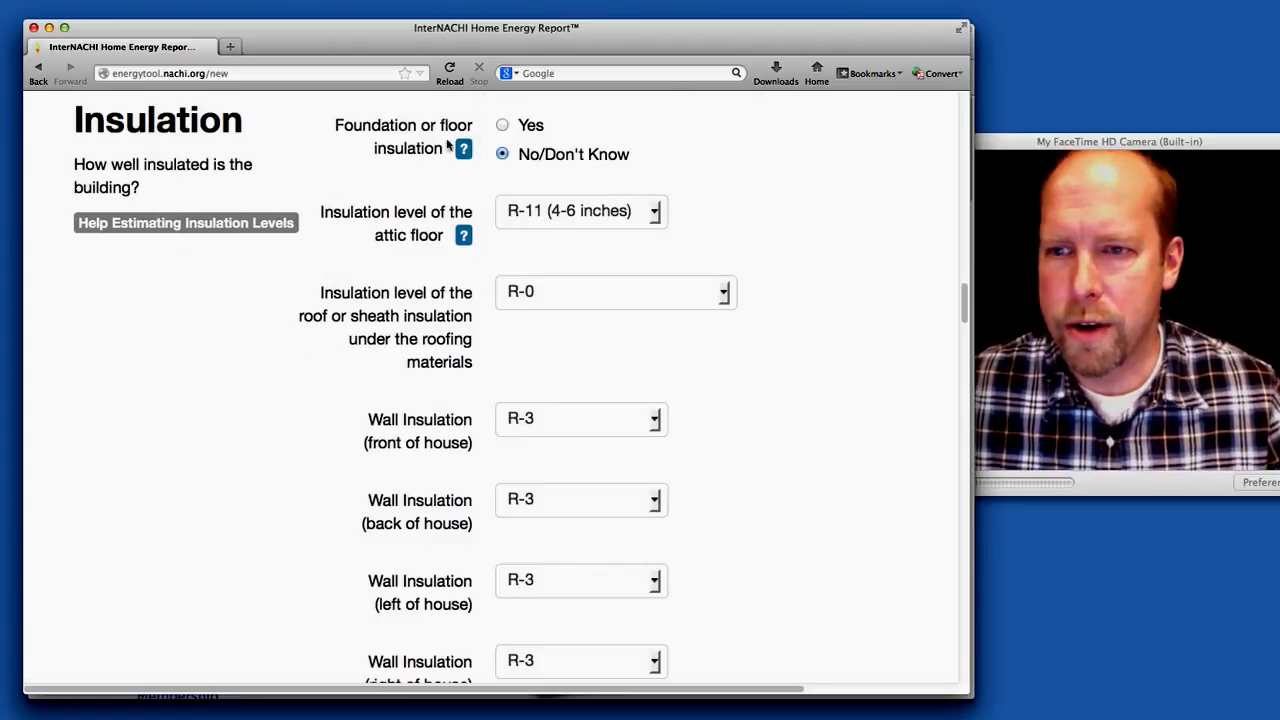
pyautogui.moveTo(770, 216)
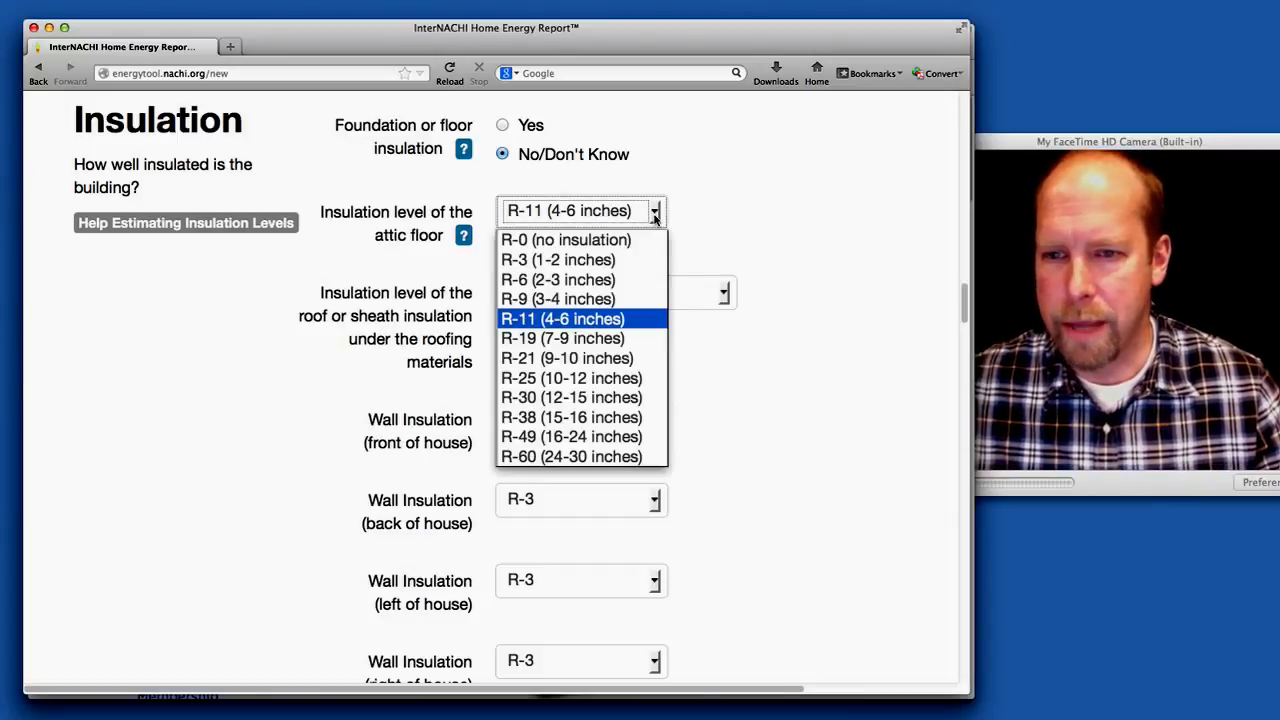
pyautogui.click(556, 300)
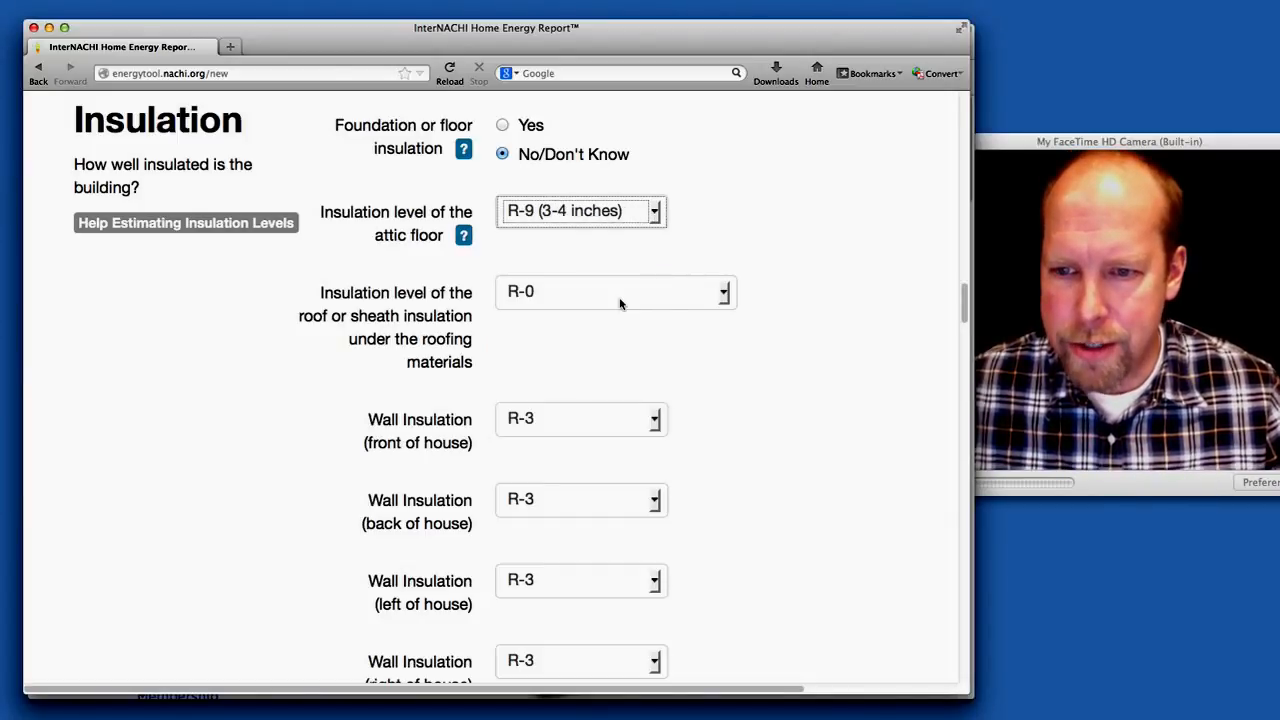
pyautogui.scroll(-3)
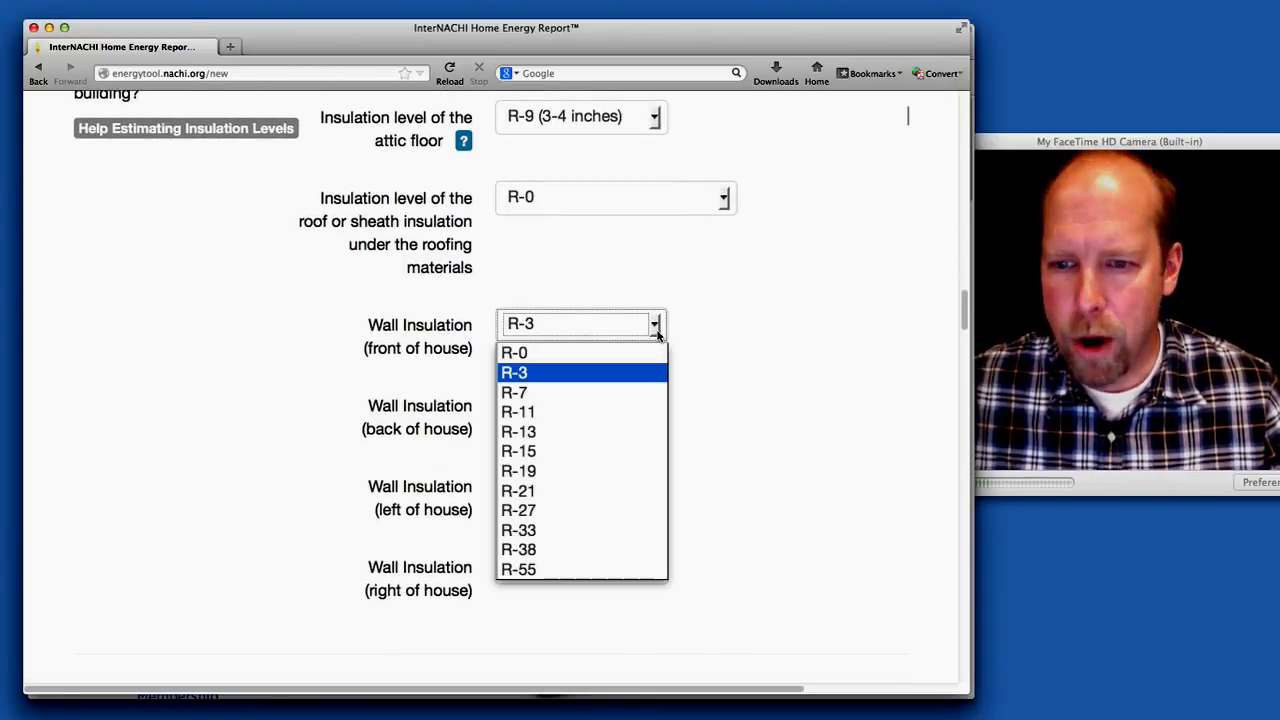
pyautogui.click(518, 412)
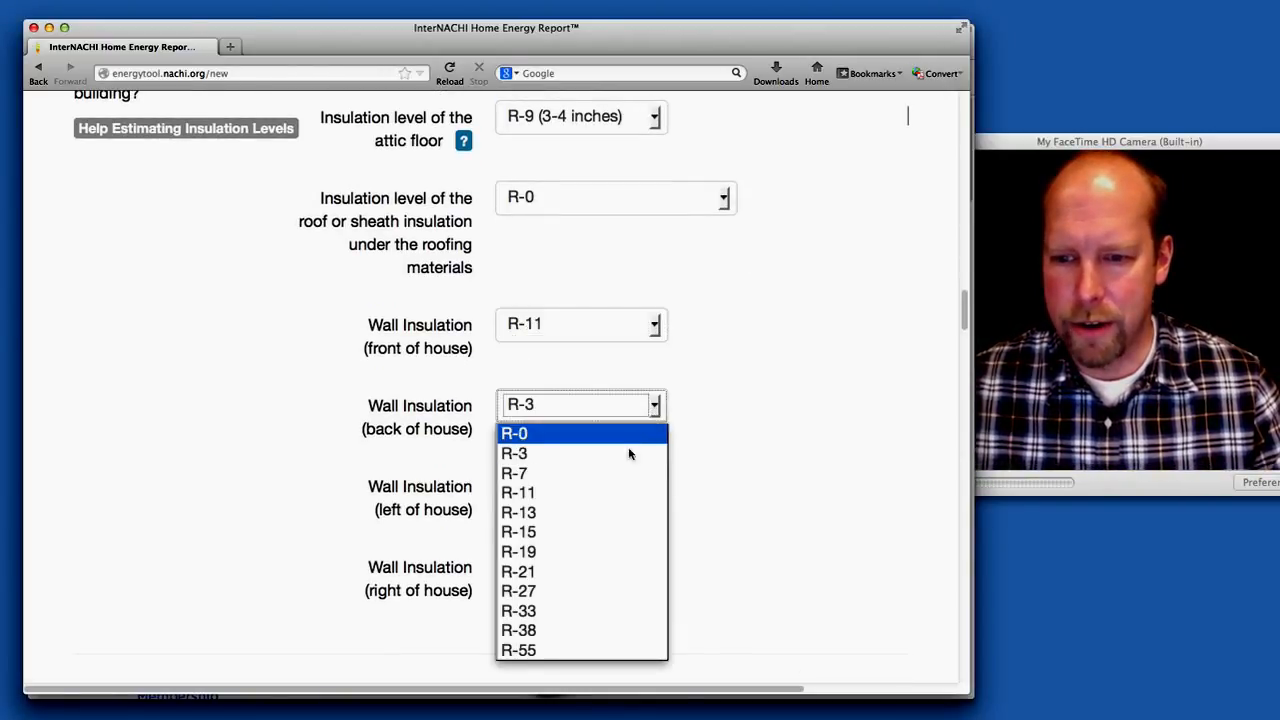
pyautogui.click(514, 492)
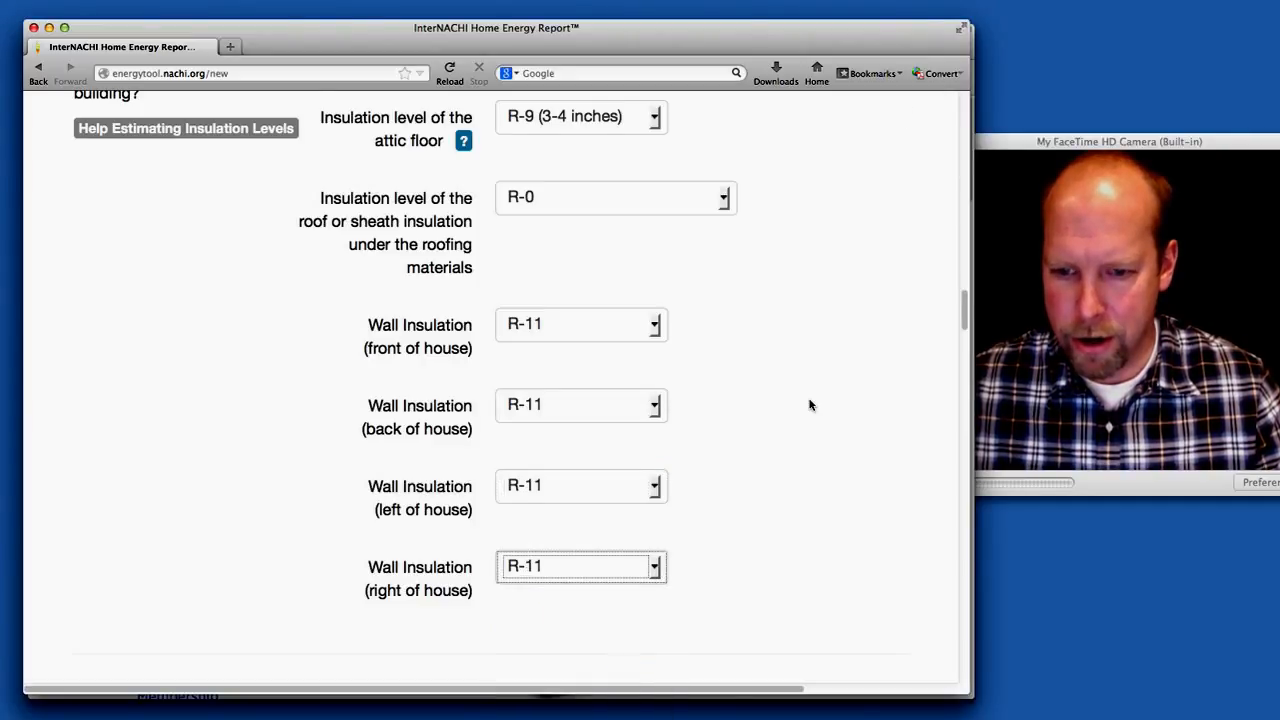
pyautogui.scroll(-3)
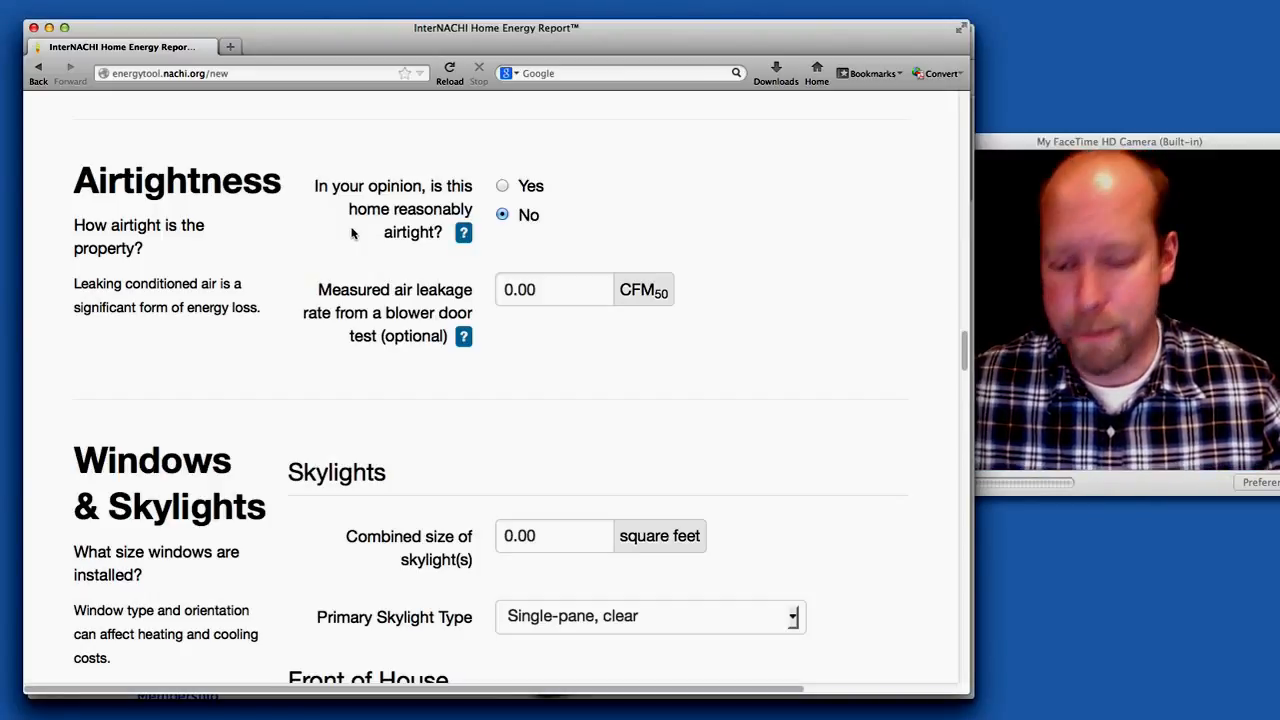
pyautogui.moveTo(720, 190)
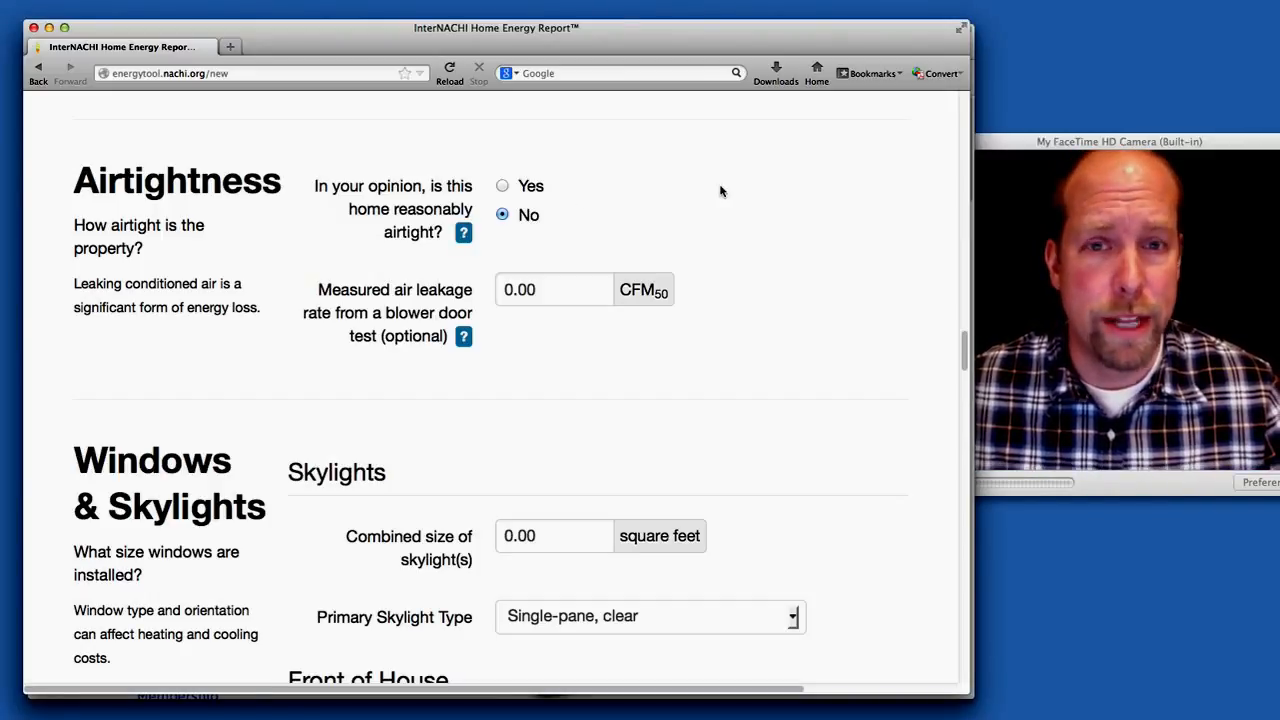
pyautogui.moveTo(688, 216)
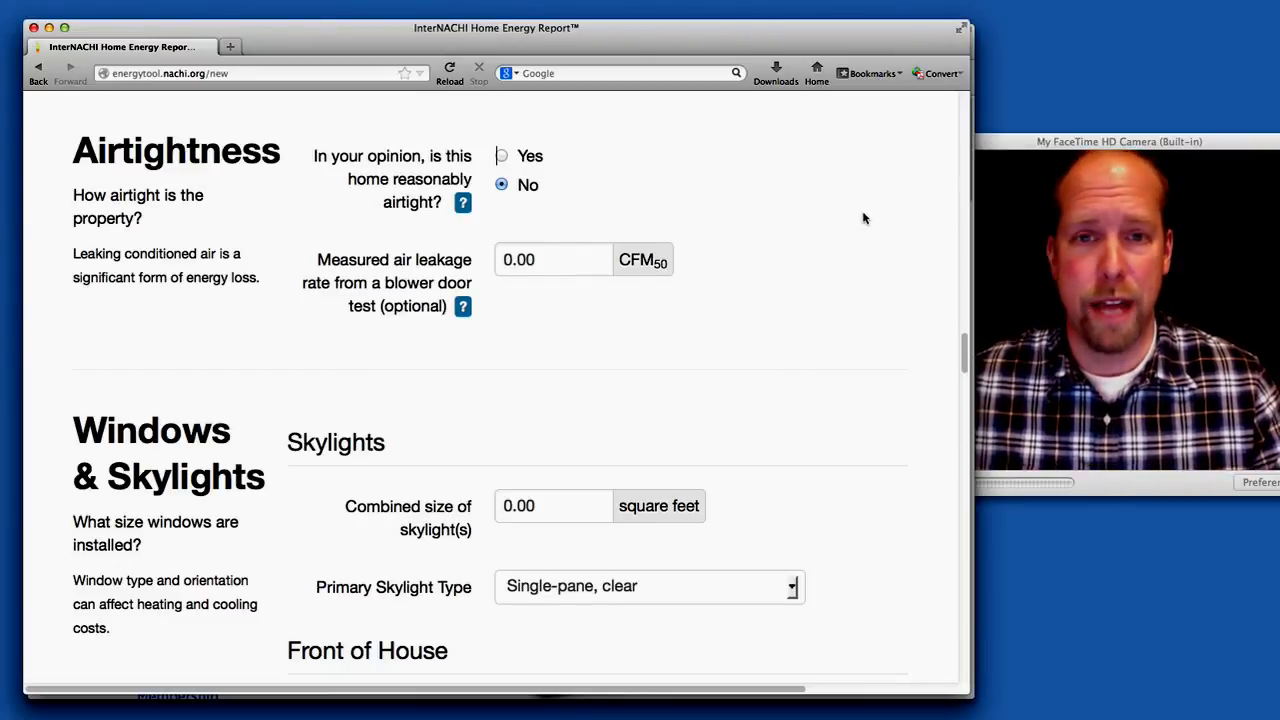
pyautogui.scroll(-3)
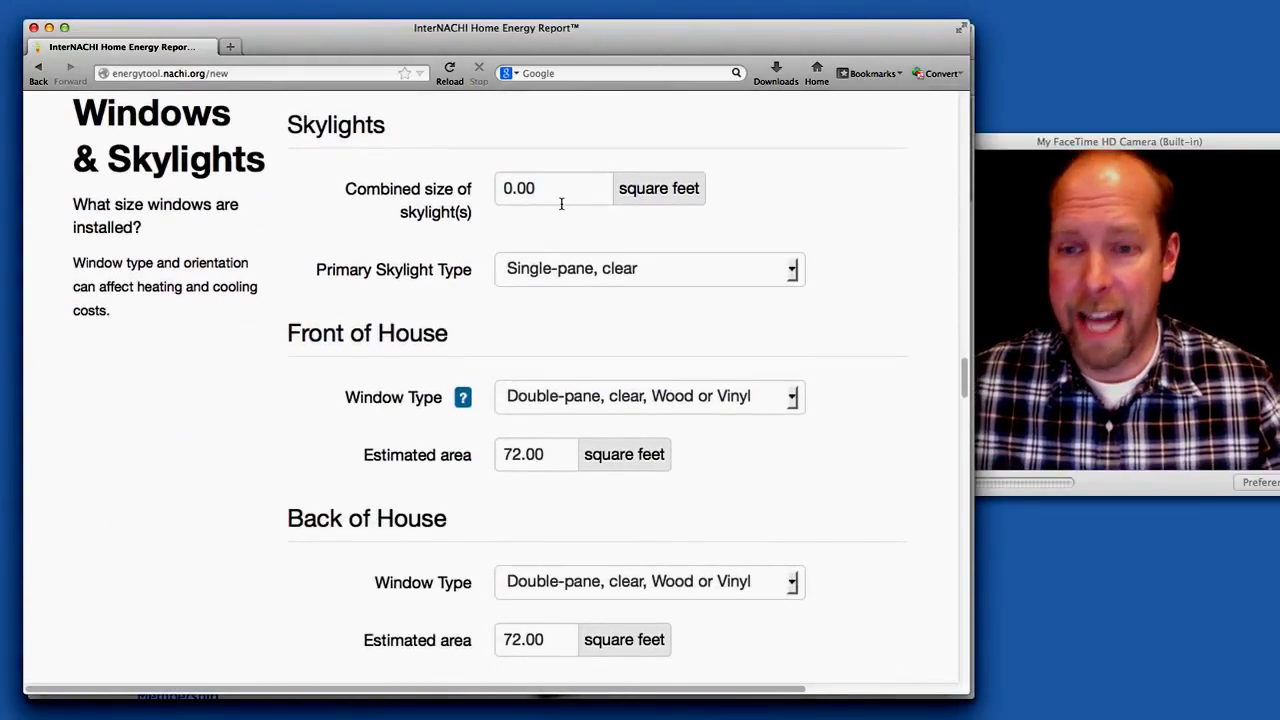
pyautogui.scroll(-3)
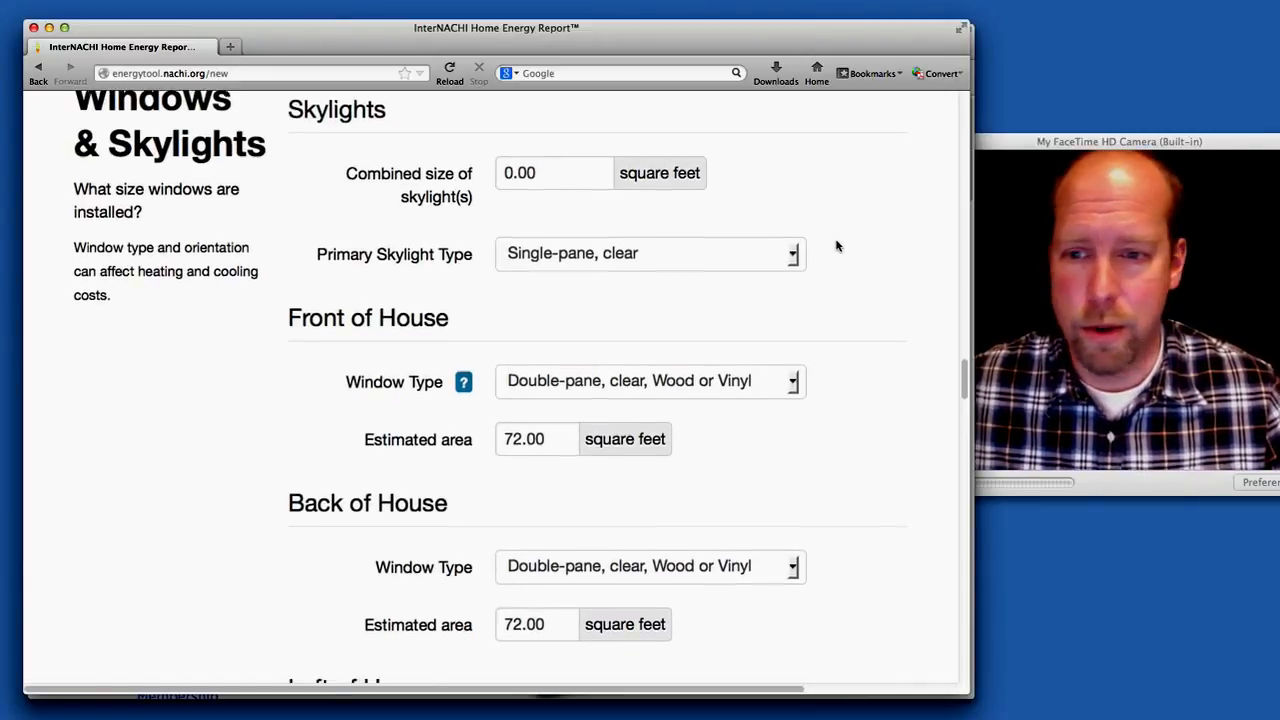
pyautogui.scroll(-3)
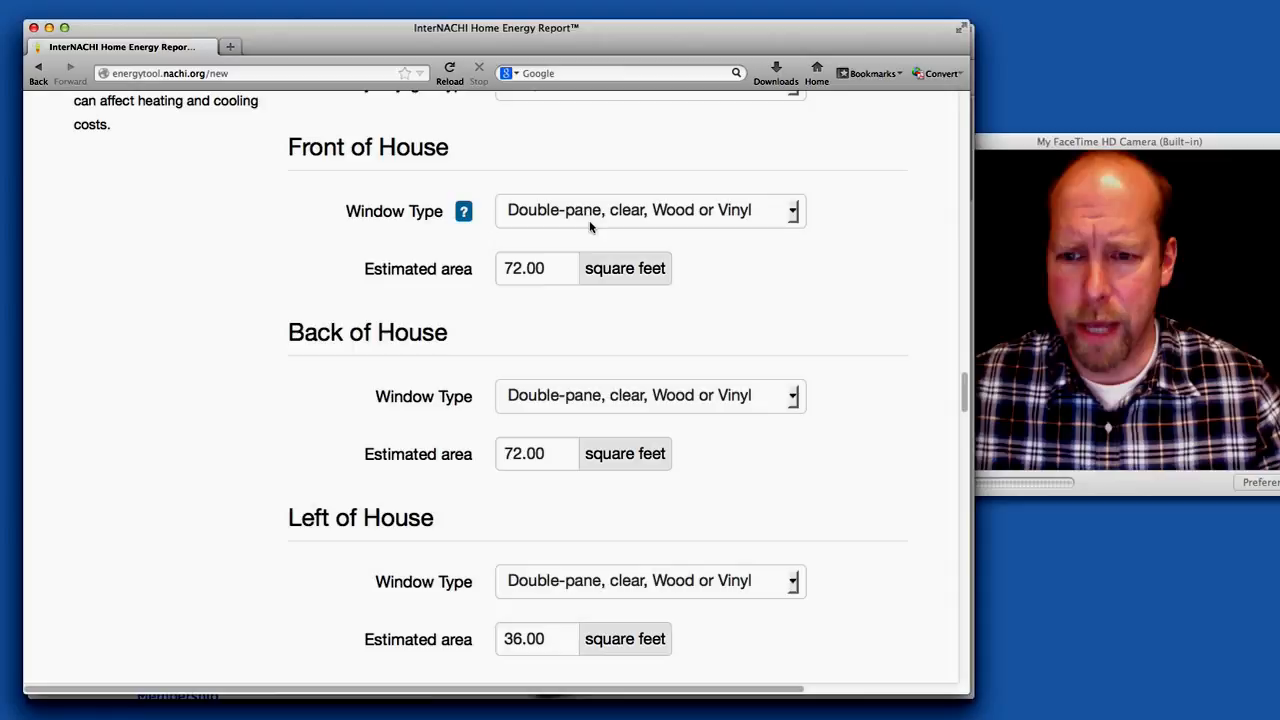
pyautogui.moveTo(750, 228)
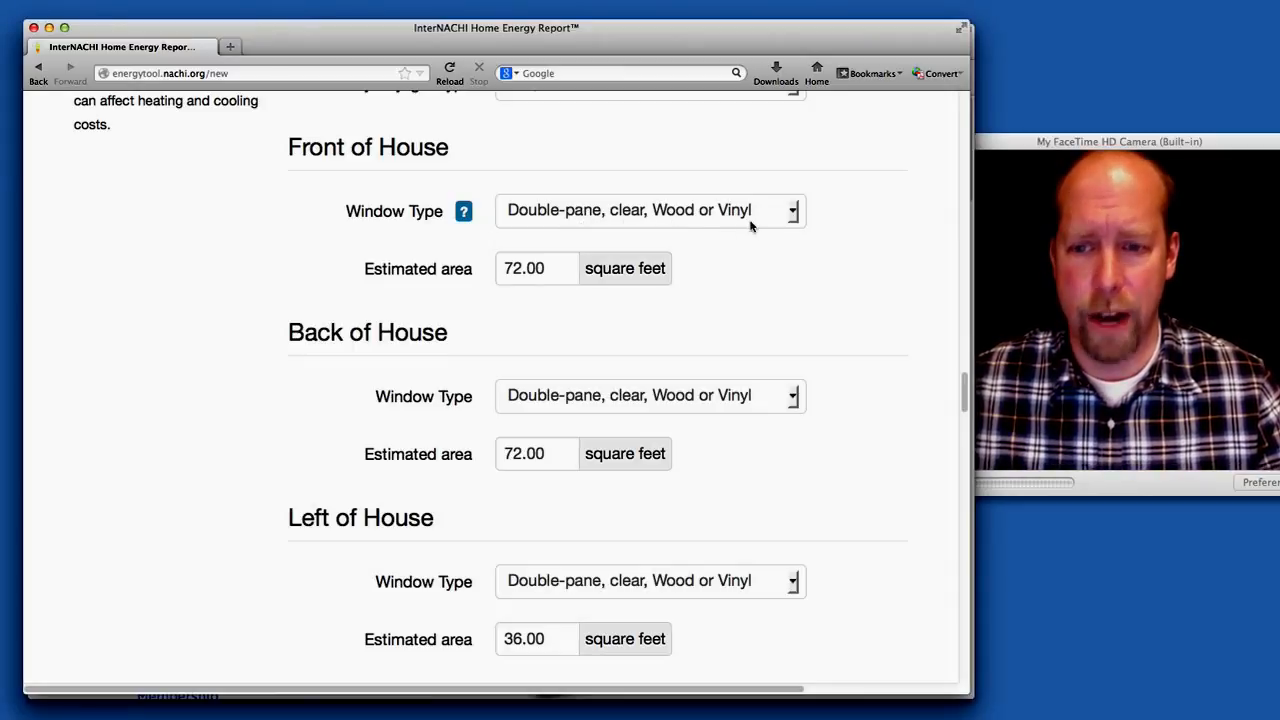
pyautogui.scroll(-3)
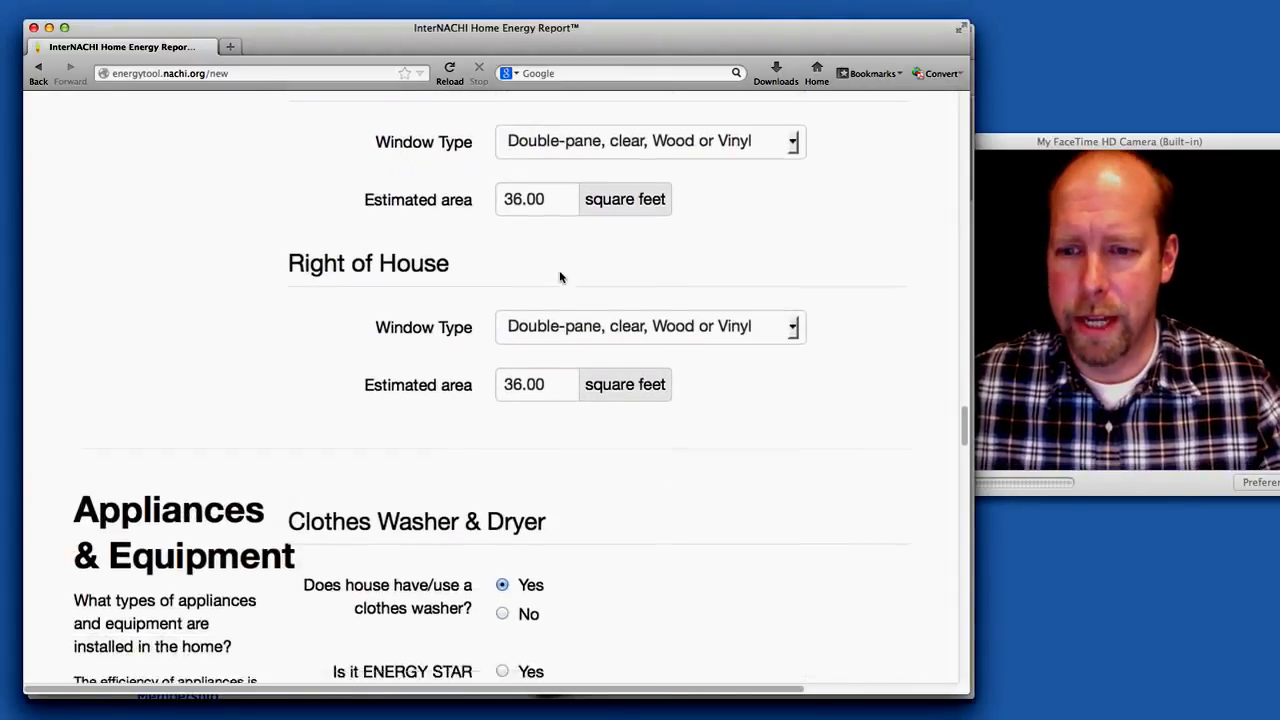
pyautogui.scroll(-3)
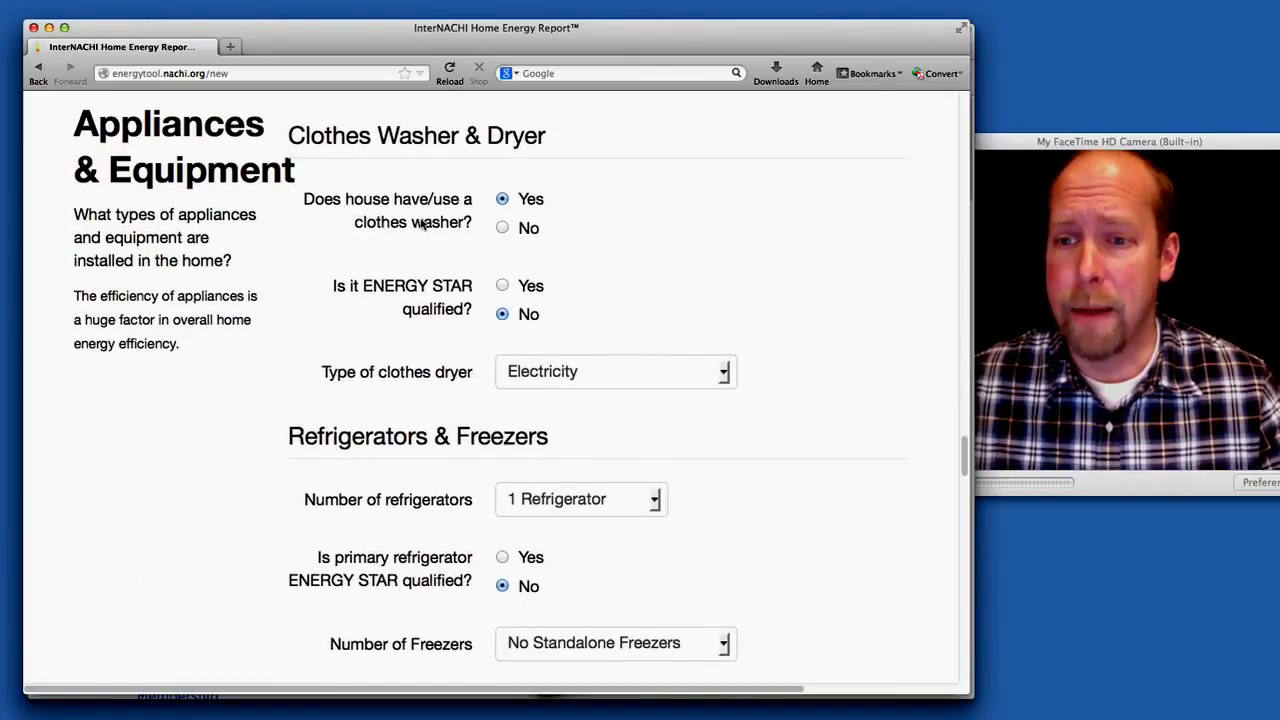
# Review the clothes dryer fuel choices and set the water heater manufacture year to 2000.
pyautogui.scroll(-3)
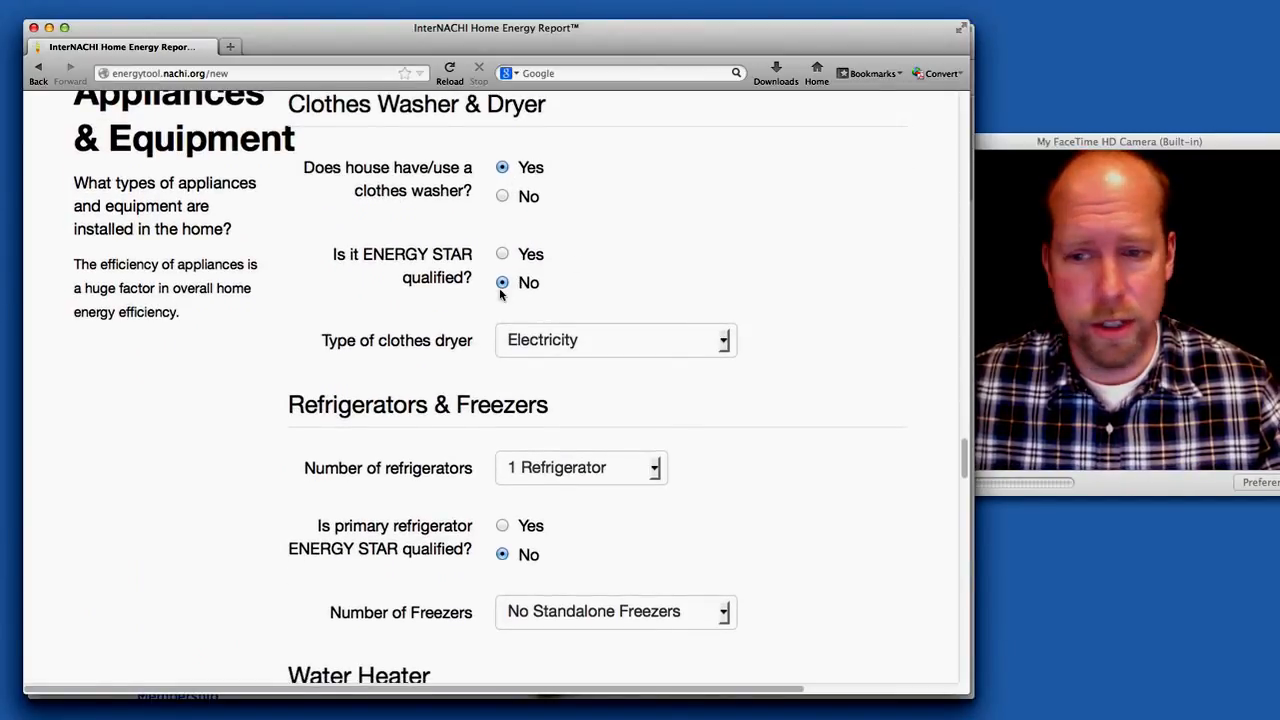
pyautogui.click(616, 340)
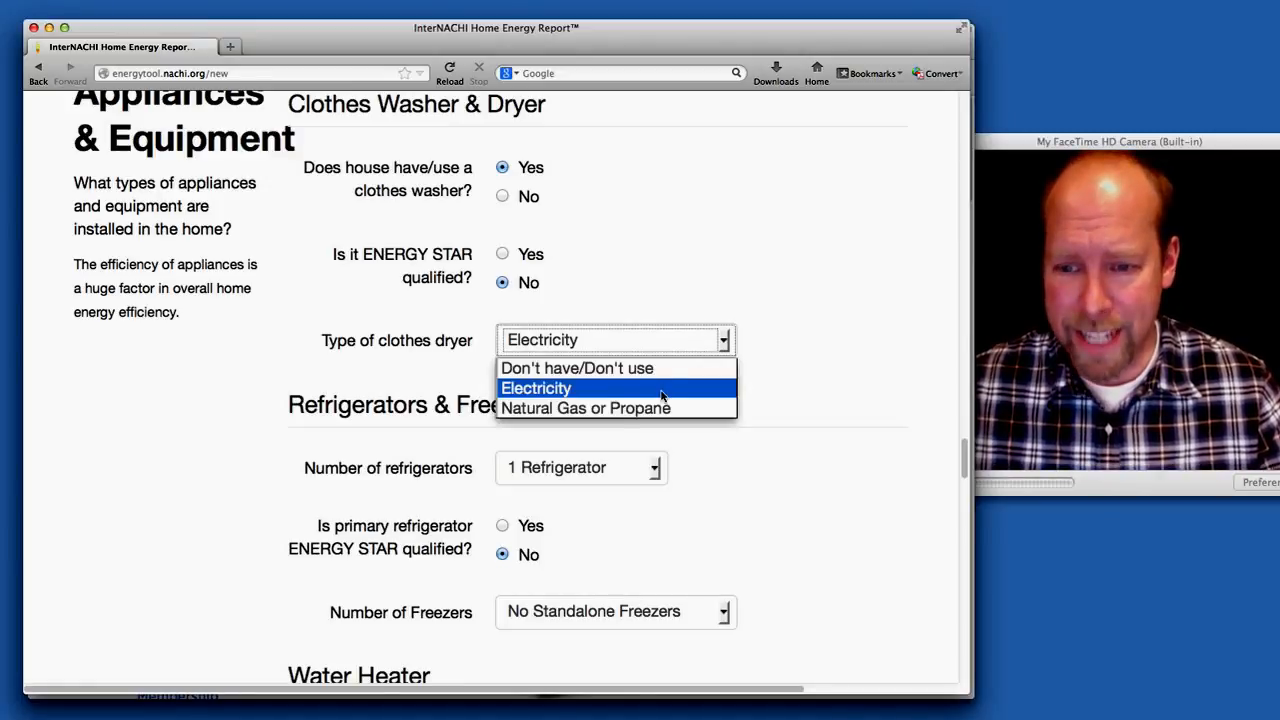
pyautogui.scroll(-3)
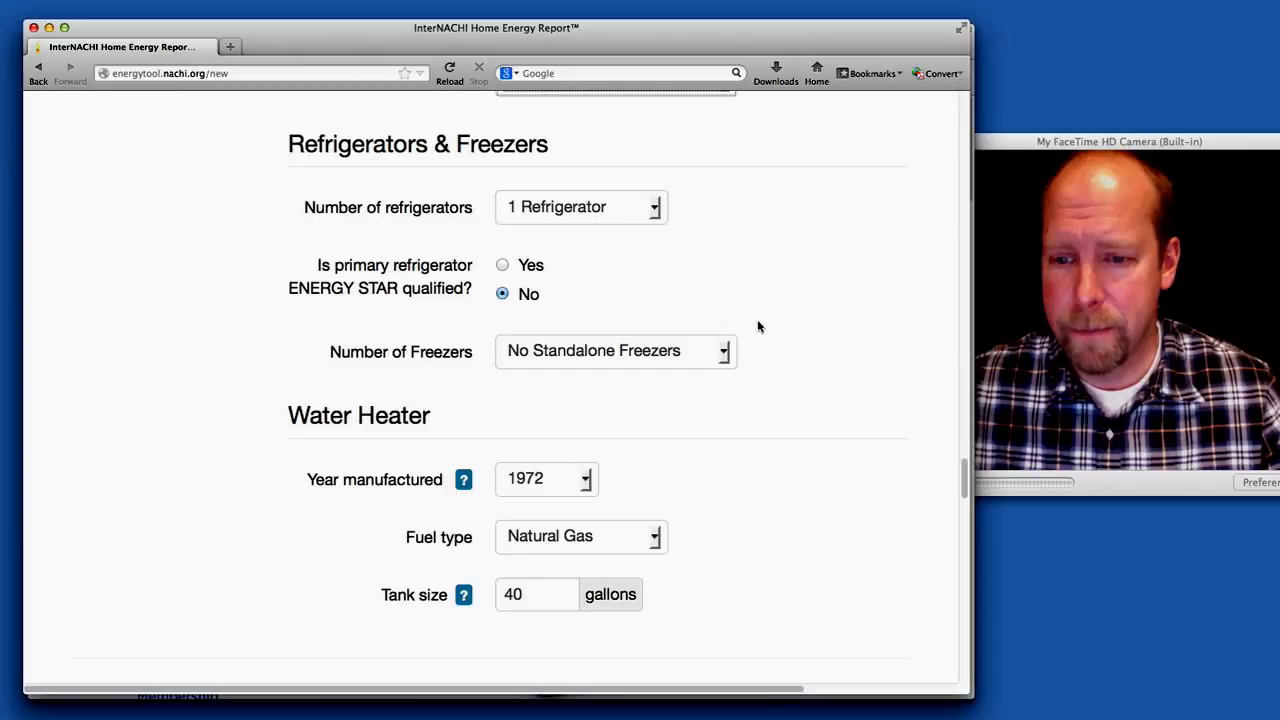
pyautogui.scroll(-3)
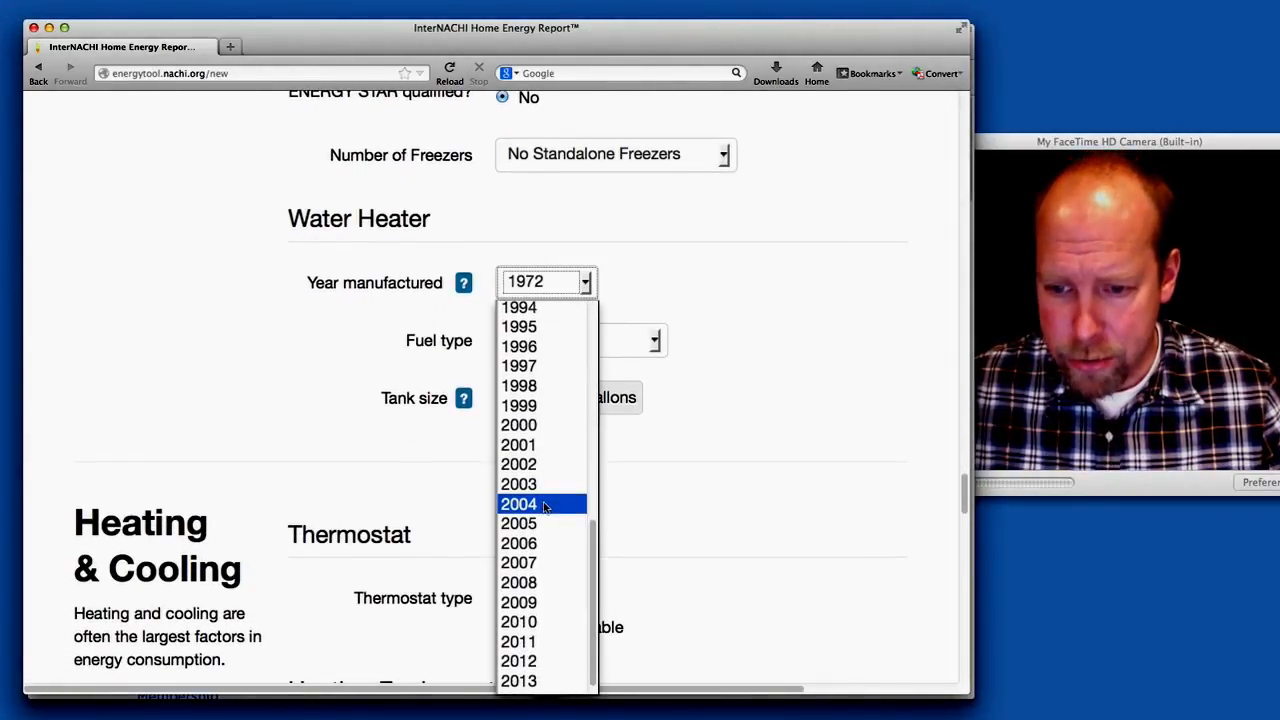
pyautogui.click(518, 424)
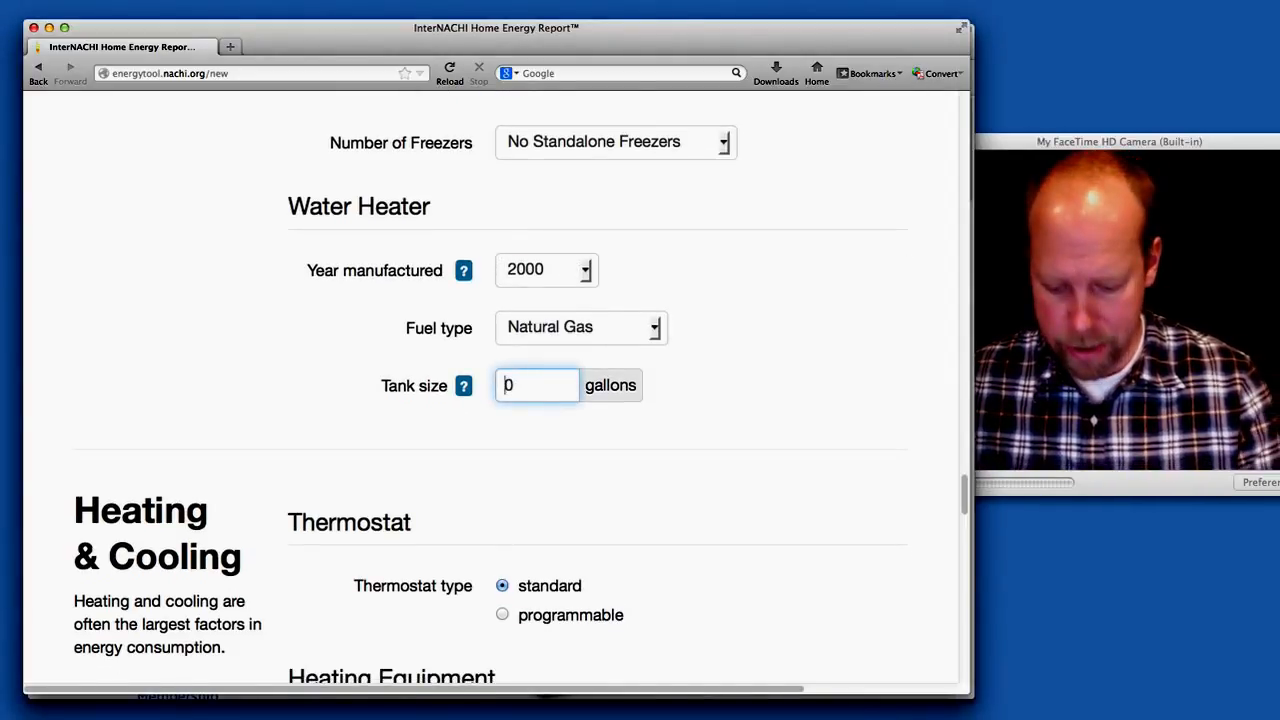
pyautogui.scroll(-3)
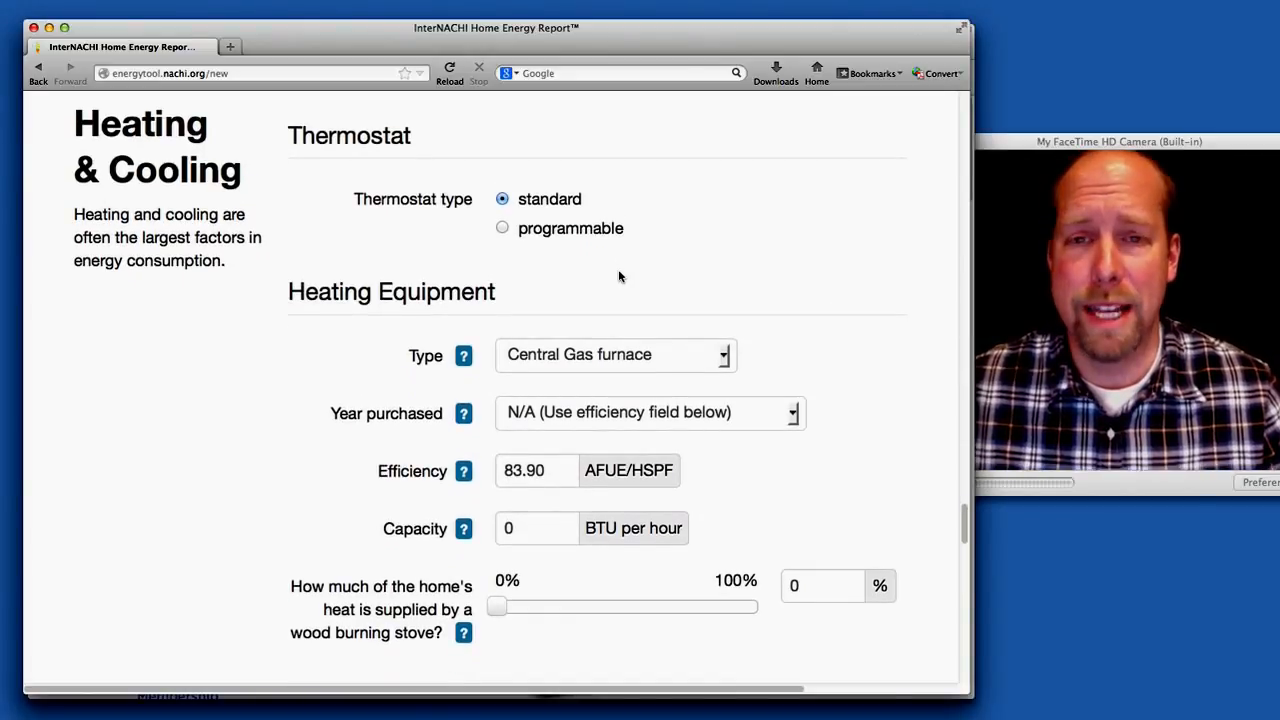
# Set the gas furnace purchase year to 1995 and acknowledge the efficiency overwrite warning.
pyautogui.scroll(-3)
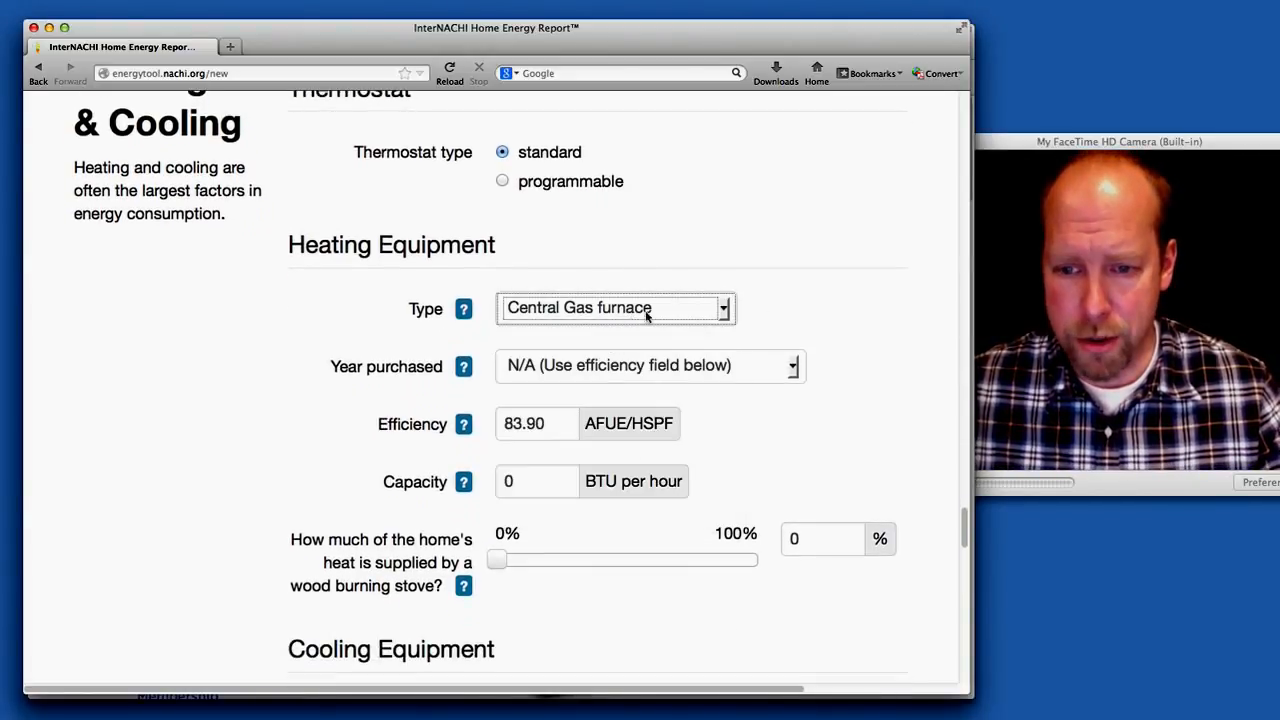
pyautogui.click(650, 364)
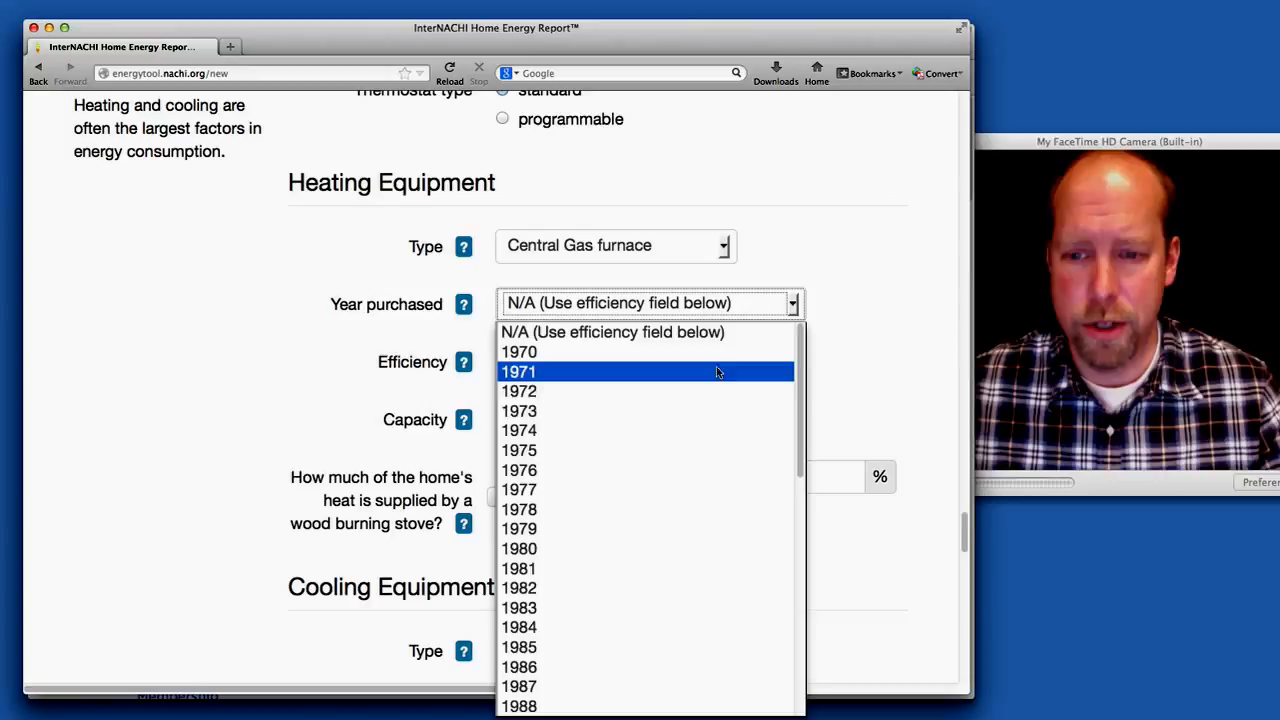
pyautogui.scroll(-3)
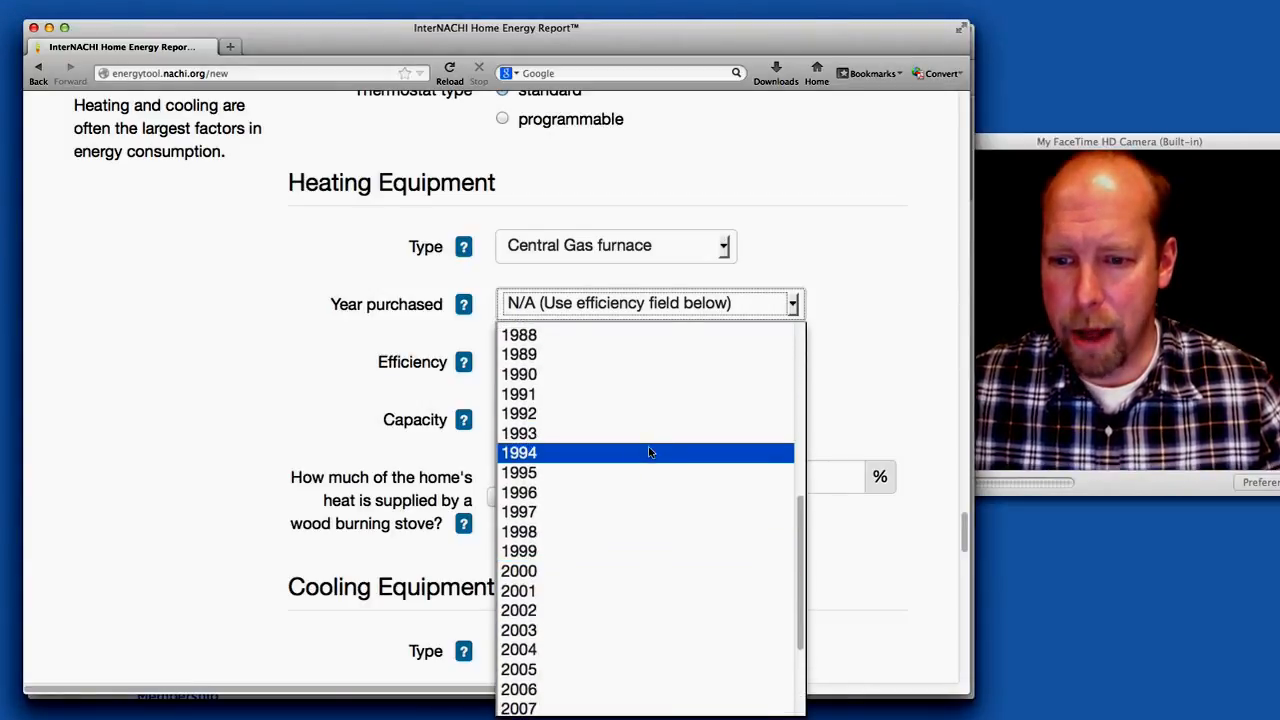
pyautogui.click(518, 472)
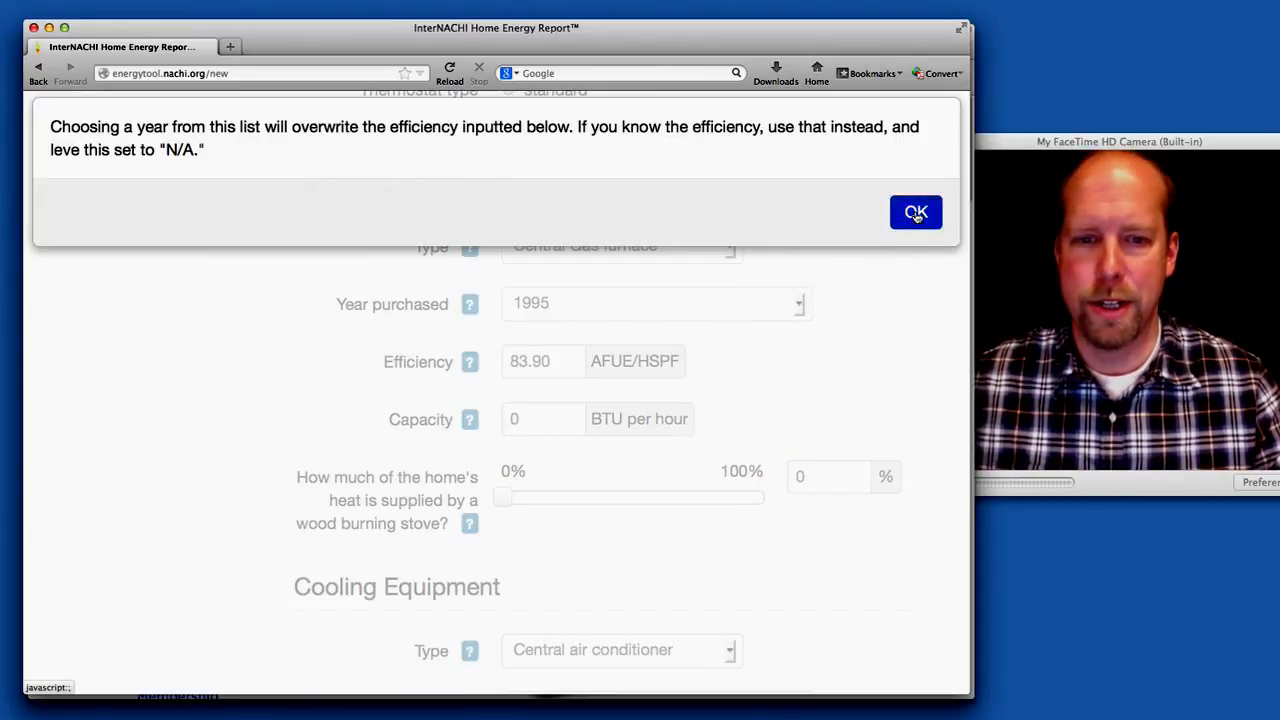
pyautogui.click(914, 212)
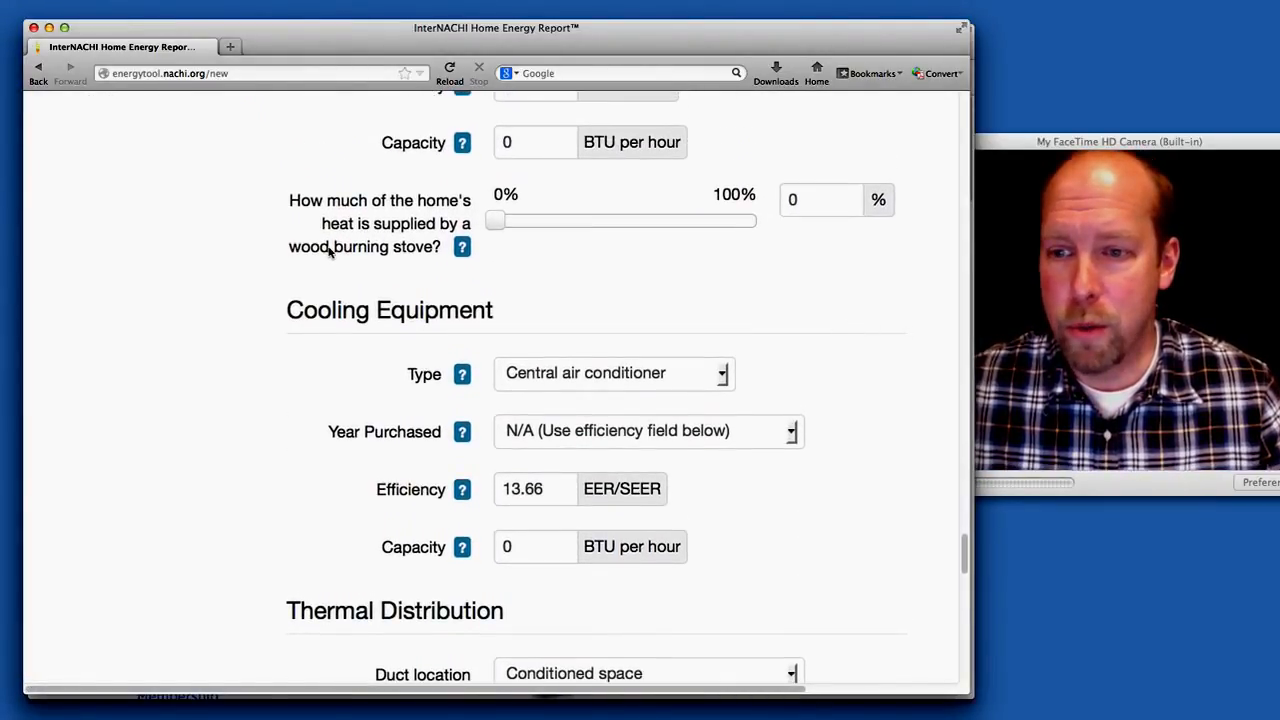
# Choose the central air conditioner purchase year, bringing up the purchase-year efficiency note.
pyautogui.scroll(-3)
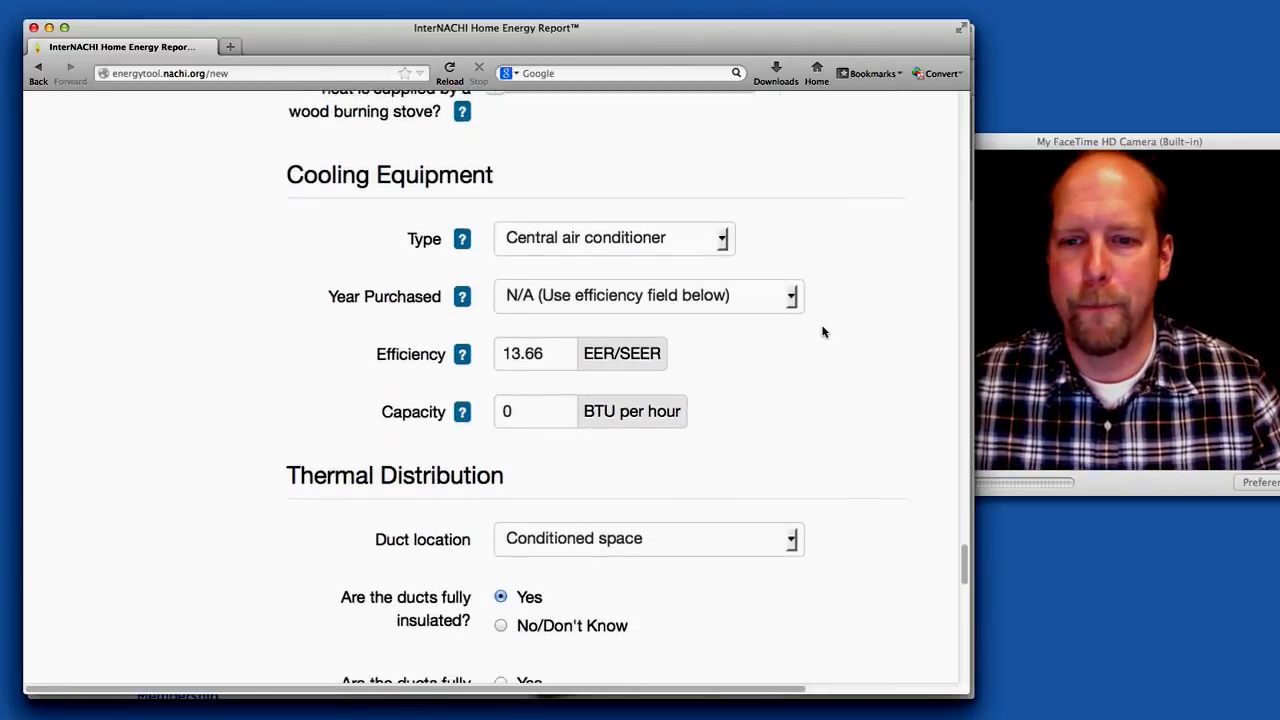
pyautogui.click(648, 296)
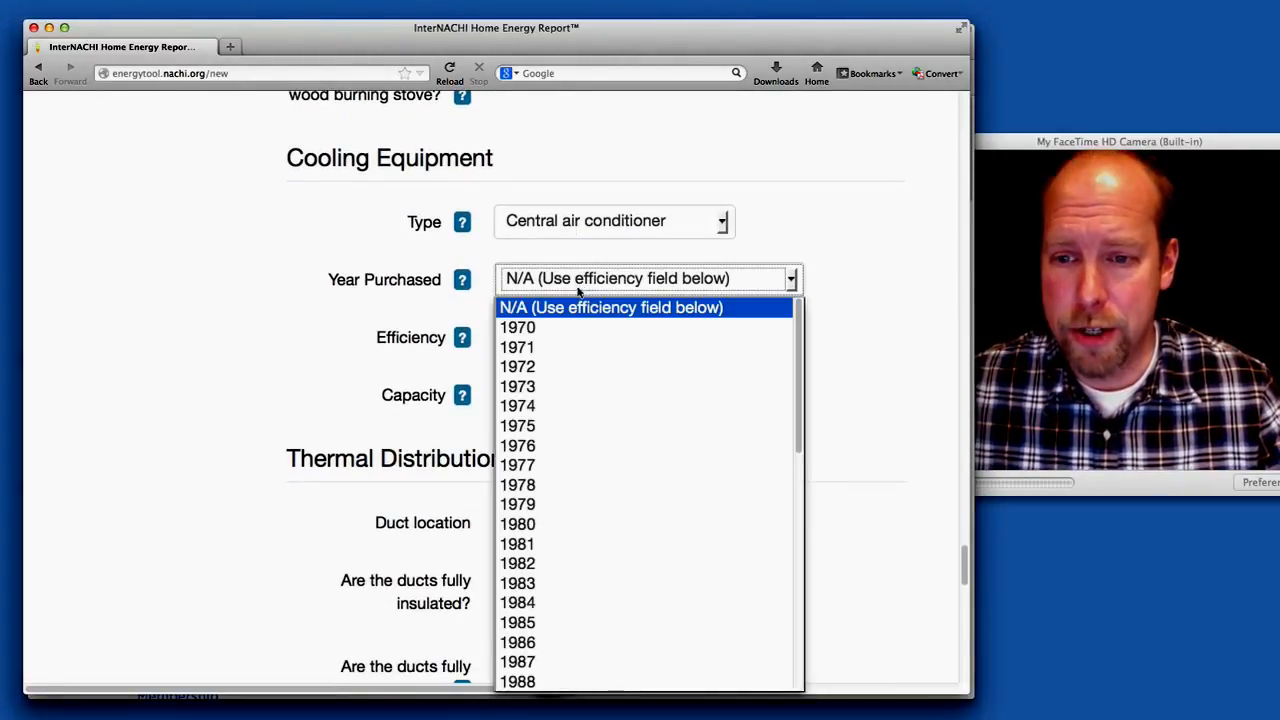
pyautogui.scroll(-3)
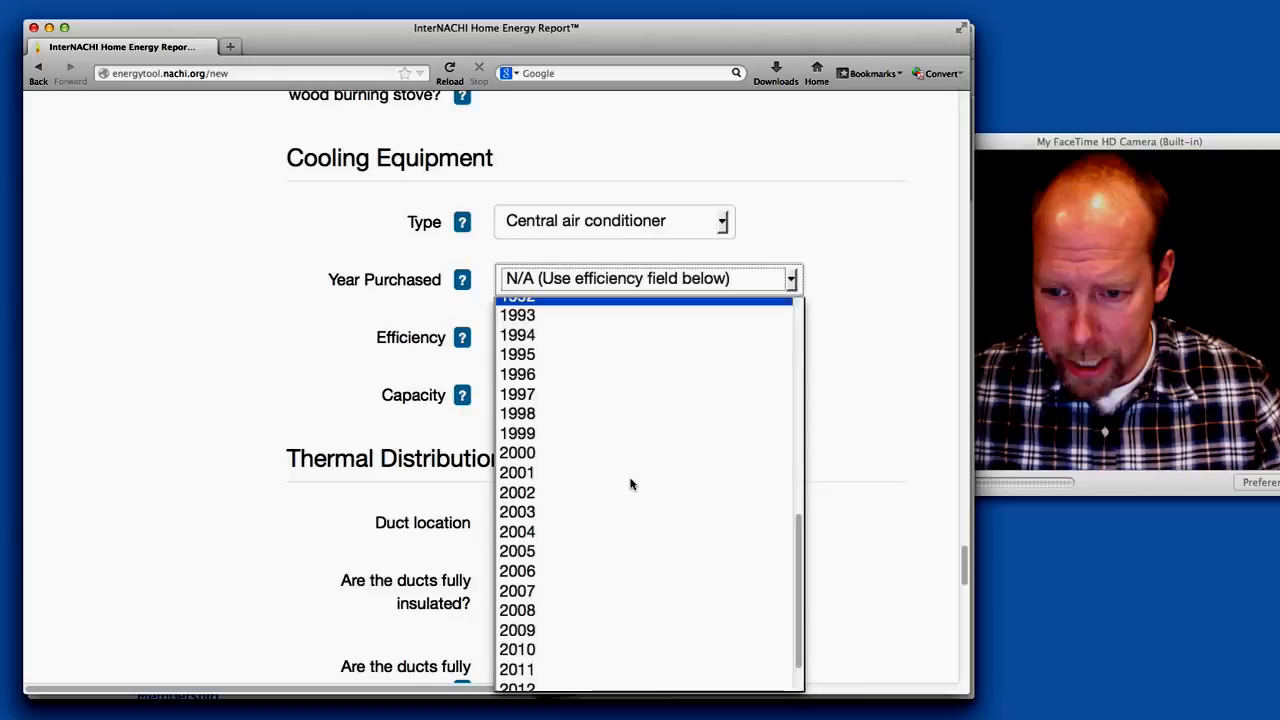
pyautogui.click(516, 354)
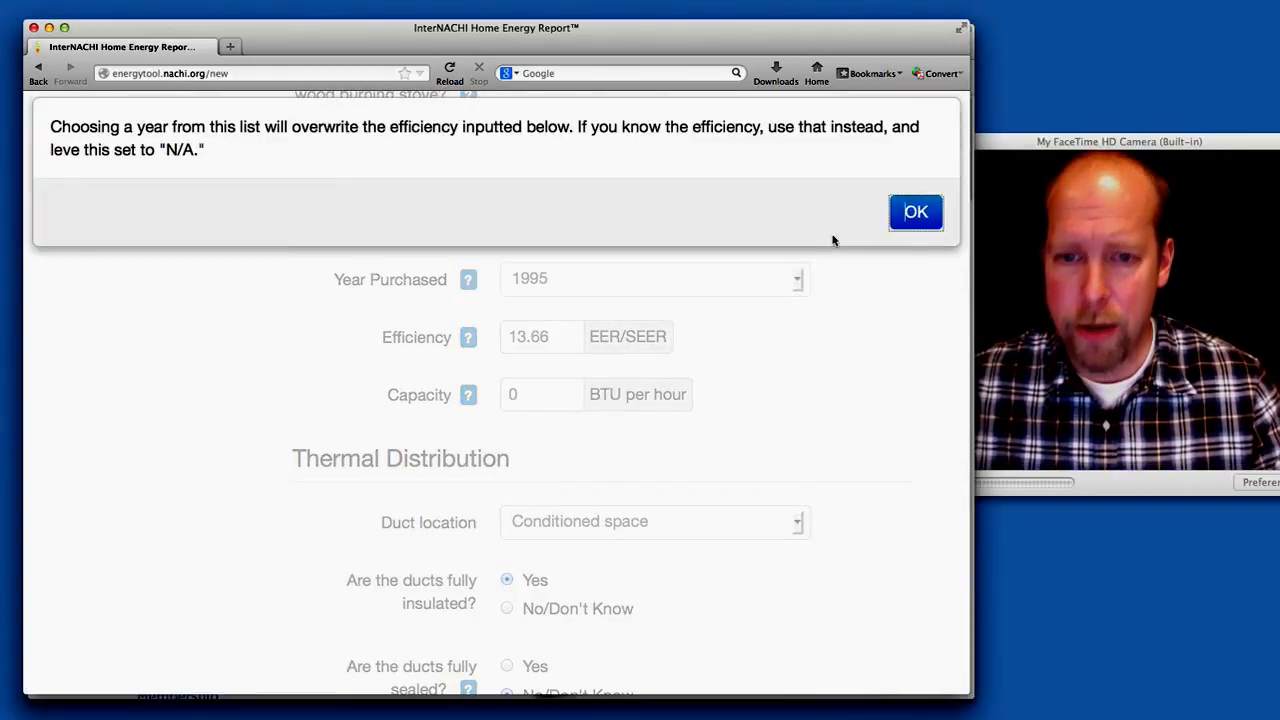
# Set duct location to 'Unconditioned basement or unvented crawlspace' and reach the Generate Report button.
pyautogui.click(916, 212)
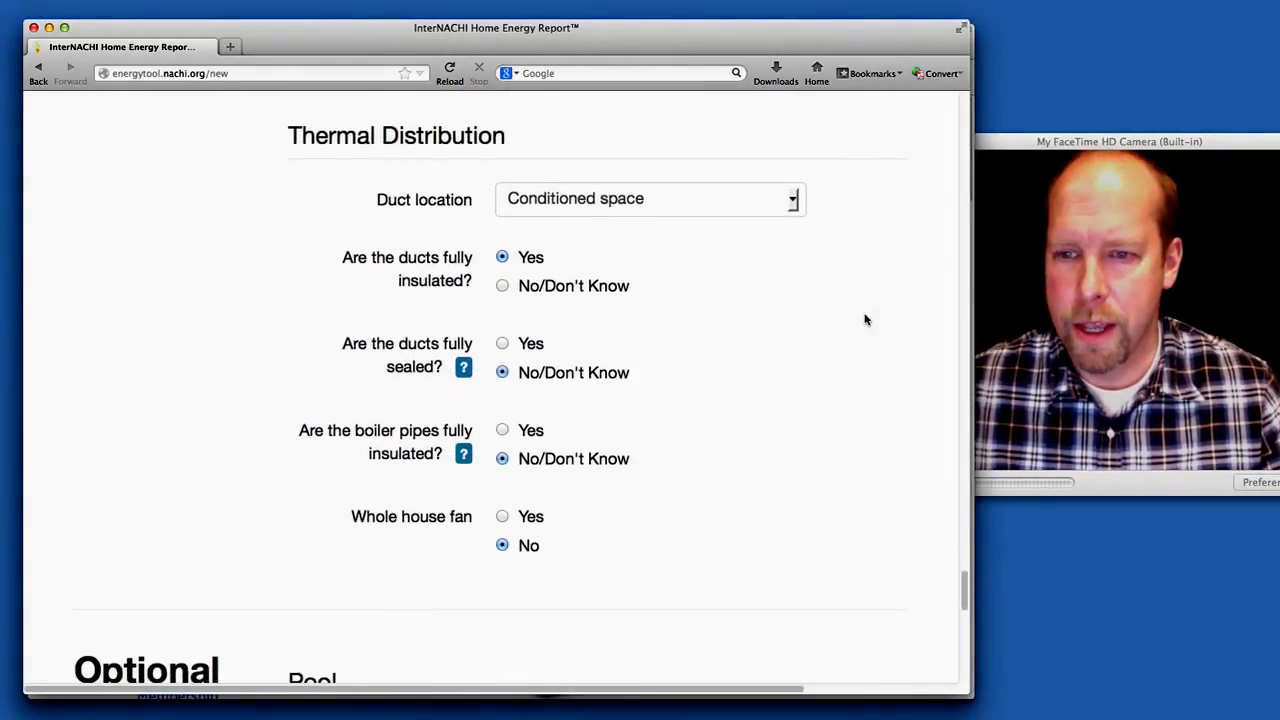
pyautogui.click(648, 198)
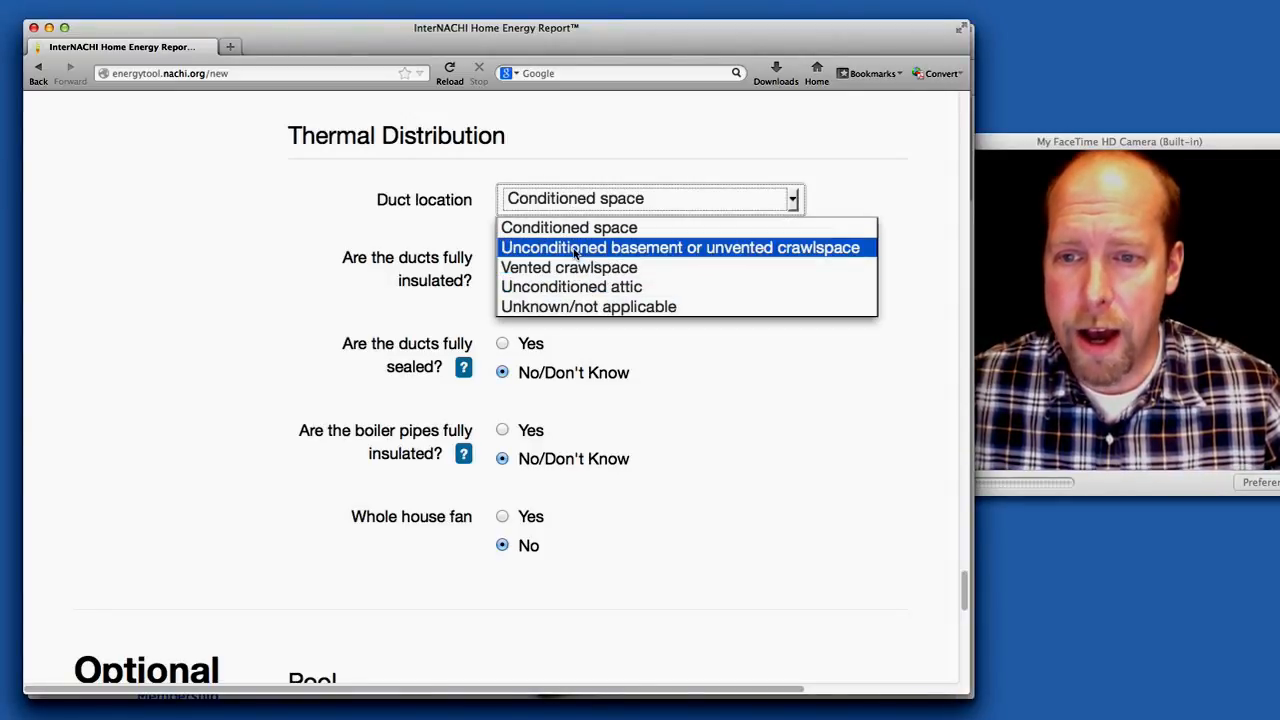
pyautogui.click(680, 248)
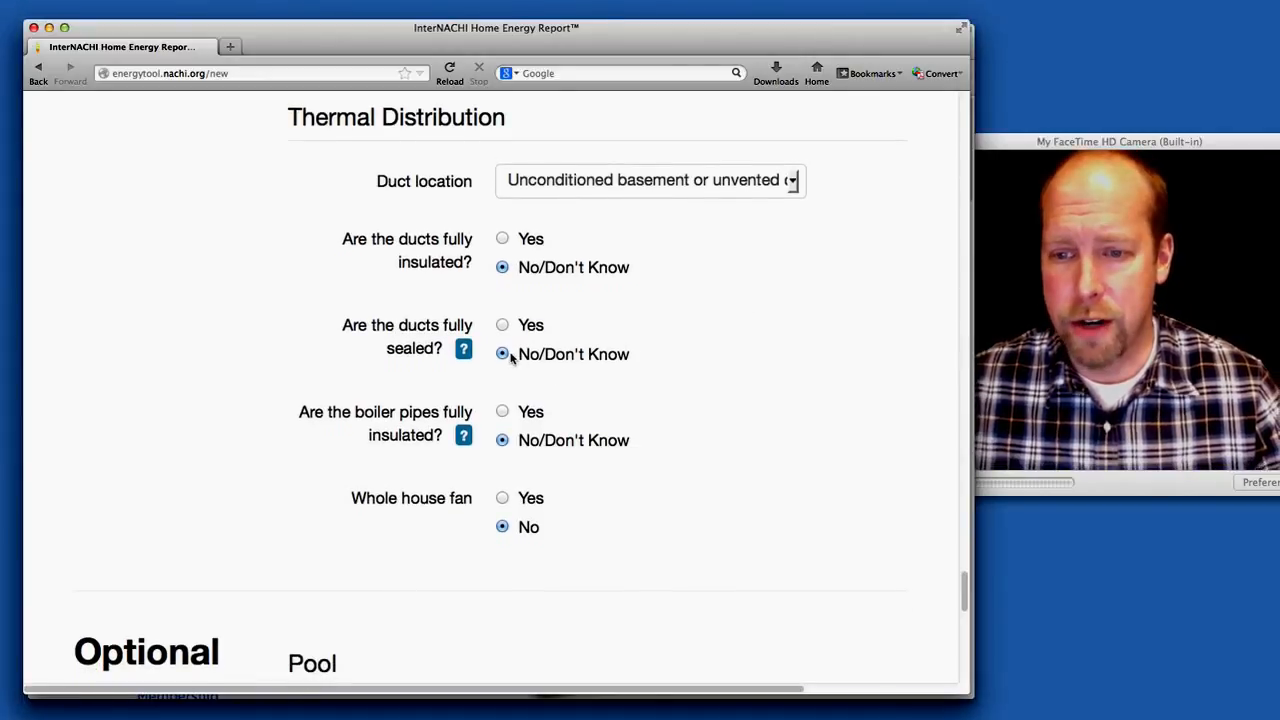
pyautogui.scroll(-3)
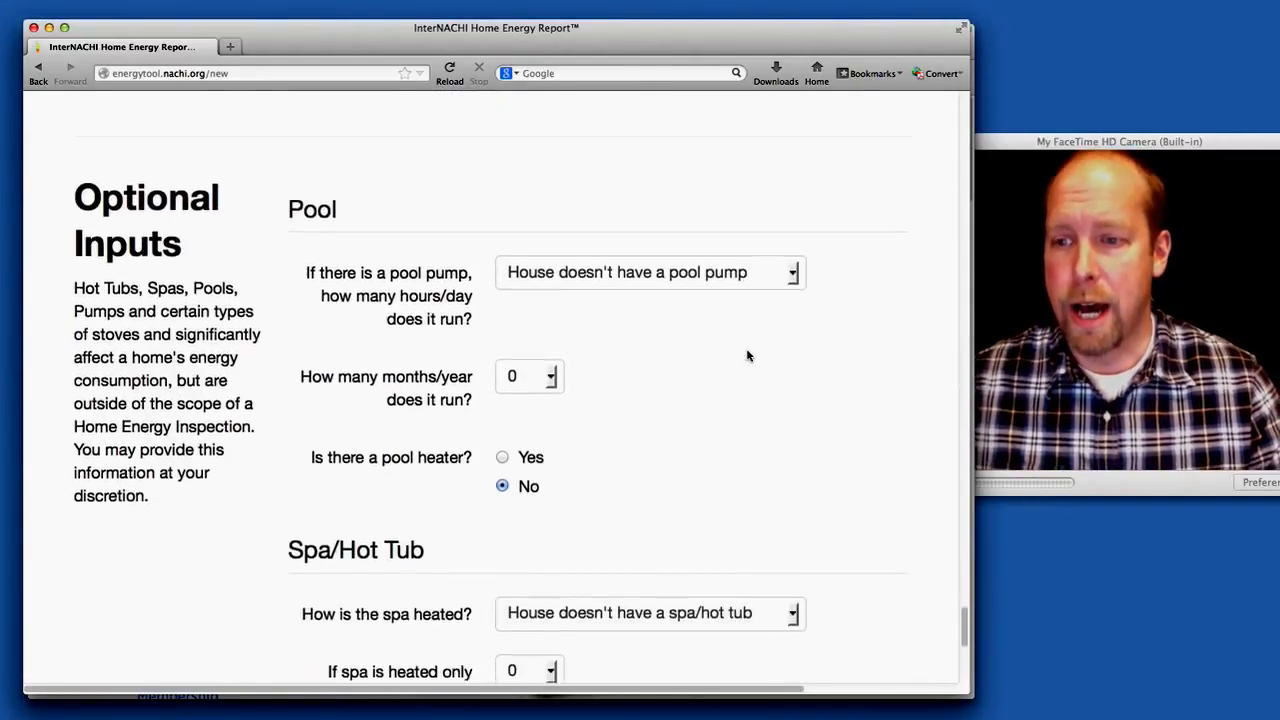
pyautogui.scroll(-3)
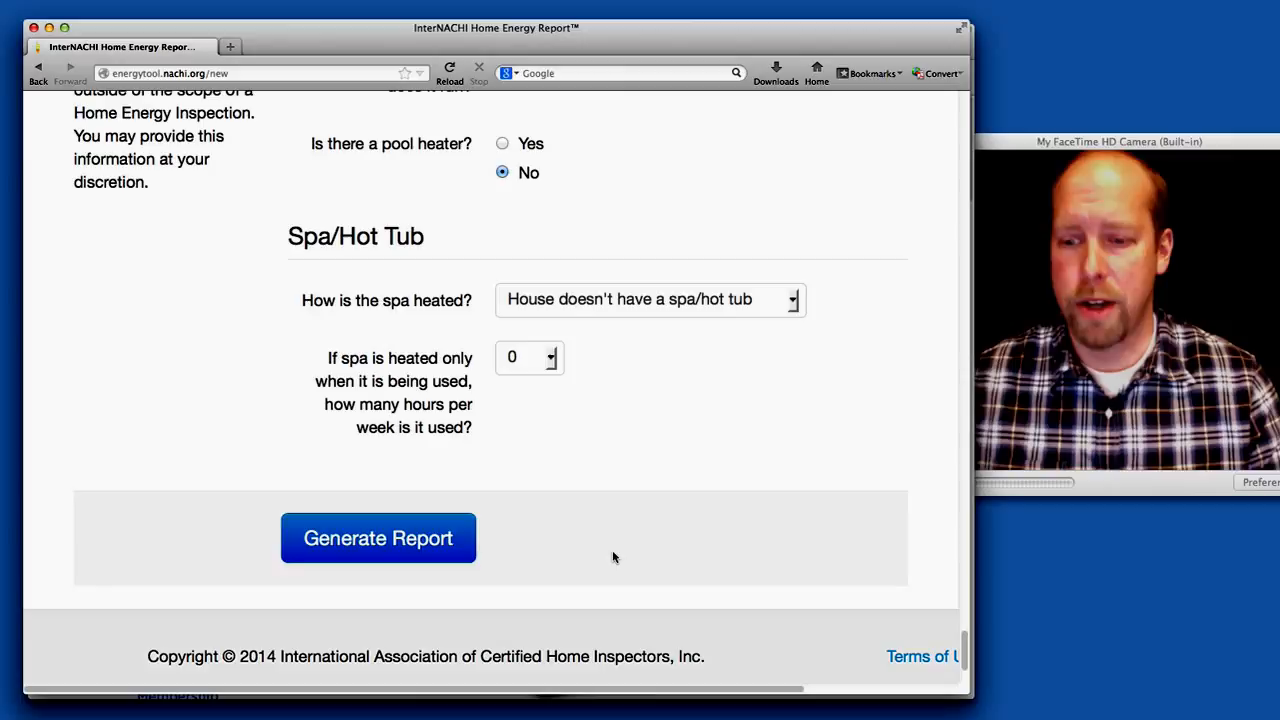
# Generate the client's energy report with the Generate Report button.
pyautogui.click(378, 538)
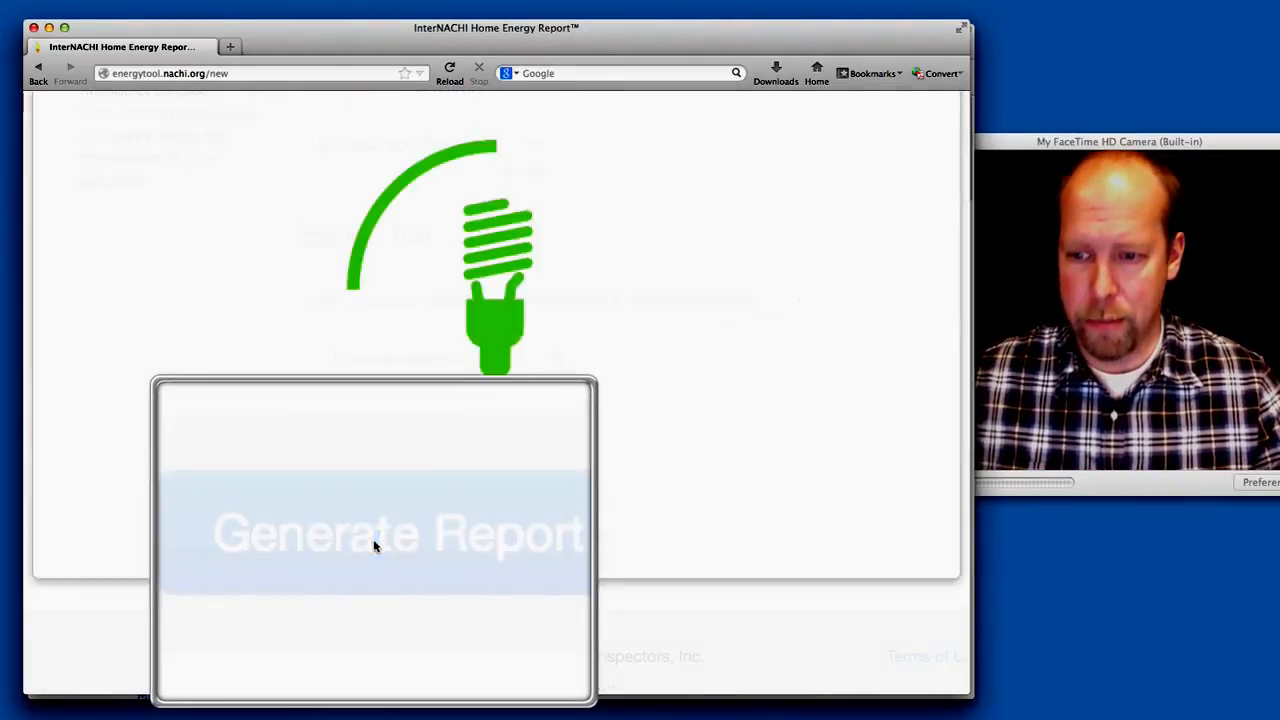
pyautogui.click(398, 532)
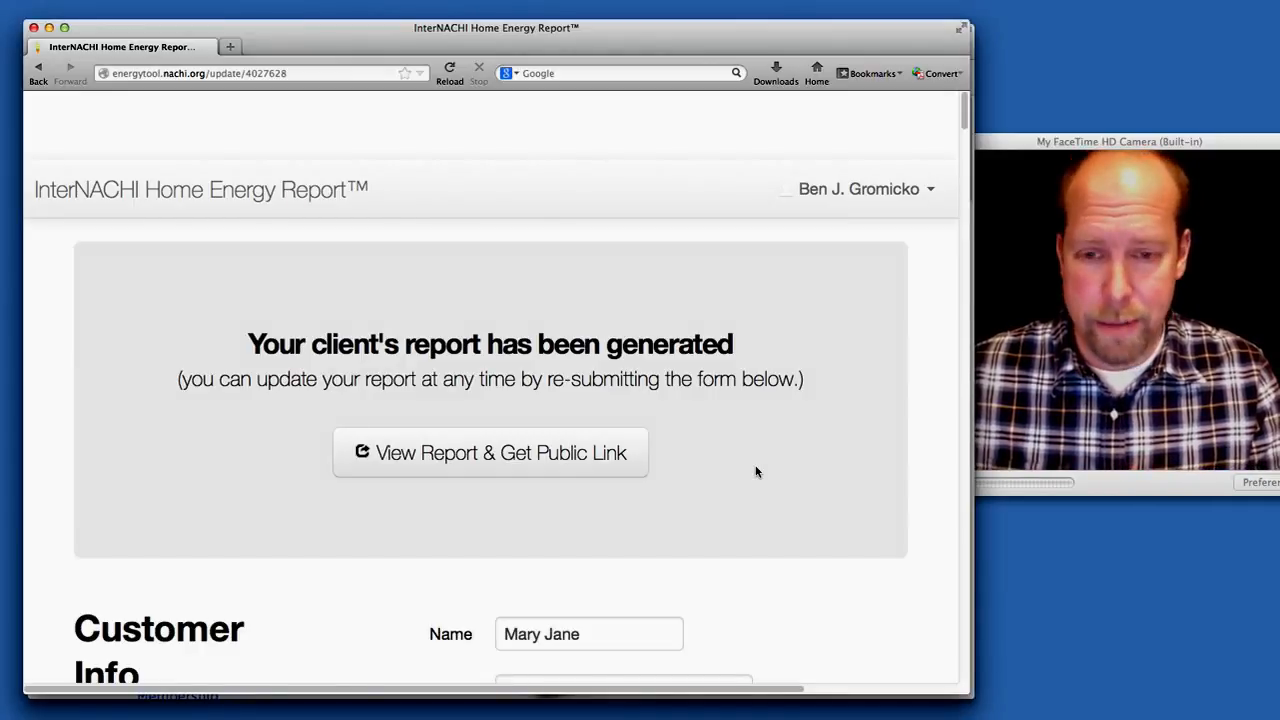
# Show the shareable public link for the 123 Main Street report via 'View Report & Get Public Link'.
pyautogui.scroll(-3)
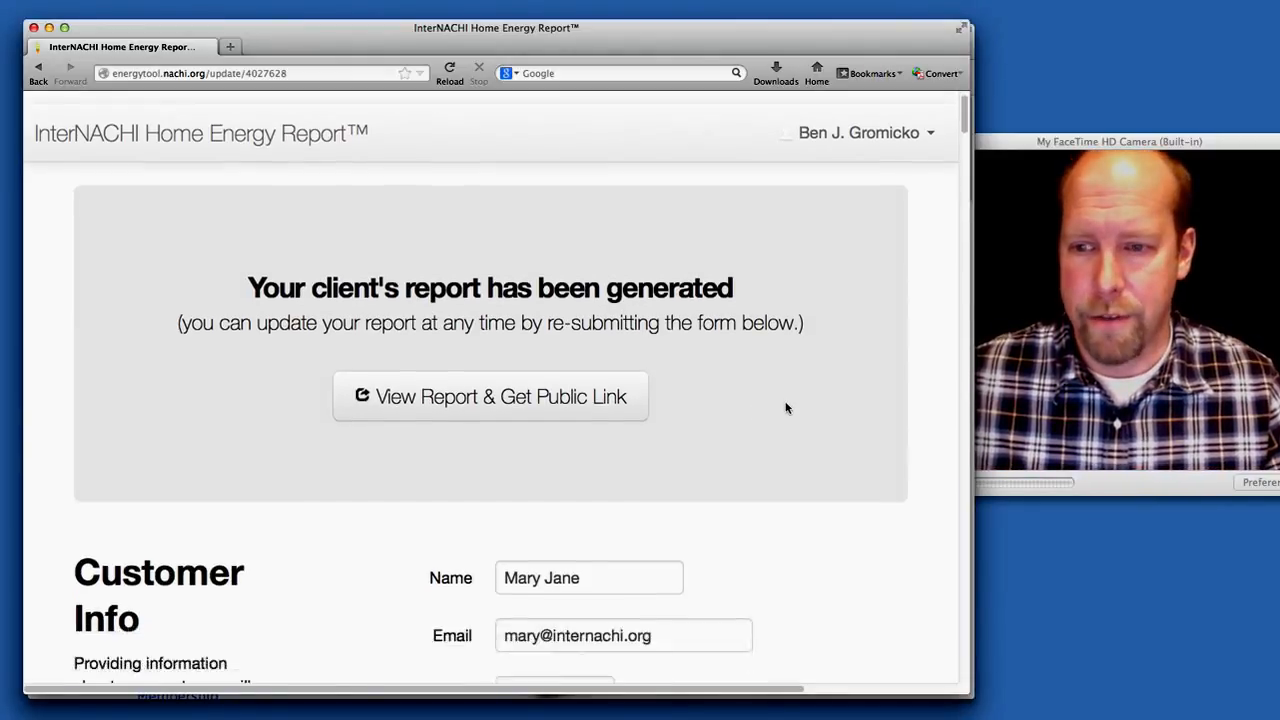
pyautogui.scroll(-3)
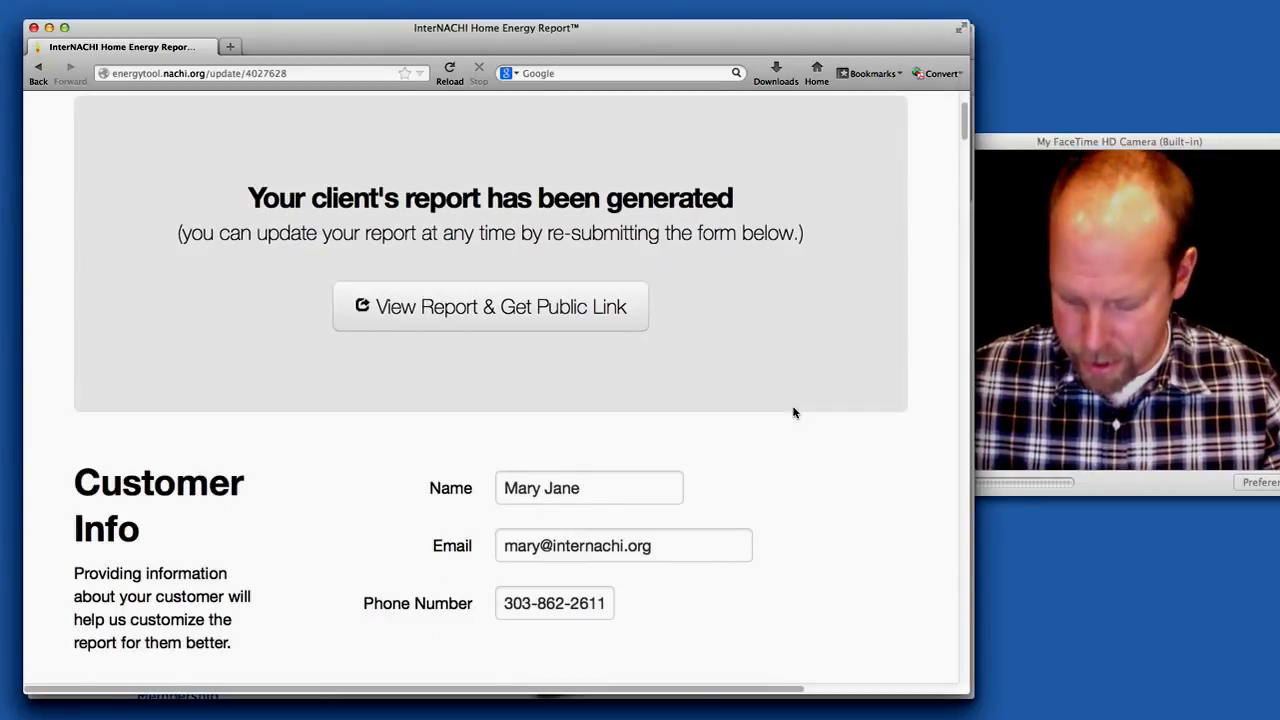
pyautogui.click(490, 306)
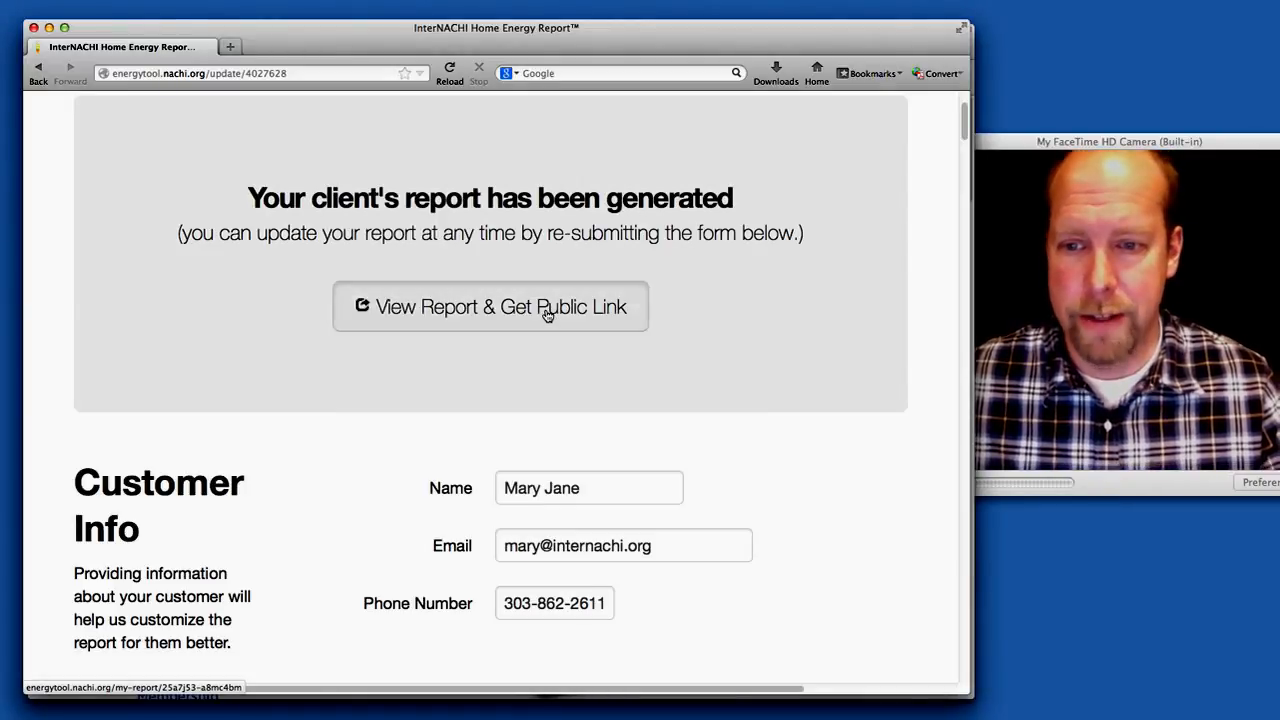
pyautogui.click(488, 306)
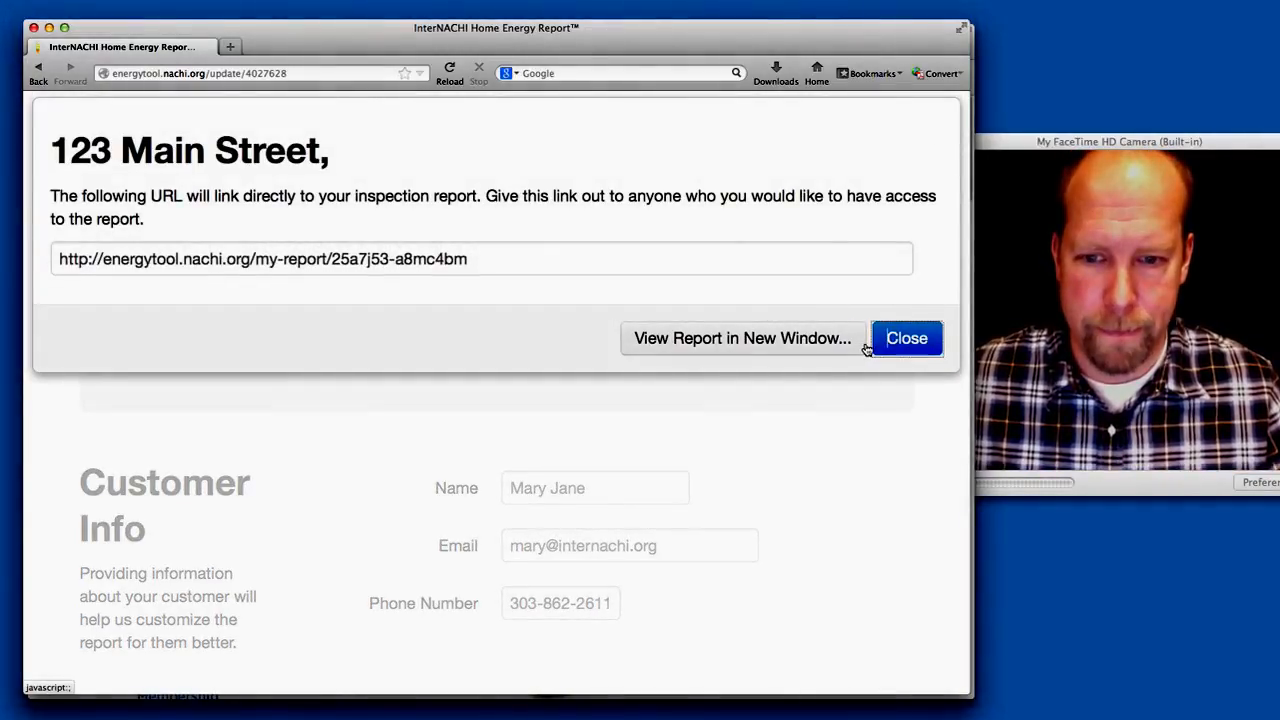
pyautogui.click(742, 338)
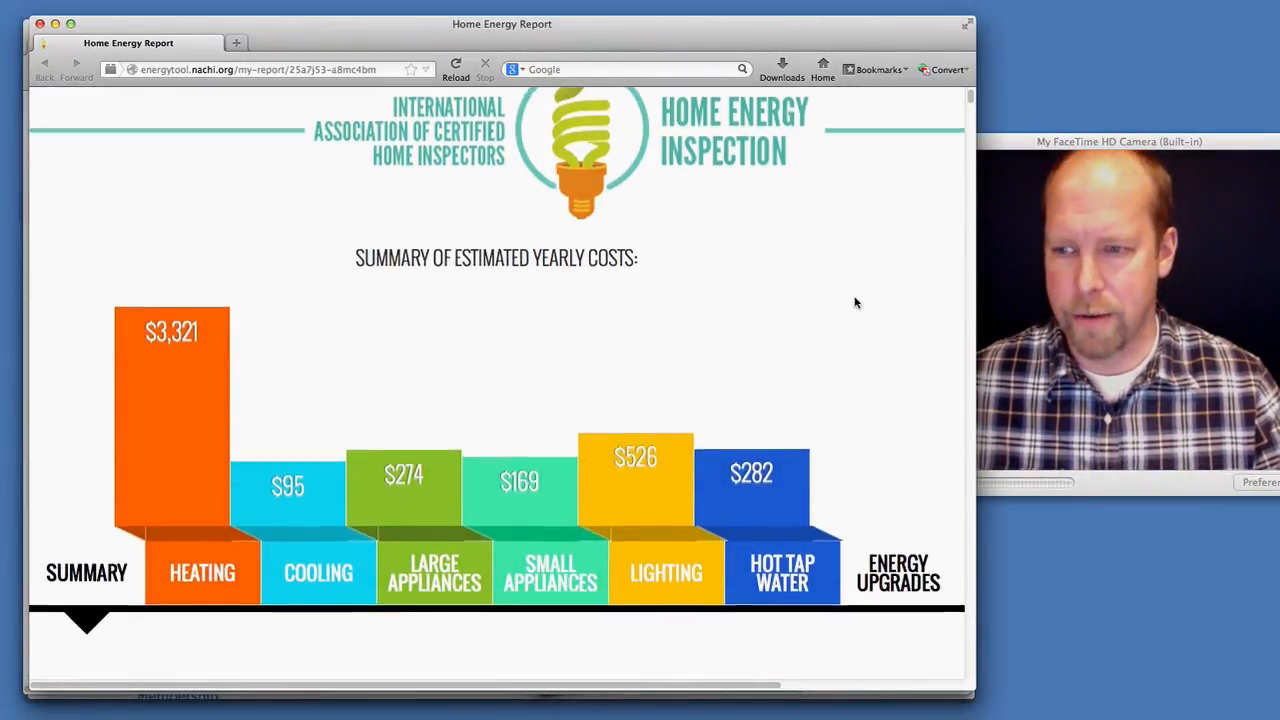
# Read through the report's yearly cost summary section.
pyautogui.scroll(-3)
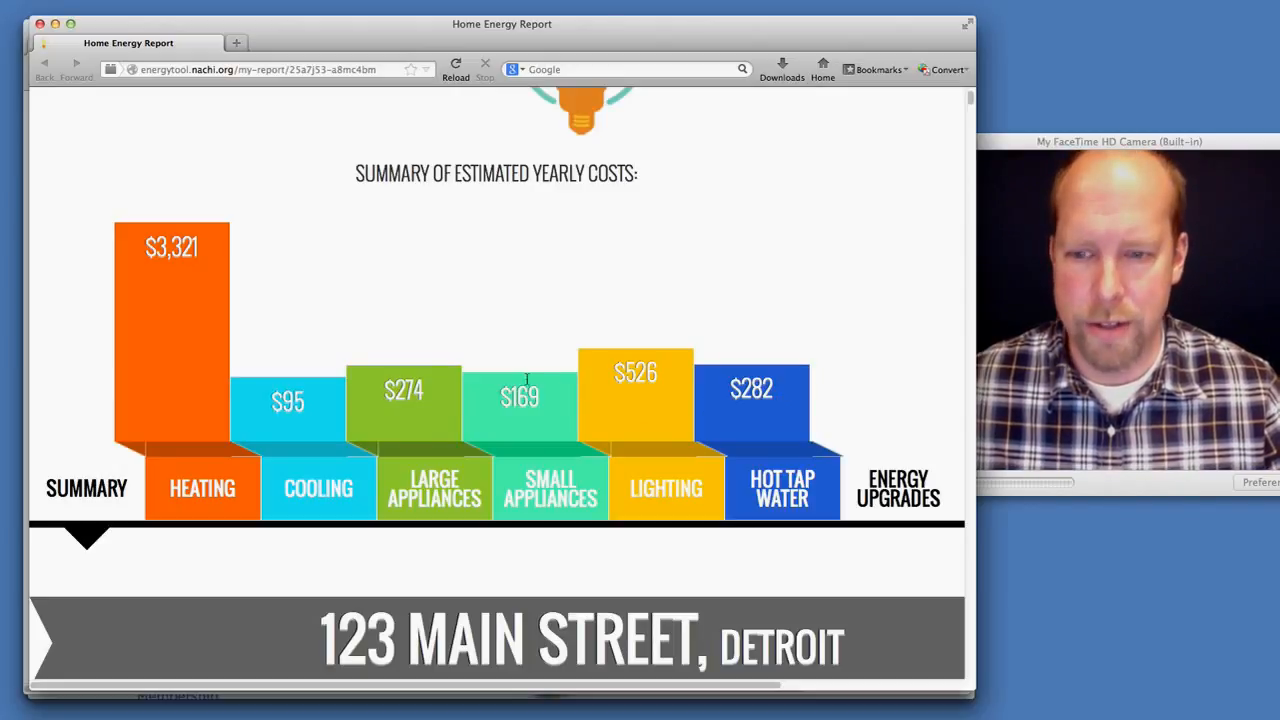
pyautogui.scroll(3)
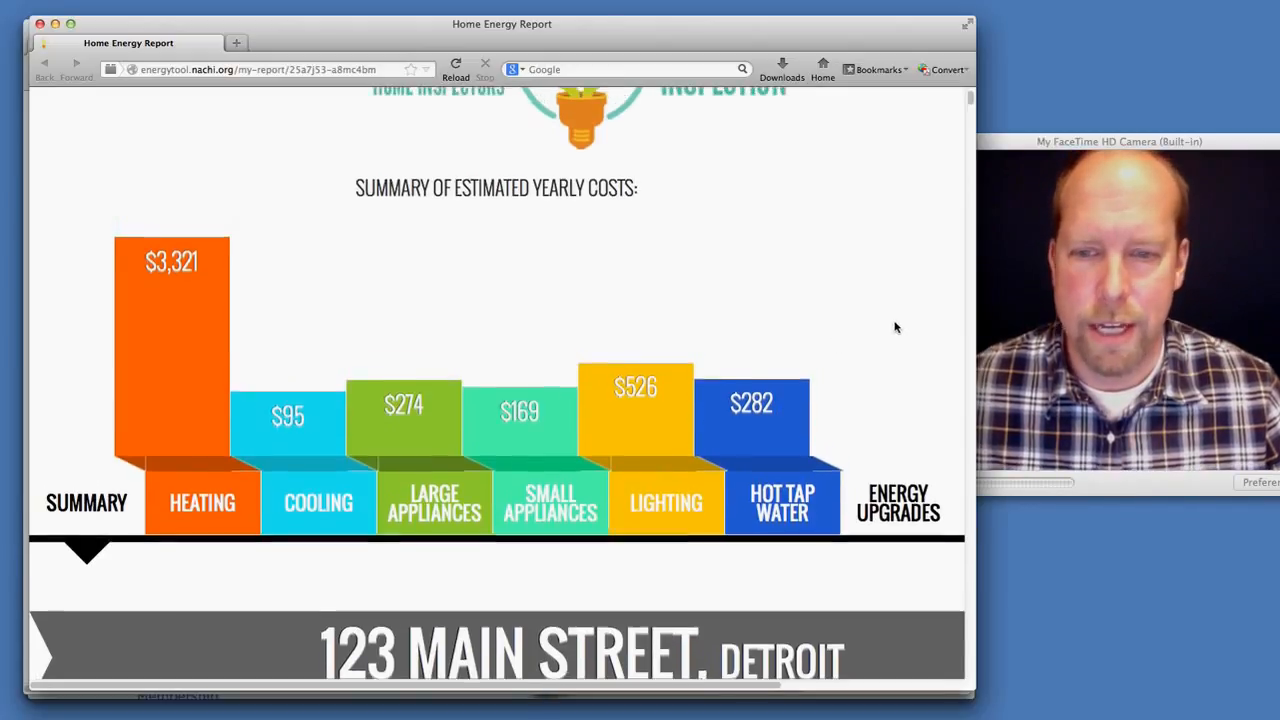
pyautogui.scroll(3)
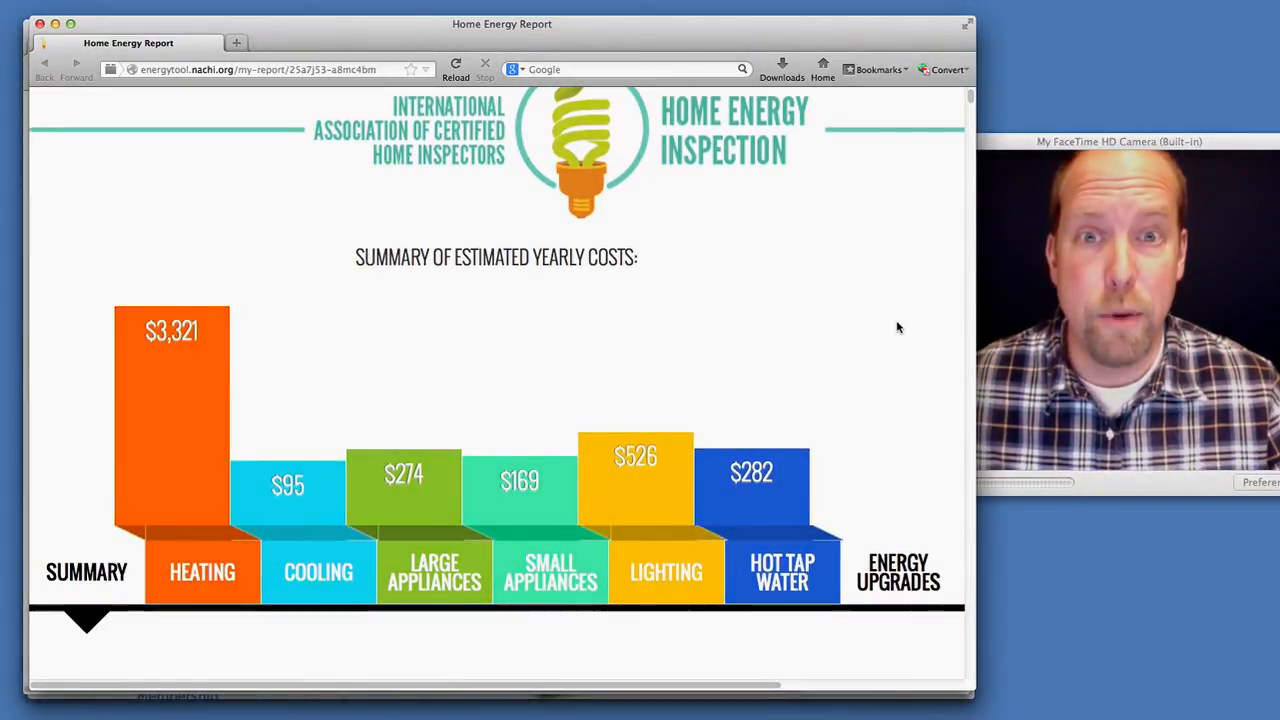
pyautogui.scroll(-3)
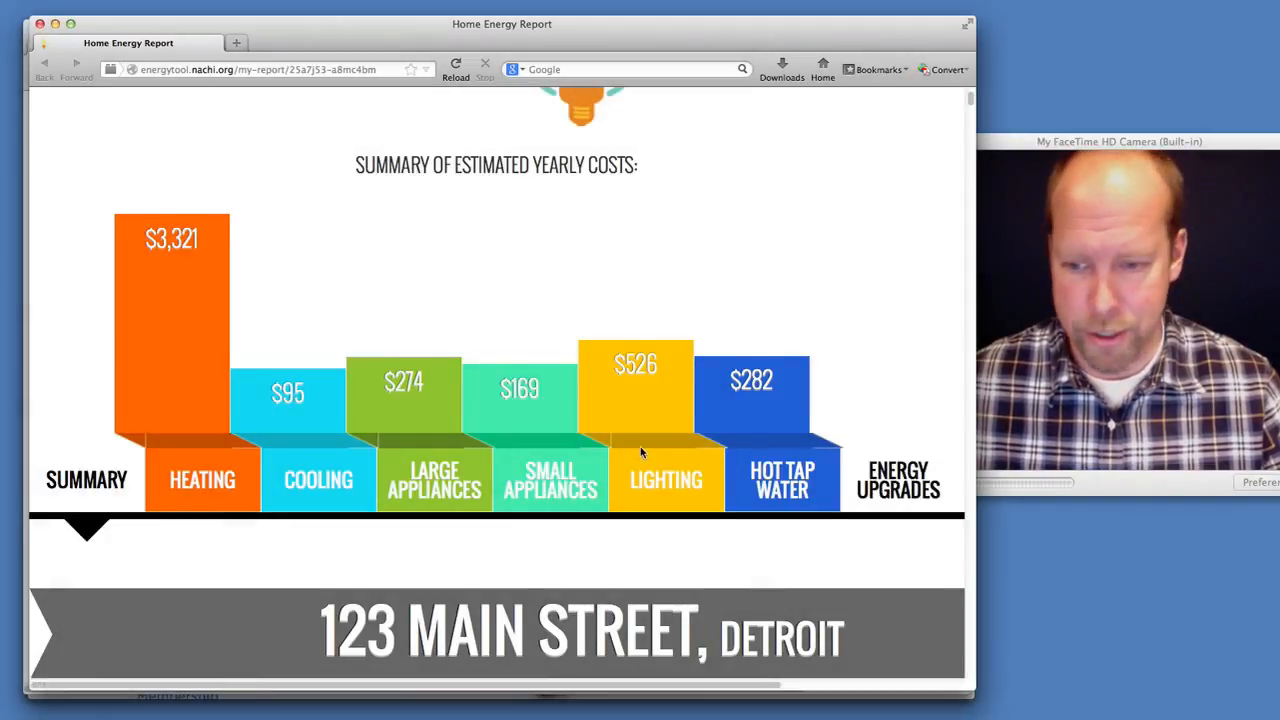
pyautogui.scroll(-3)
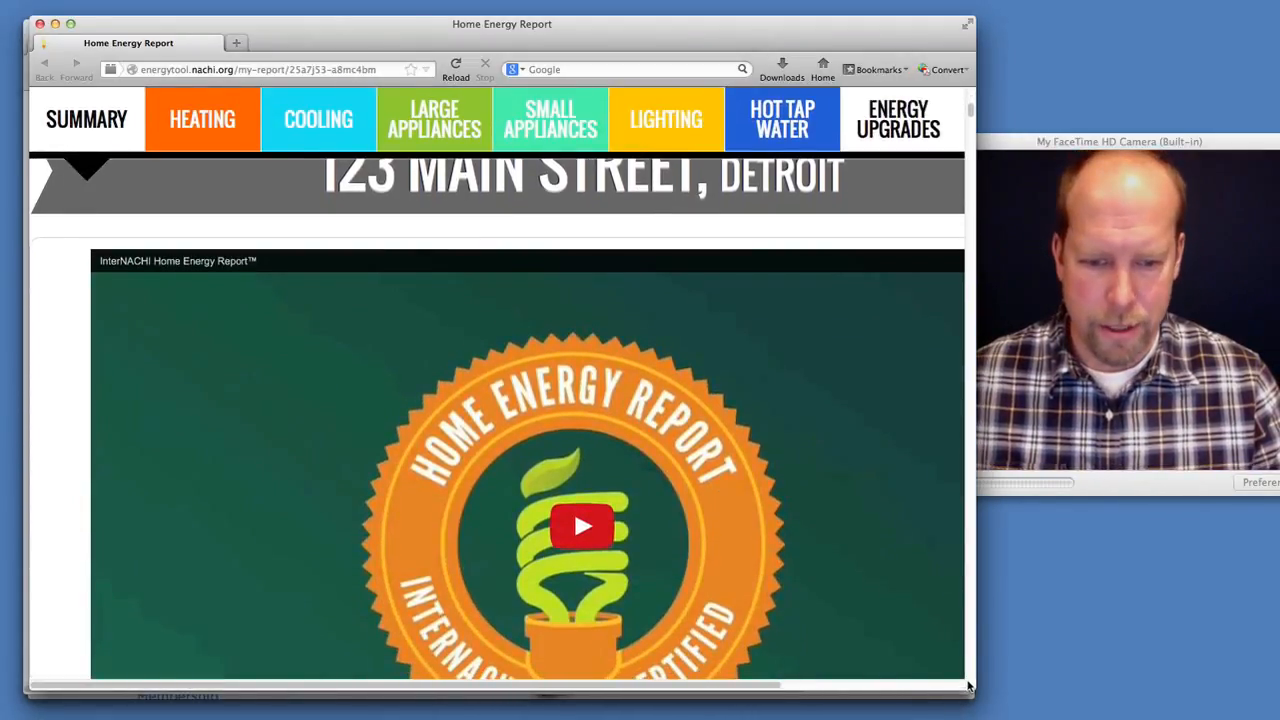
pyautogui.click(582, 526)
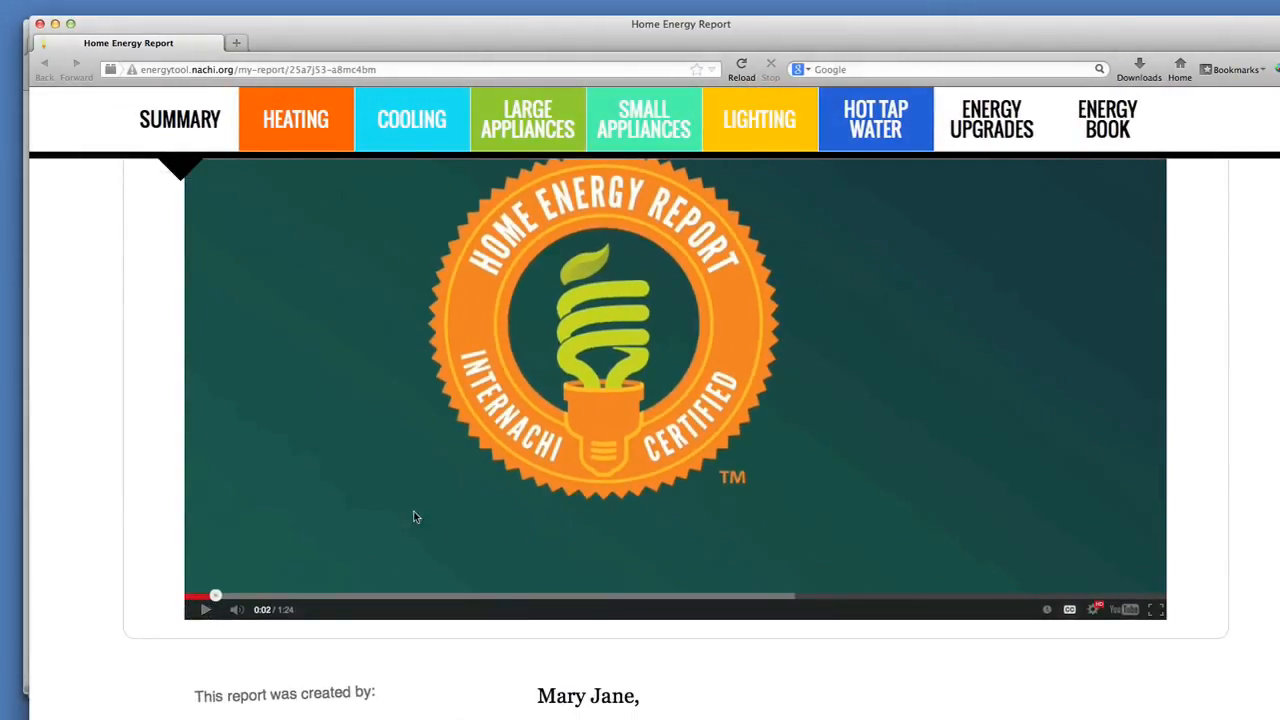
pyautogui.scroll(-3)
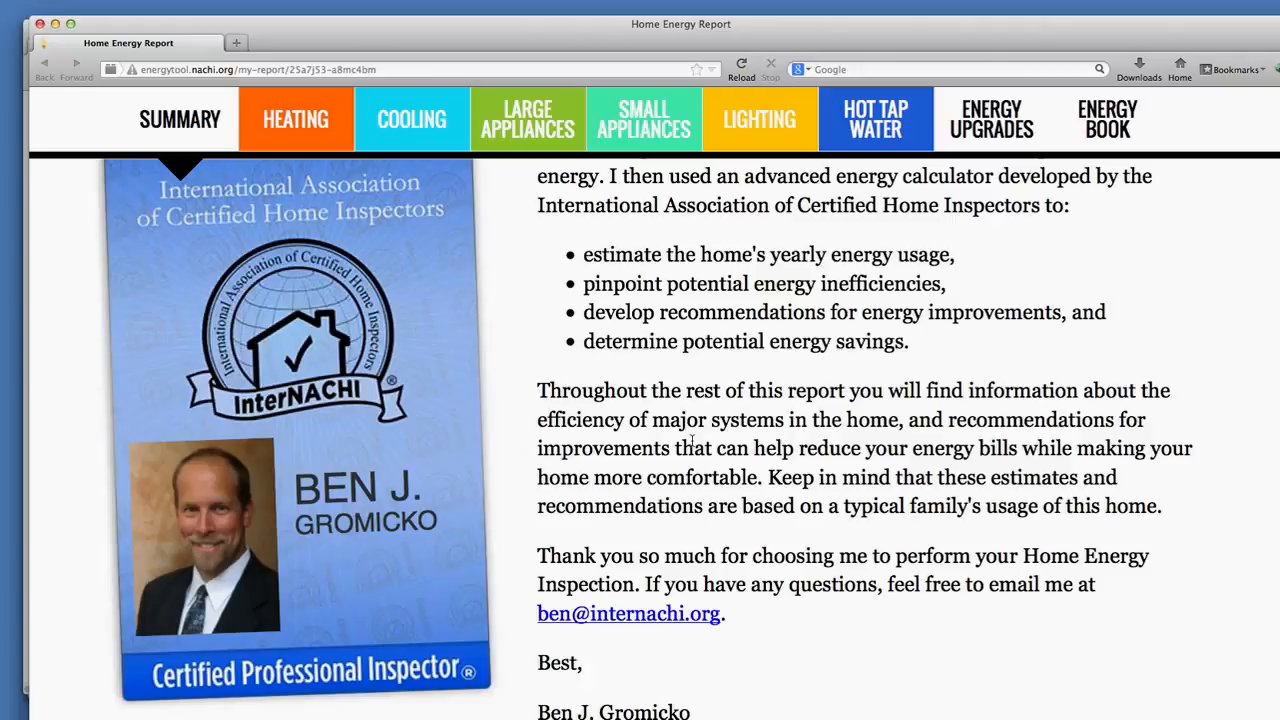
pyautogui.scroll(-3)
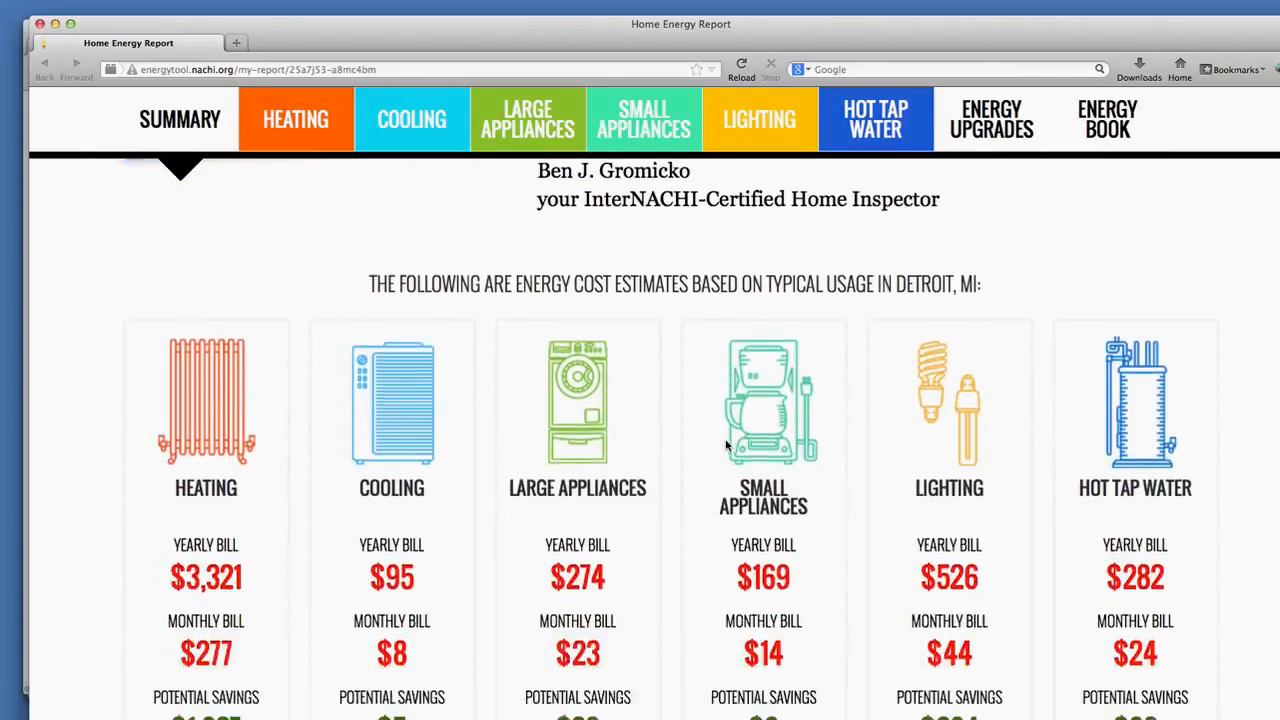
pyautogui.scroll(-3)
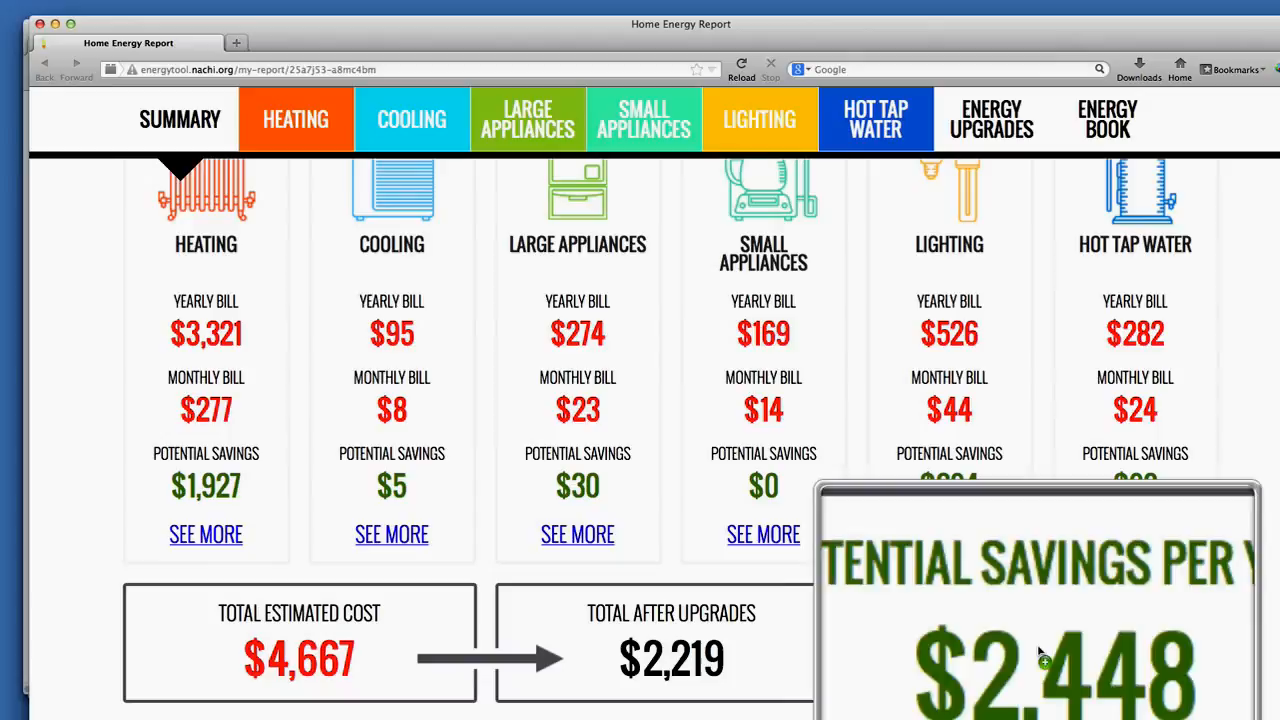
# Browse the Heating, Cooling, appliance and Hot Tap Water sections, ending at Energy Upgrades.
pyautogui.click(296, 120)
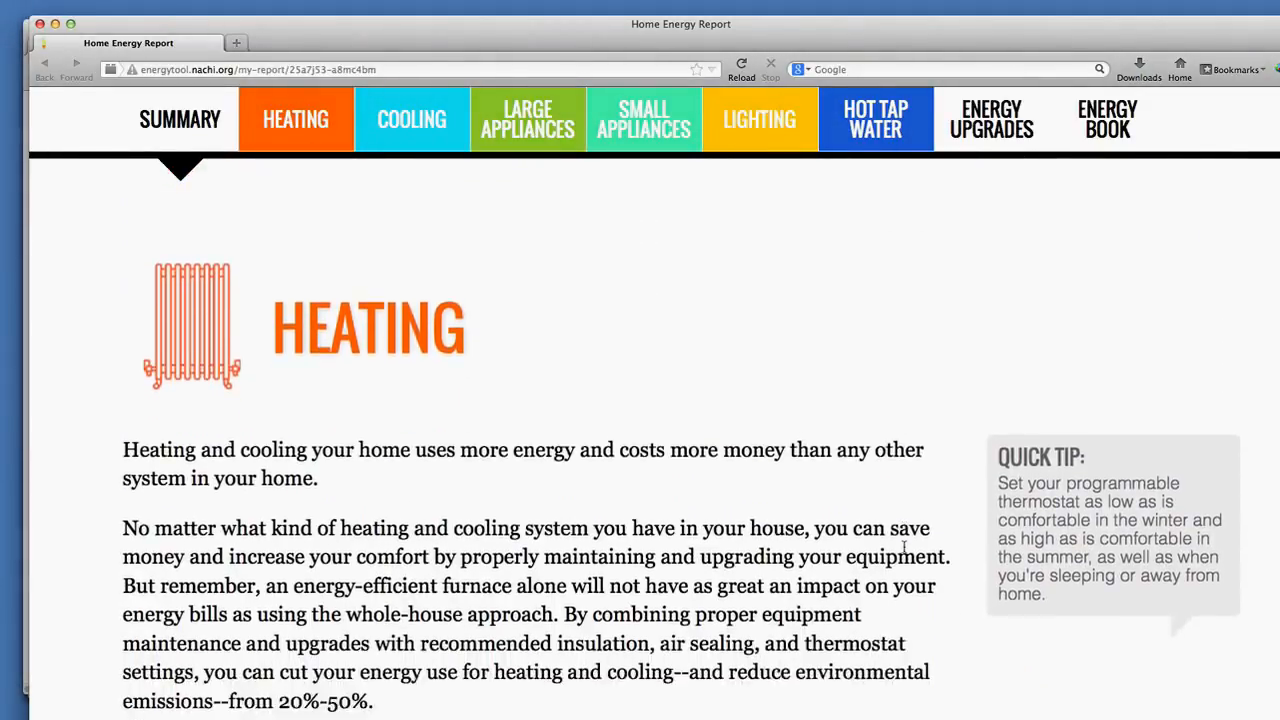
pyautogui.scroll(3)
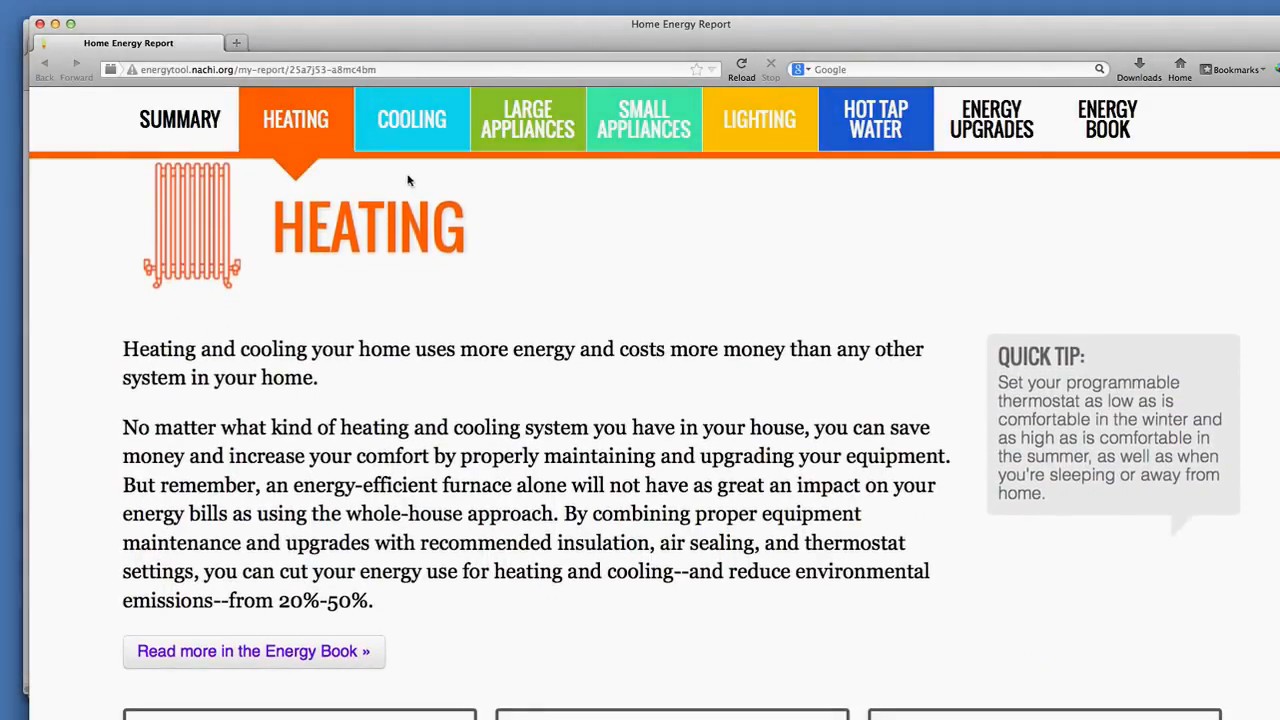
pyautogui.click(412, 120)
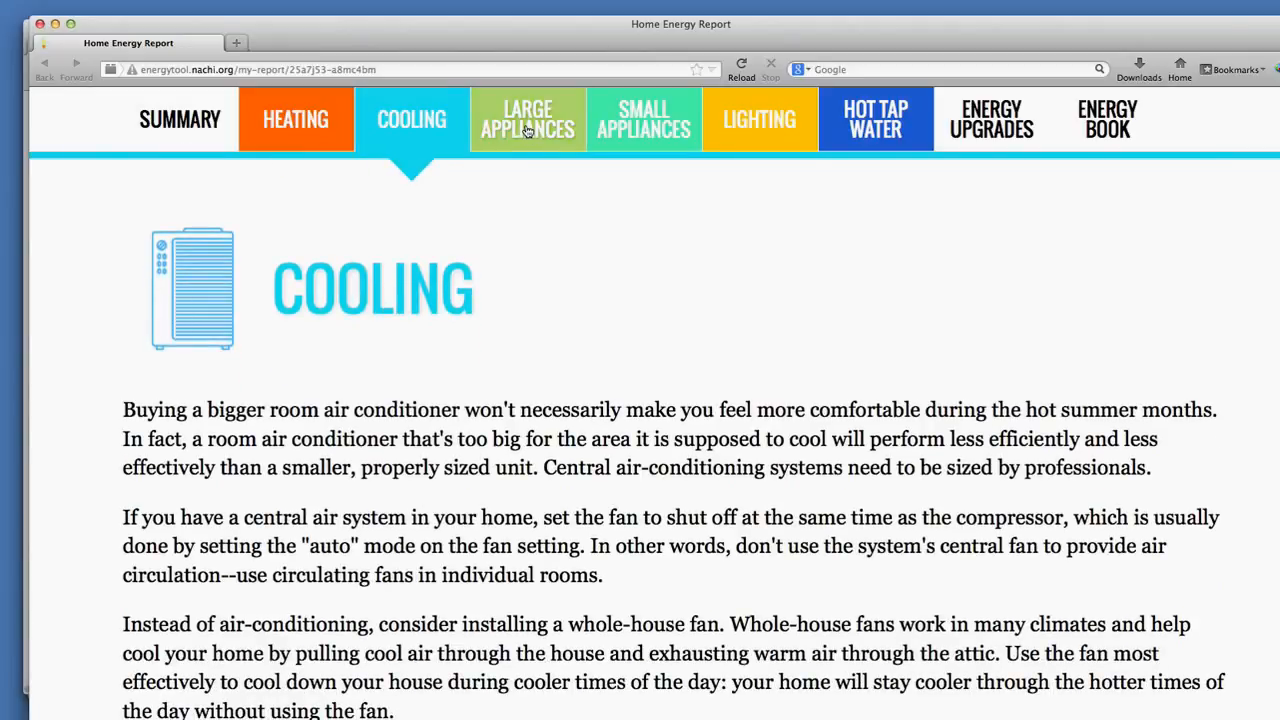
pyautogui.click(528, 120)
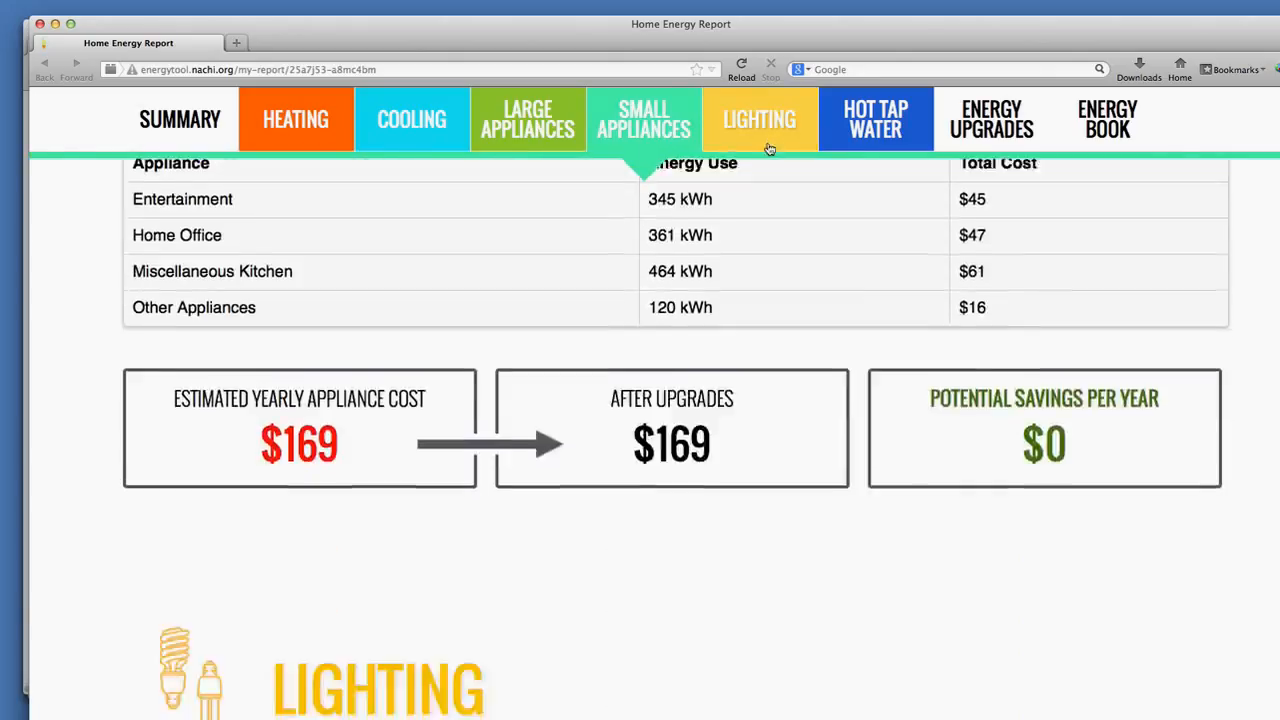
pyautogui.click(876, 118)
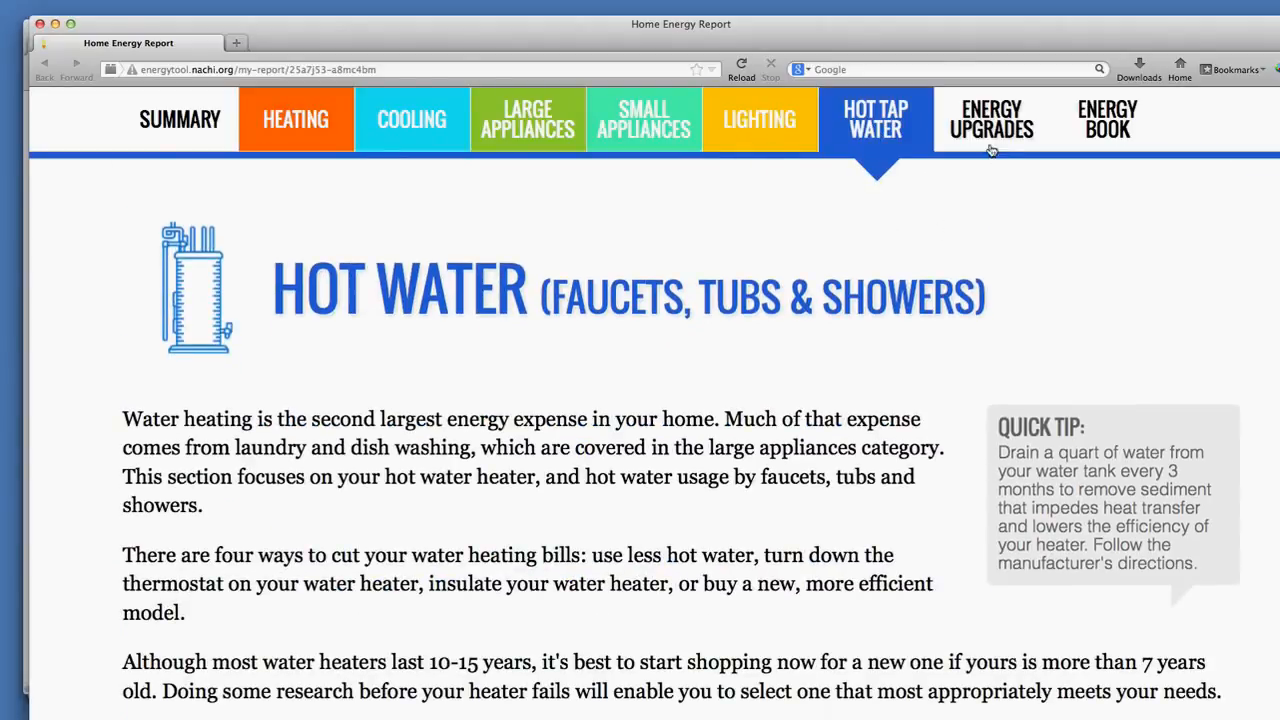
pyautogui.click(990, 118)
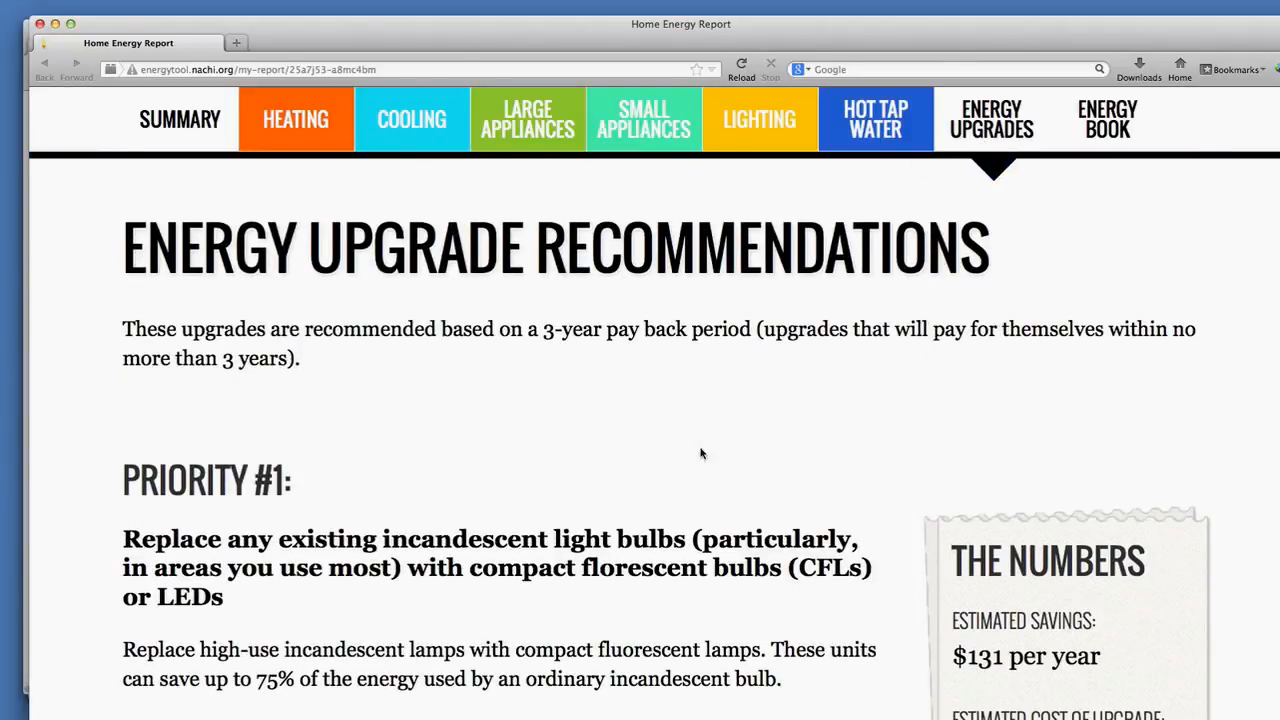
# Read upgrade Priorities #1 through #9, from replacing incandescent bulbs to R-38 attic insulation.
pyautogui.scroll(-3)
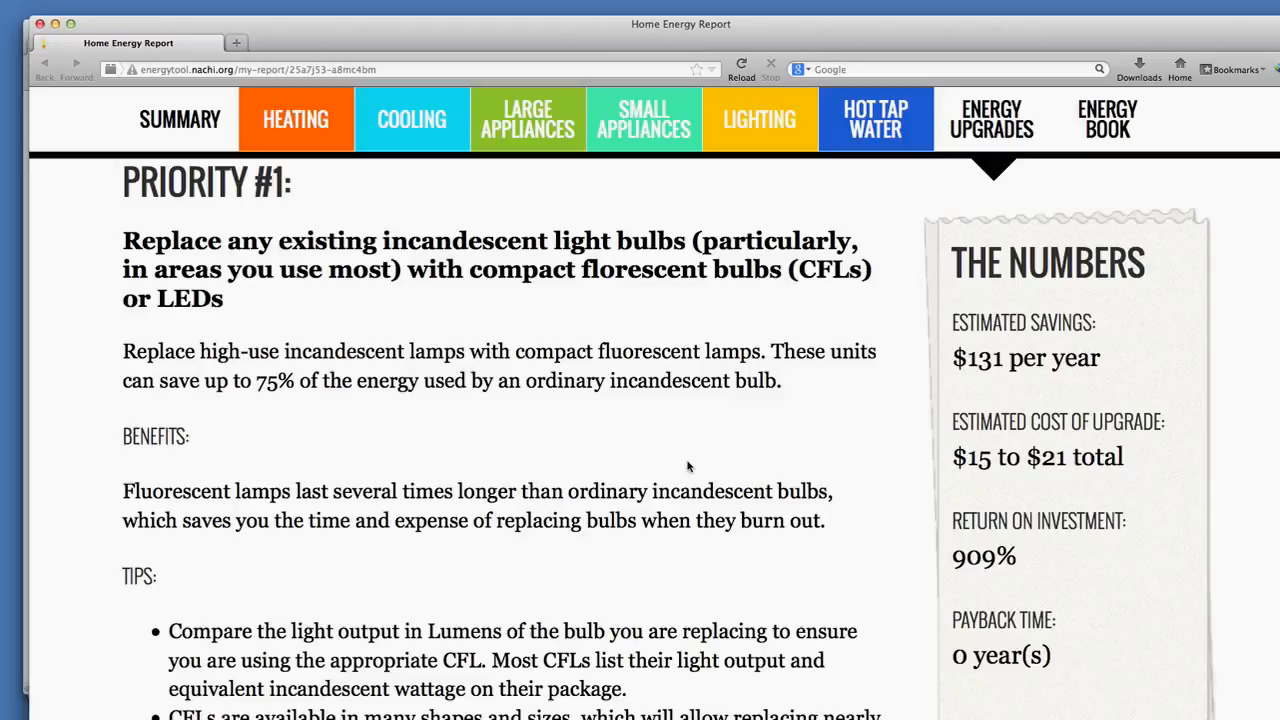
pyautogui.moveTo(688, 402)
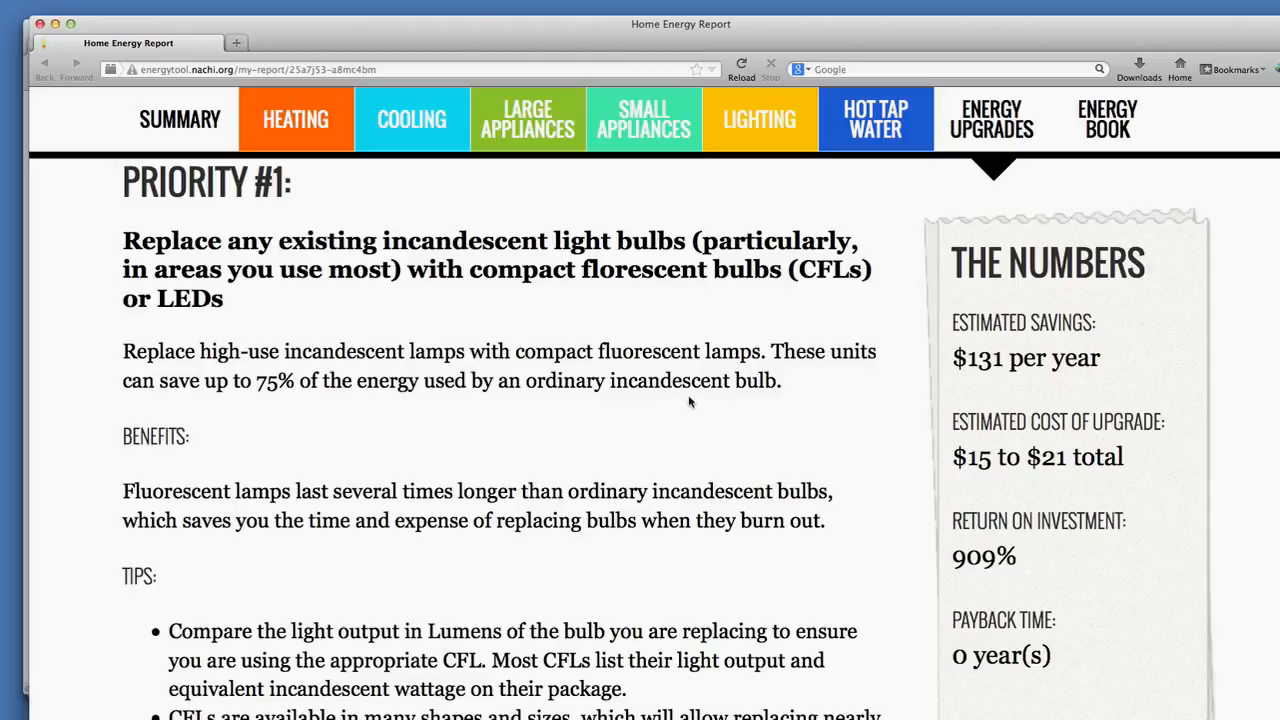
pyautogui.moveTo(680, 388)
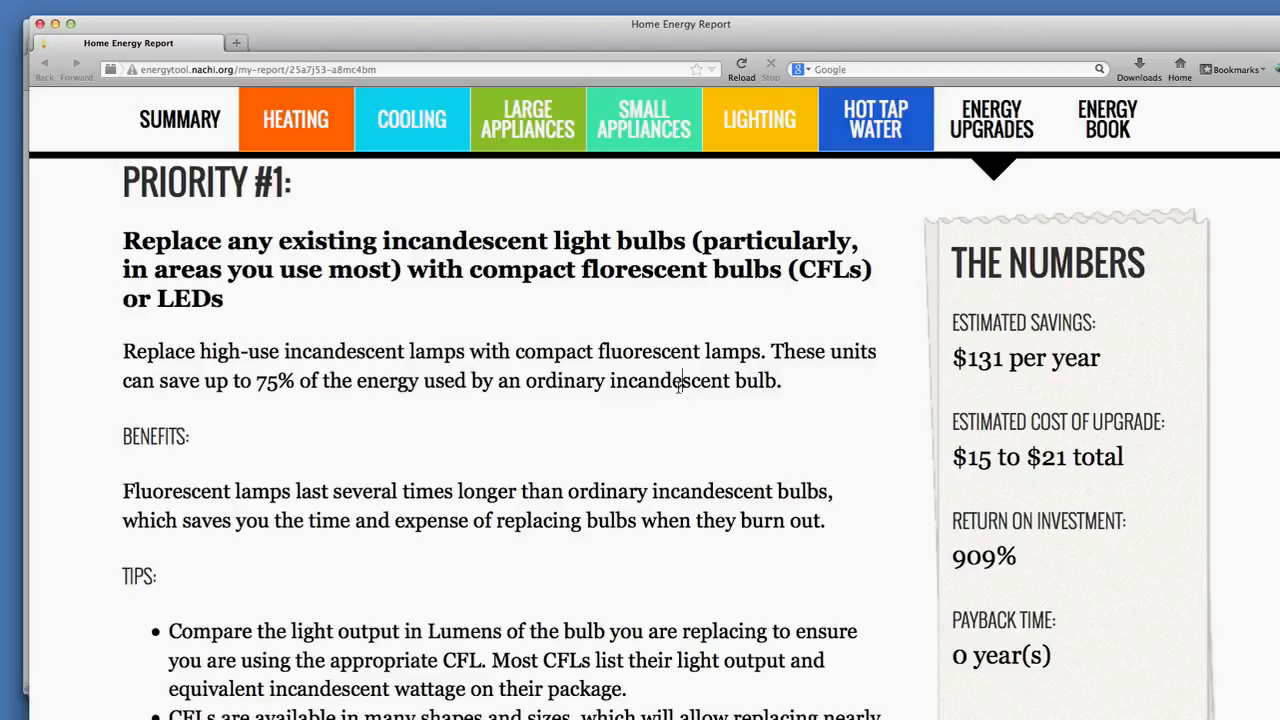
pyautogui.moveTo(360, 296)
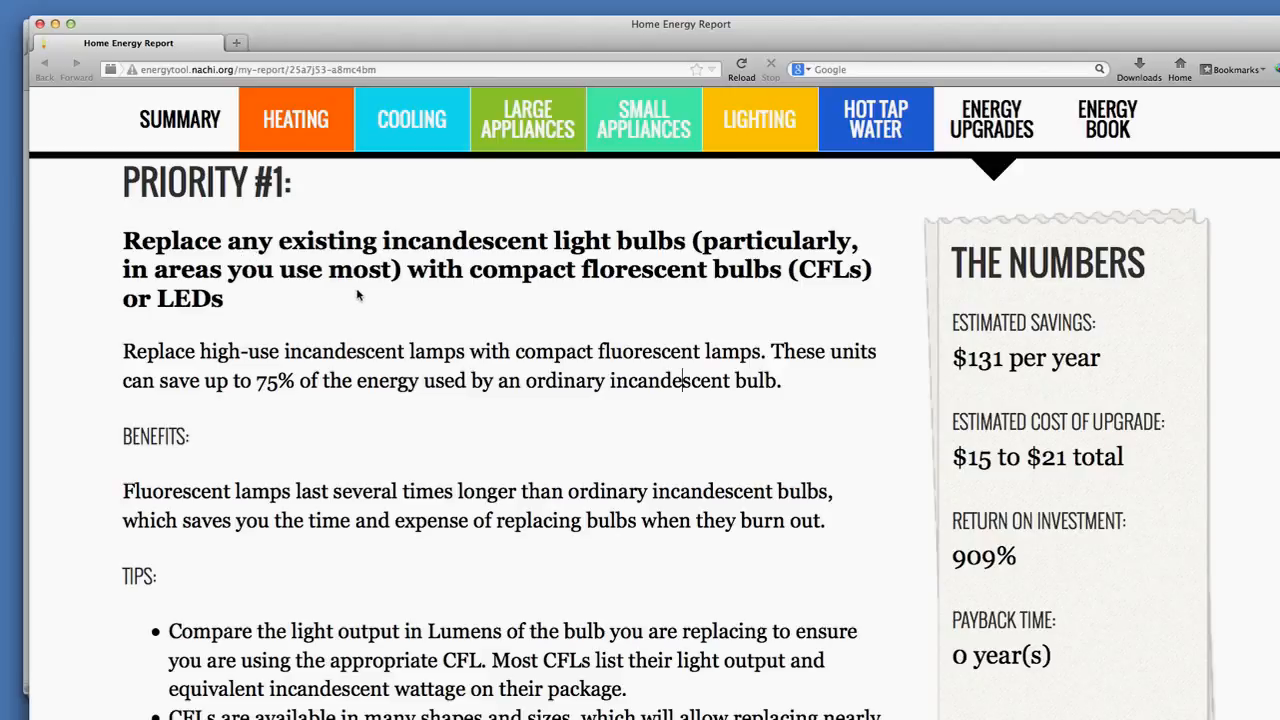
pyautogui.scroll(-3)
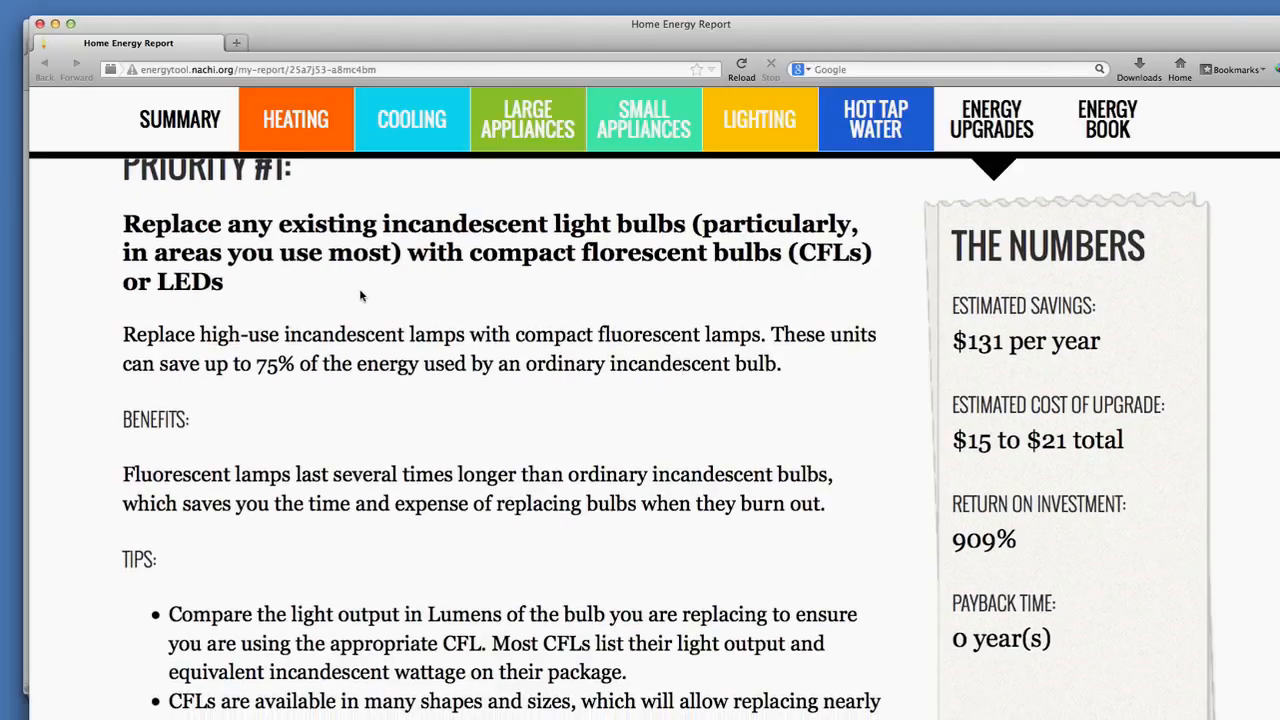
pyautogui.moveTo(370, 300)
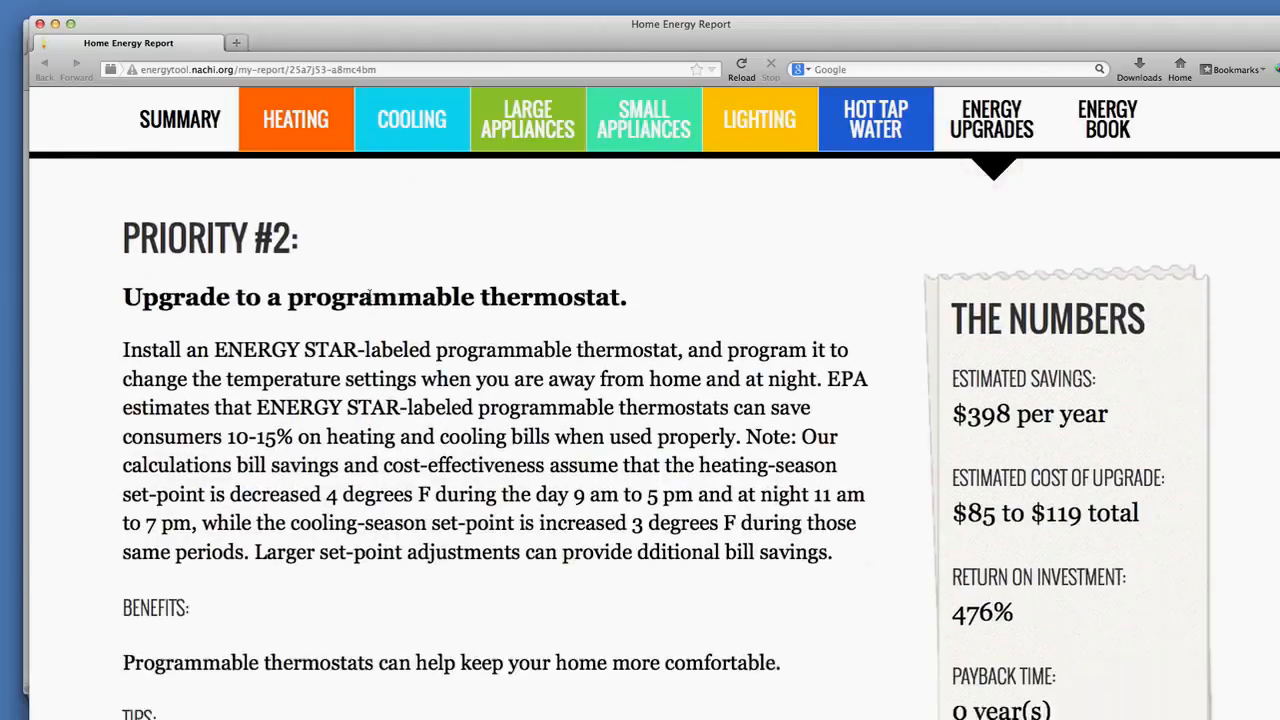
pyautogui.scroll(3)
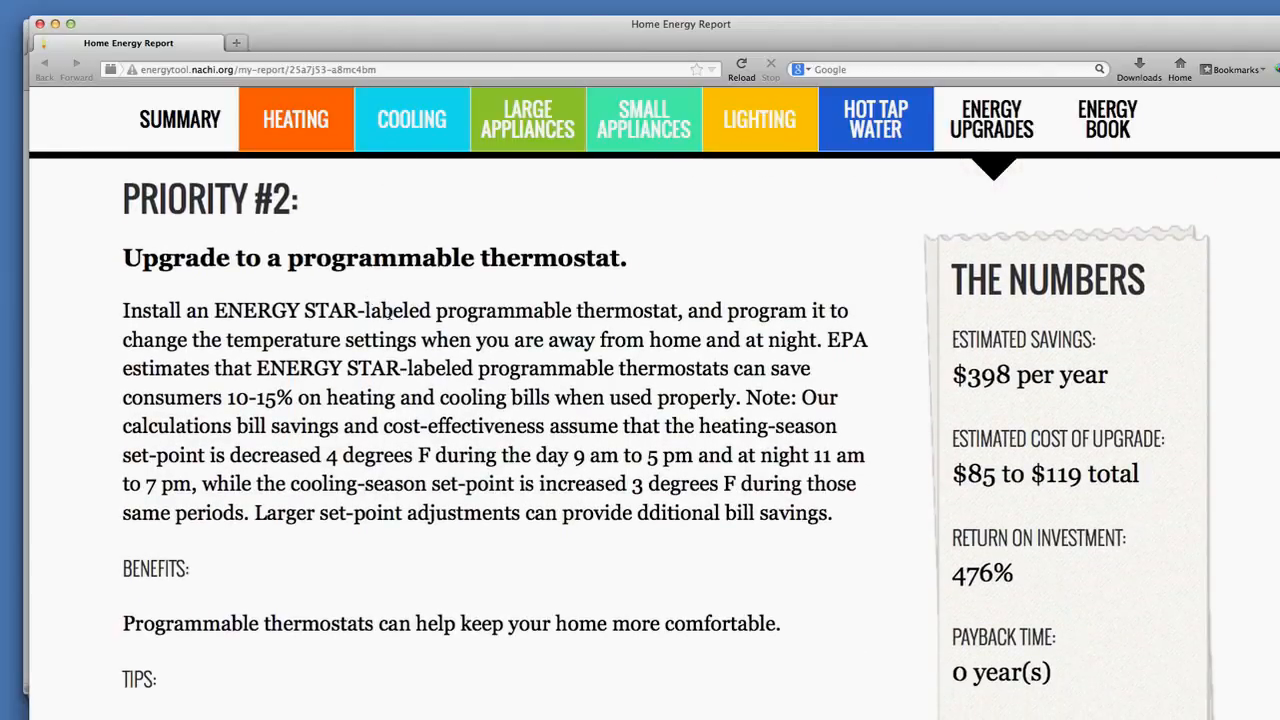
pyautogui.scroll(-3)
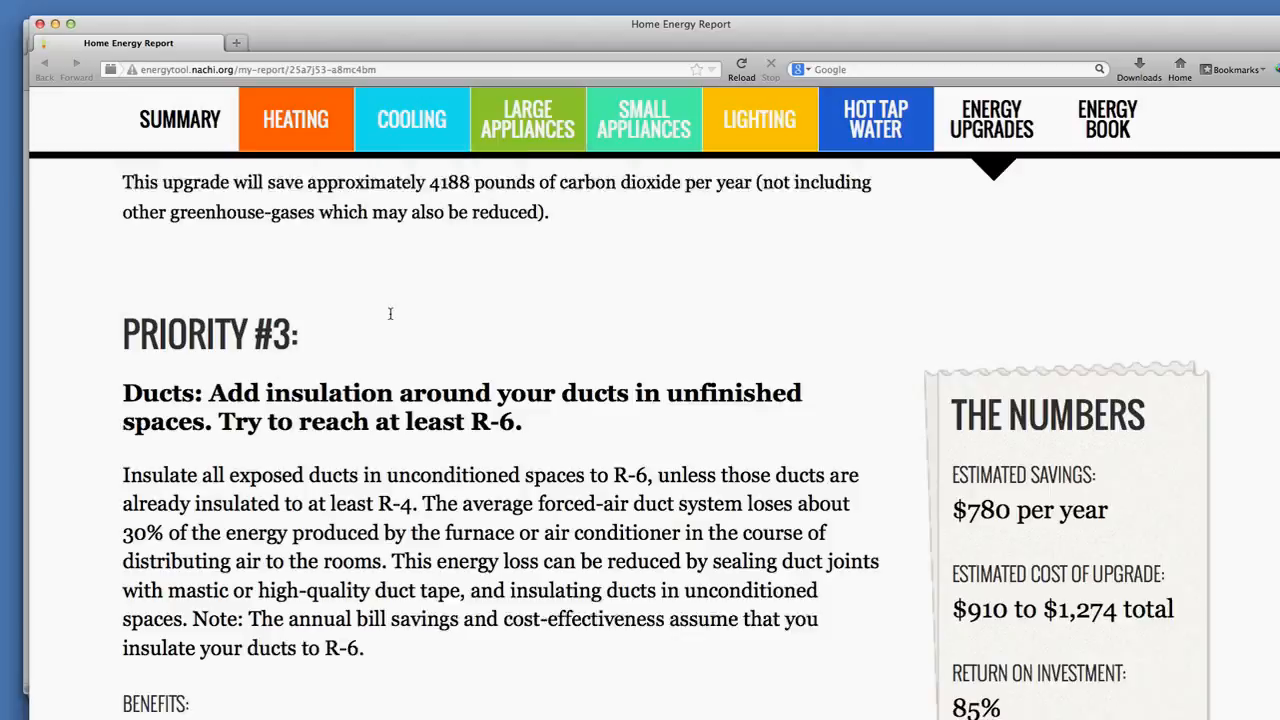
pyautogui.scroll(-3)
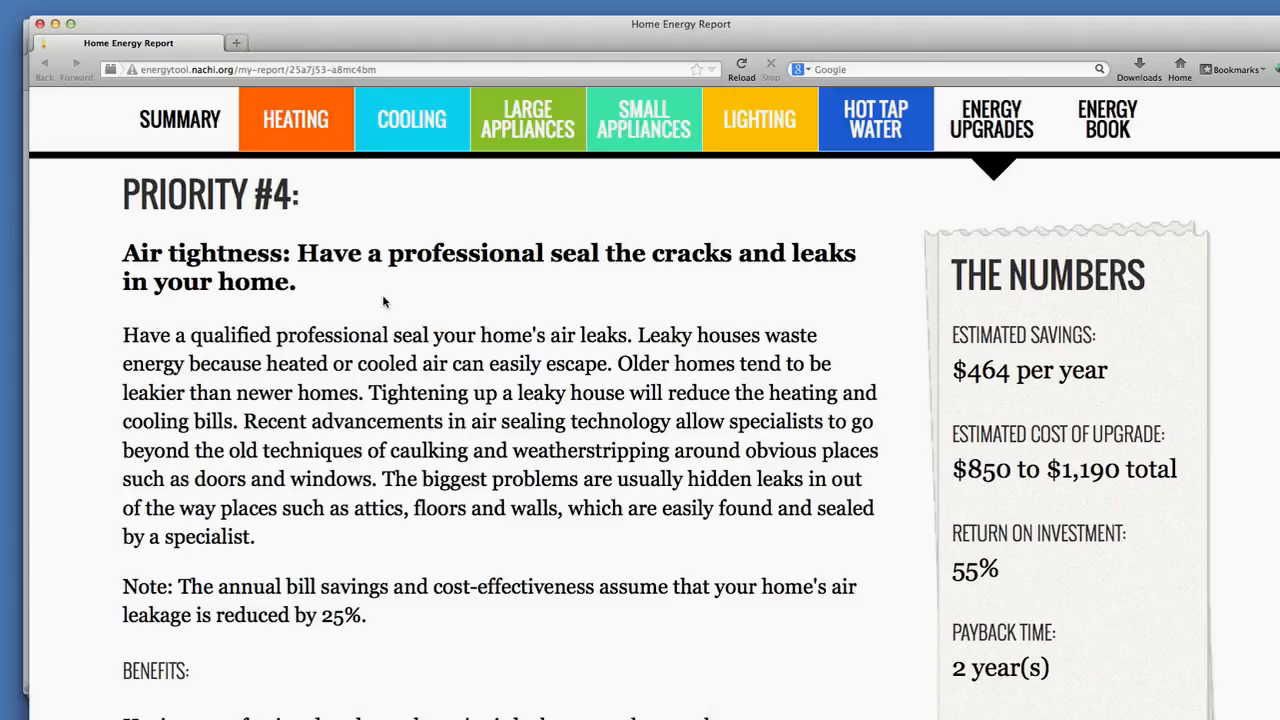
pyautogui.scroll(-3)
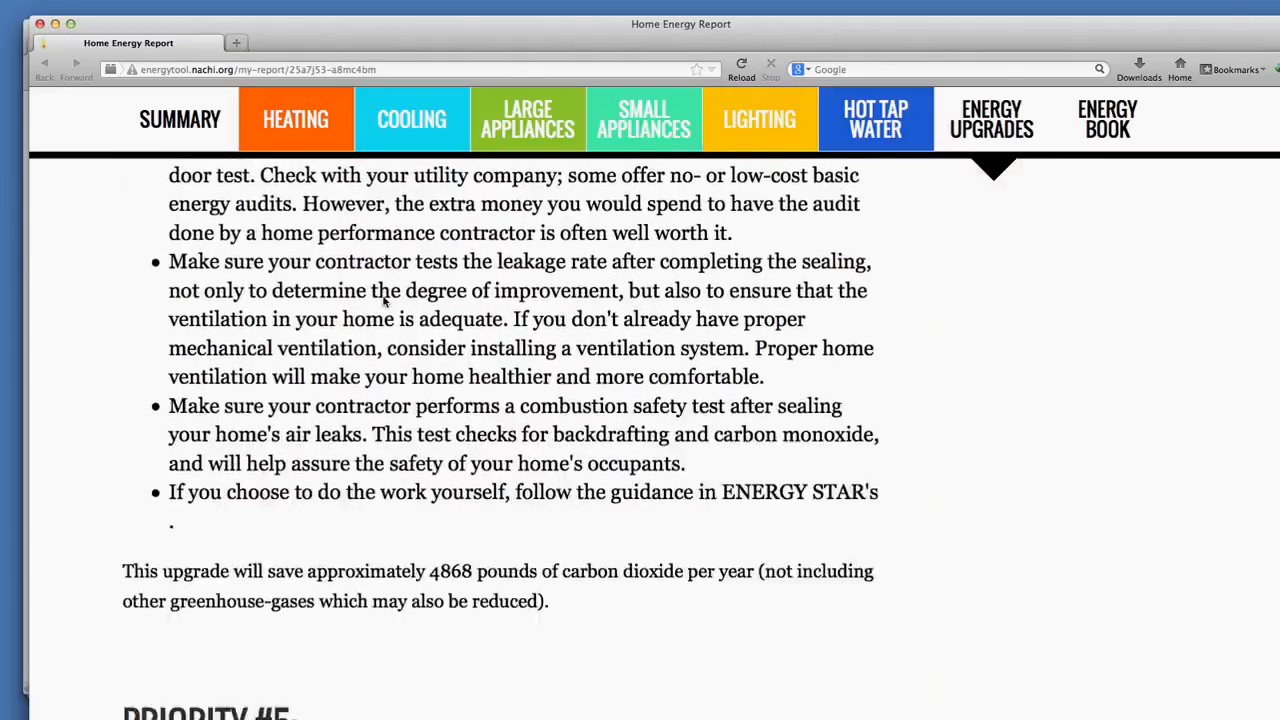
pyautogui.scroll(-3)
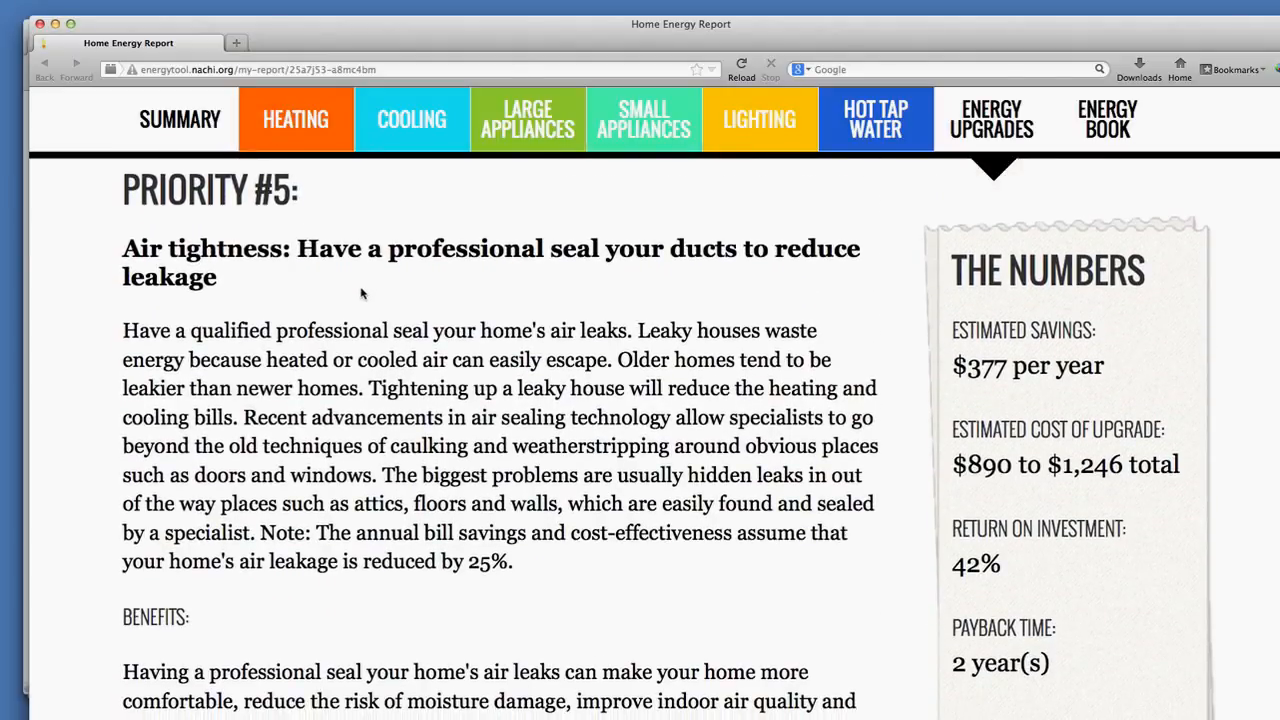
pyautogui.scroll(-3)
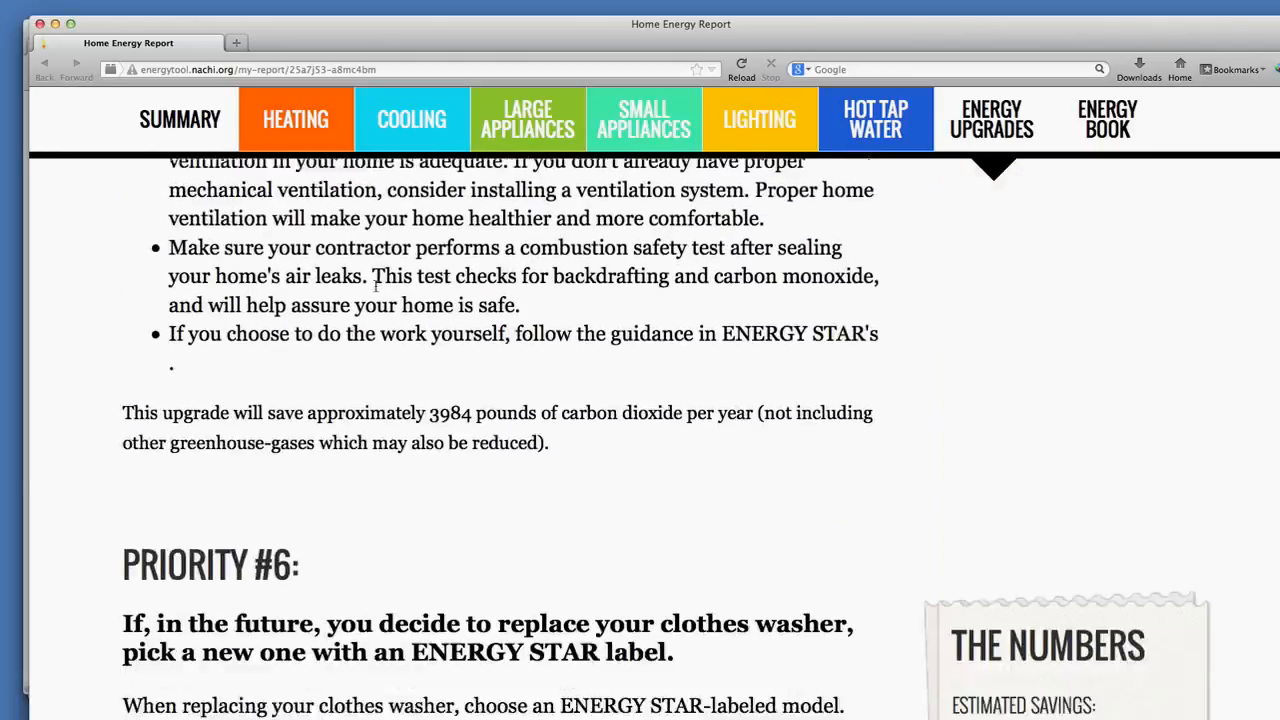
pyautogui.scroll(-3)
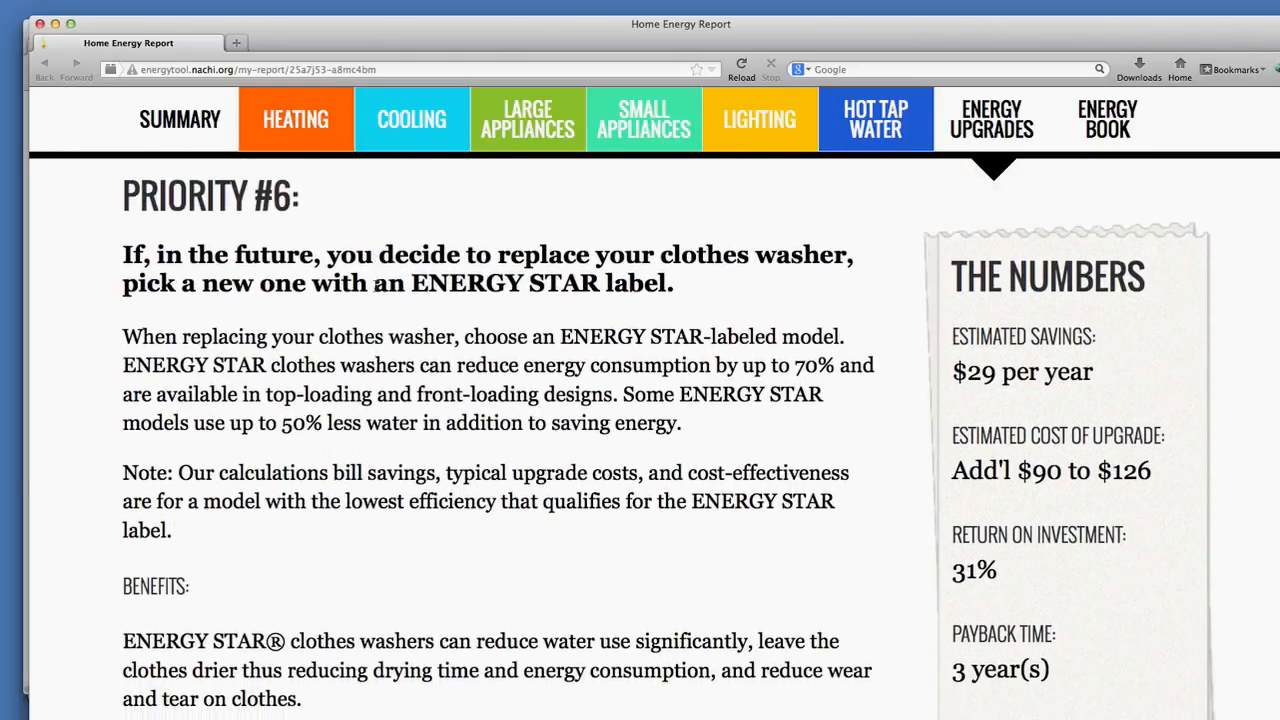
pyautogui.scroll(3)
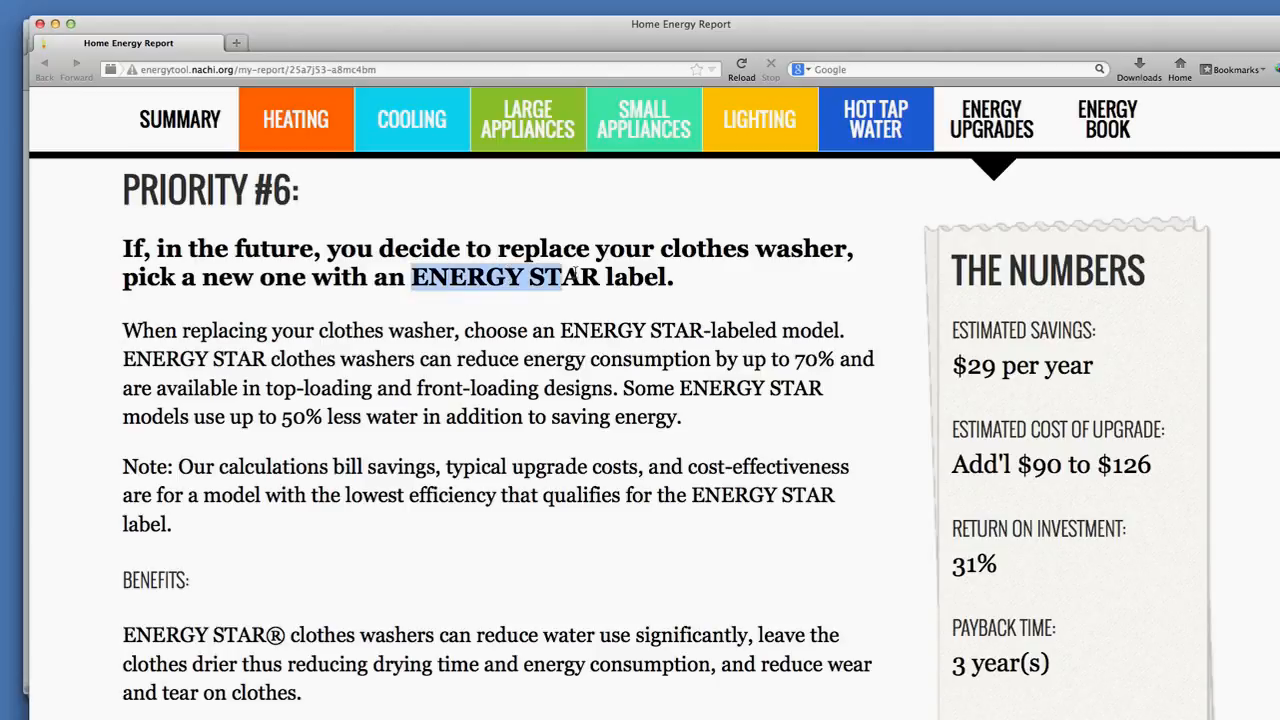
pyautogui.scroll(-3)
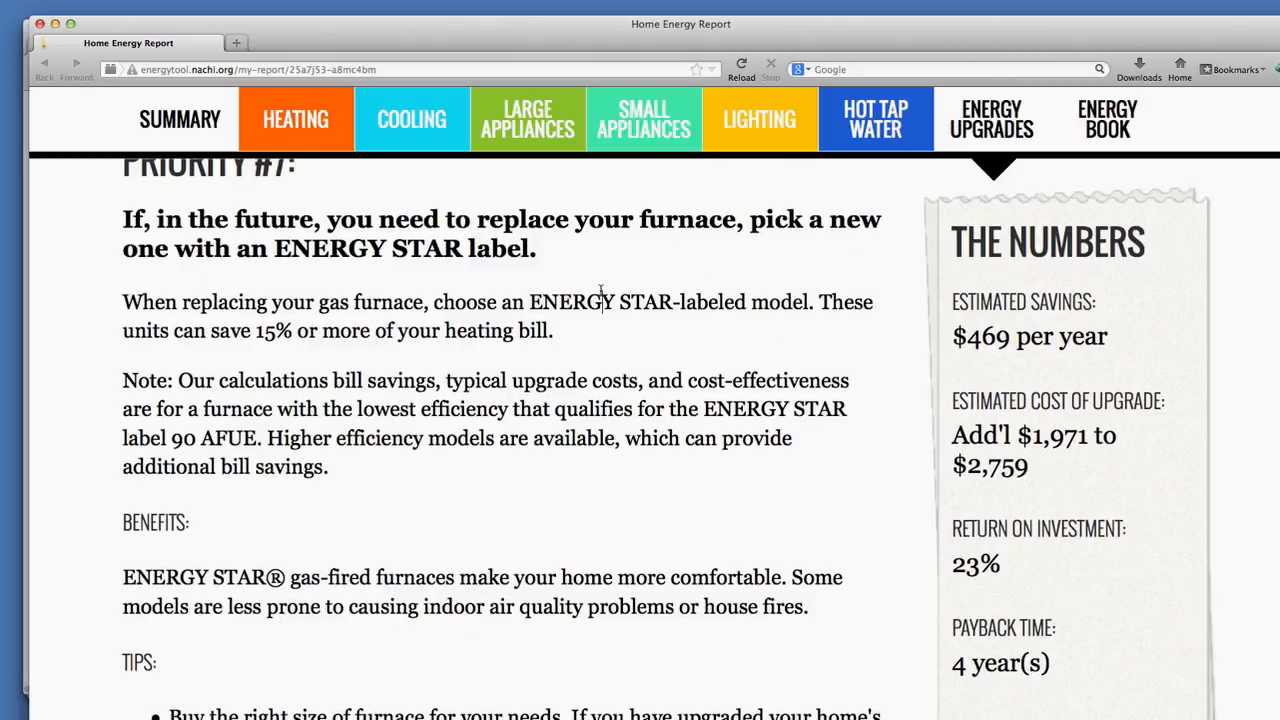
pyautogui.scroll(-3)
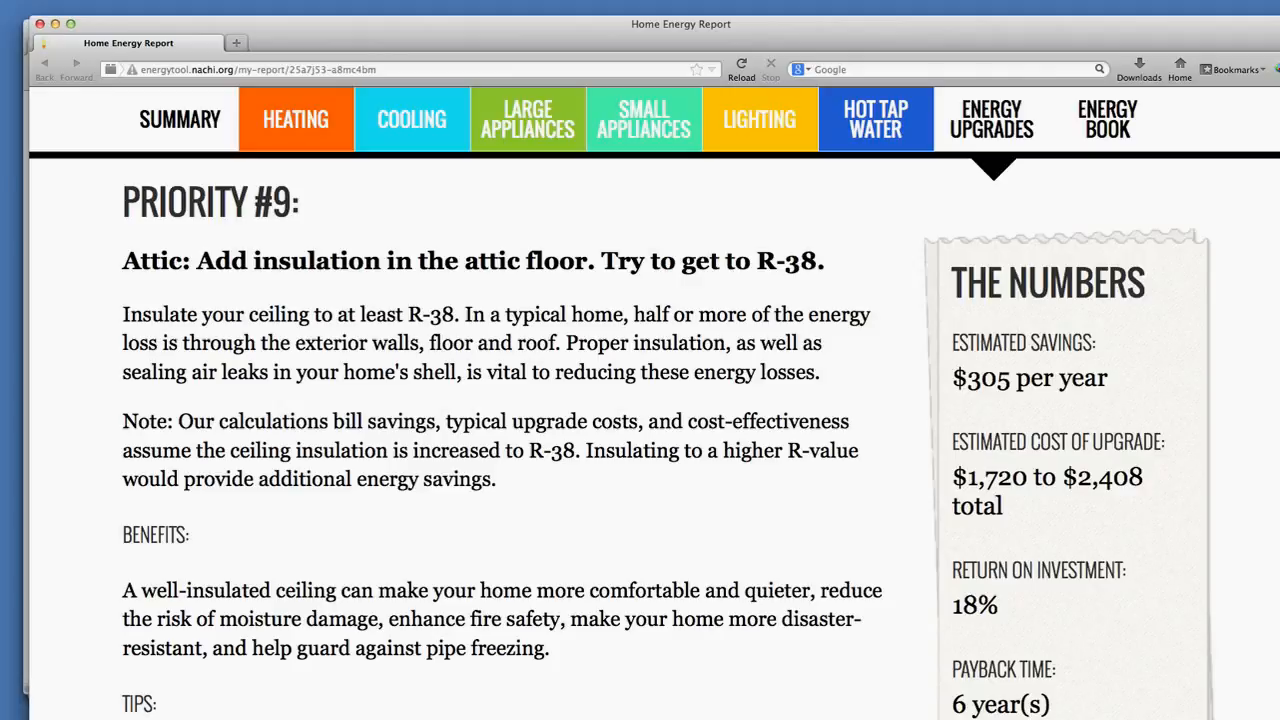
pyautogui.scroll(-3)
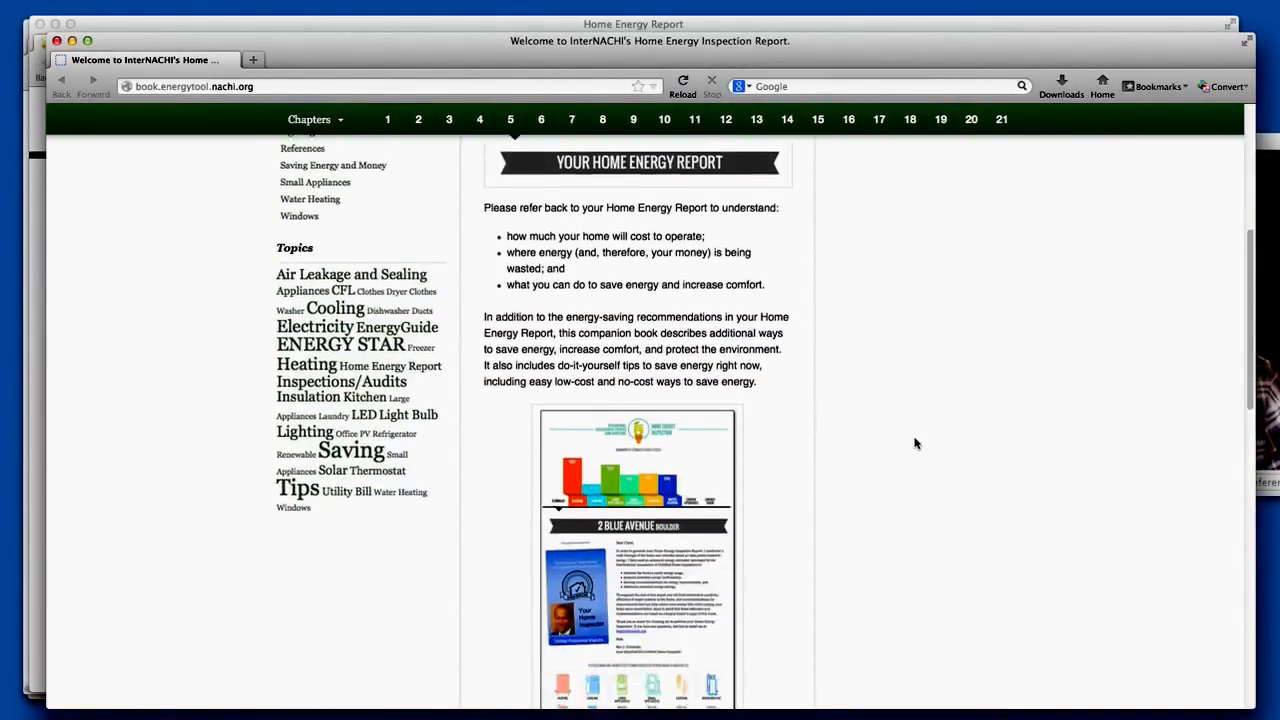
# Scroll through the Energy Book introduction at book.energytool.nachi.org.
pyautogui.scroll(3)
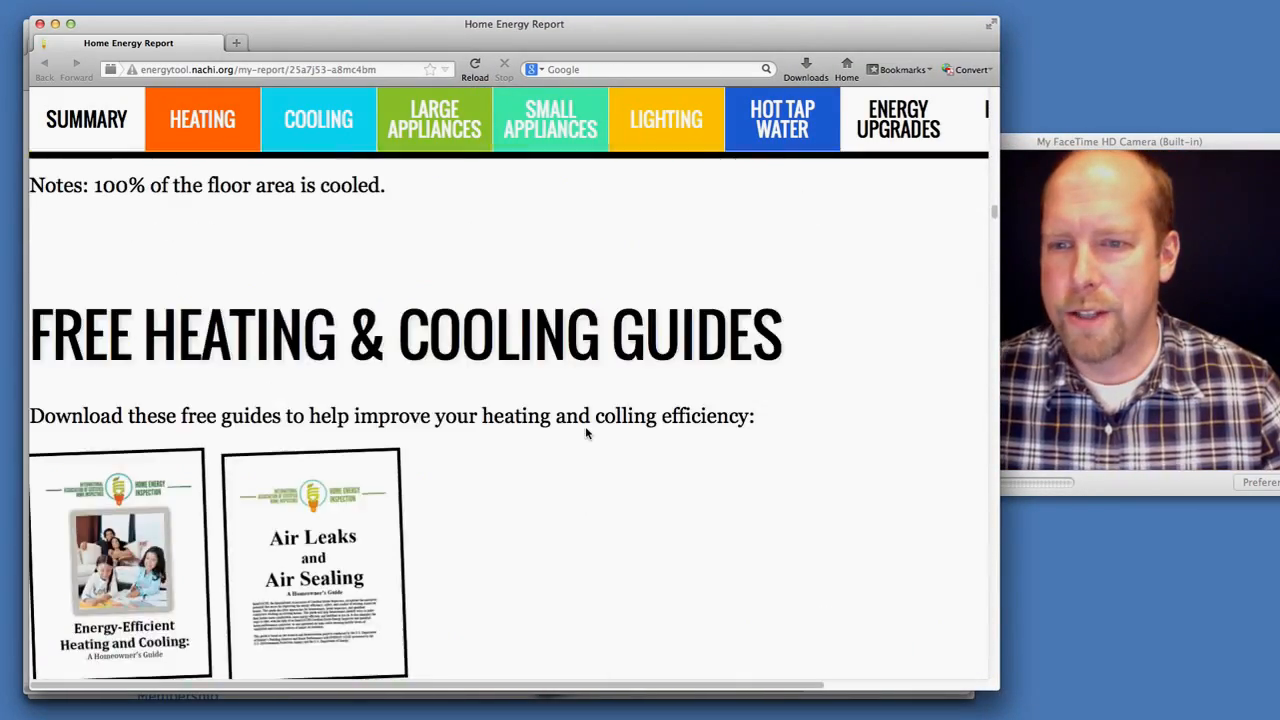
# Scroll the report to the Free Heating & Cooling Guides download section.
pyautogui.scroll(3)
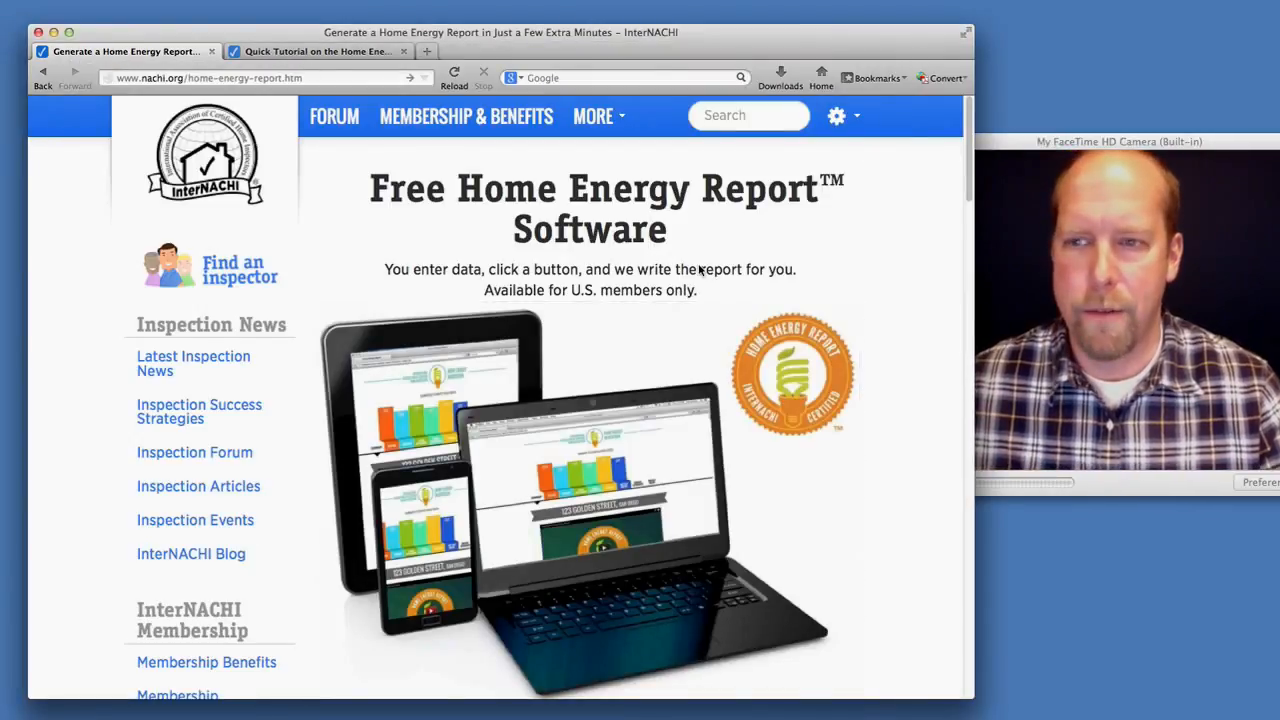
# Open the Free Training page listing six online Home Energy Report courses.
pyautogui.scroll(-3)
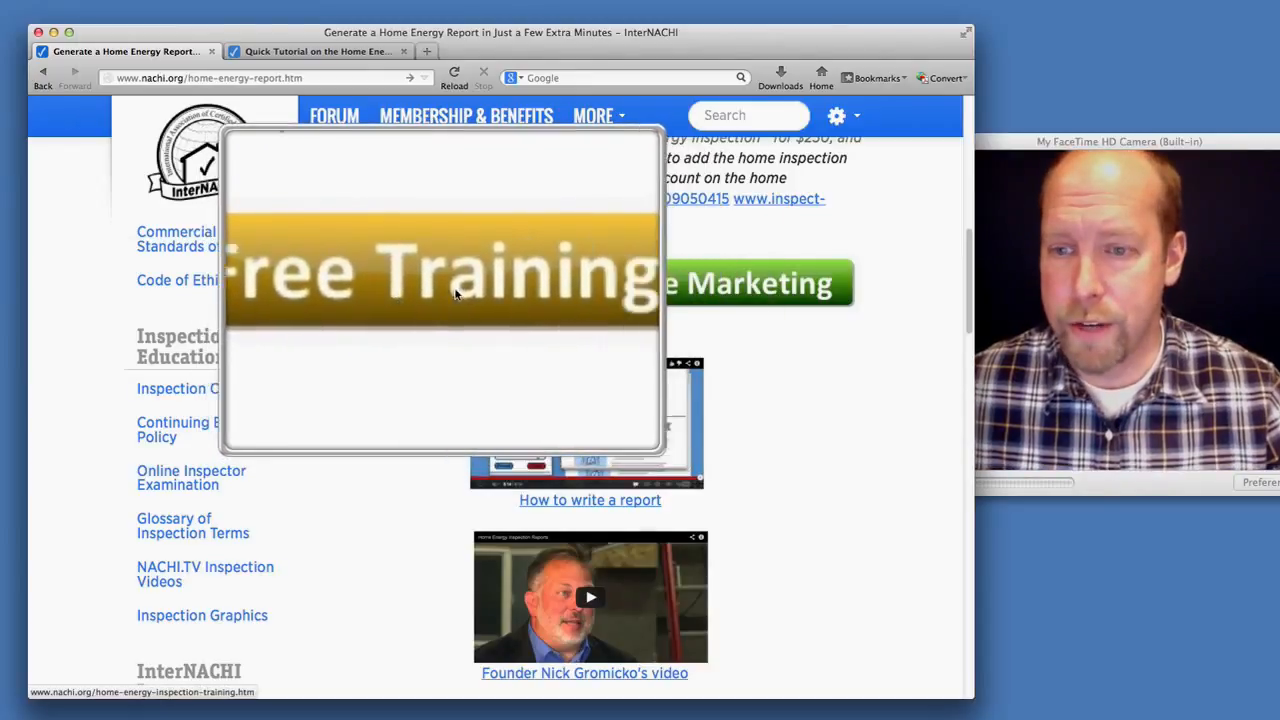
pyautogui.click(440, 270)
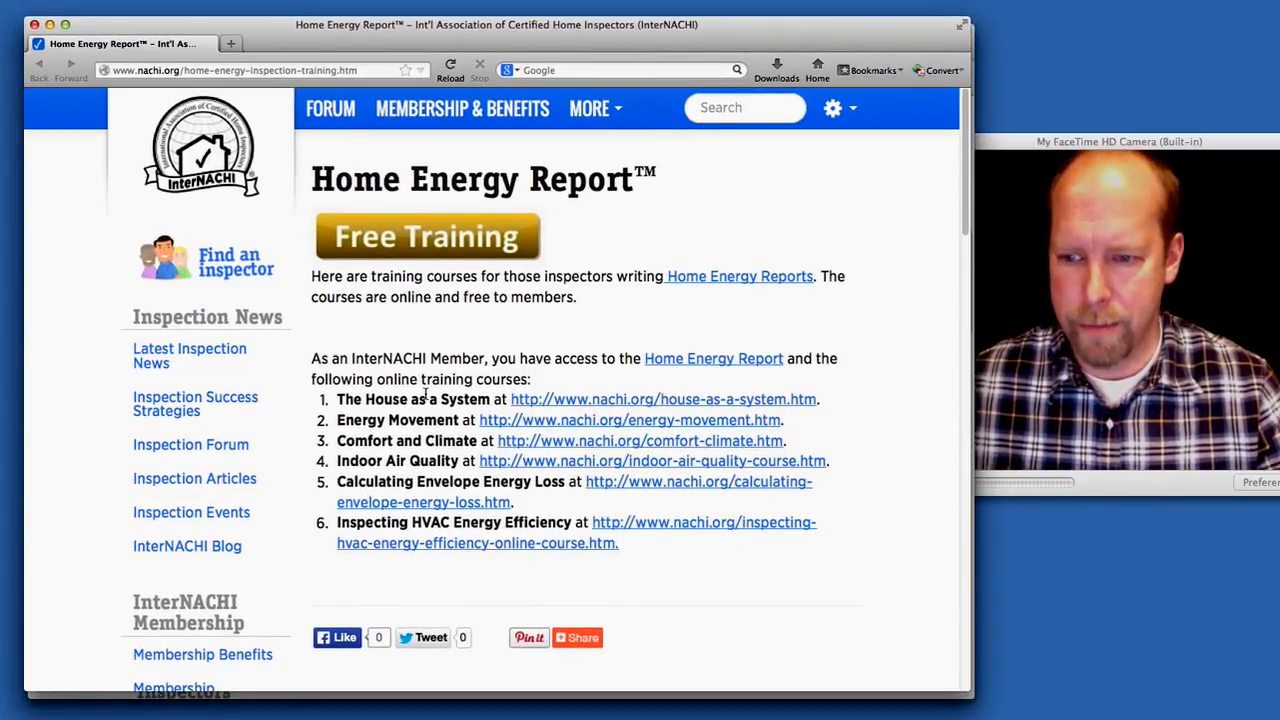
pyautogui.scroll(-3)
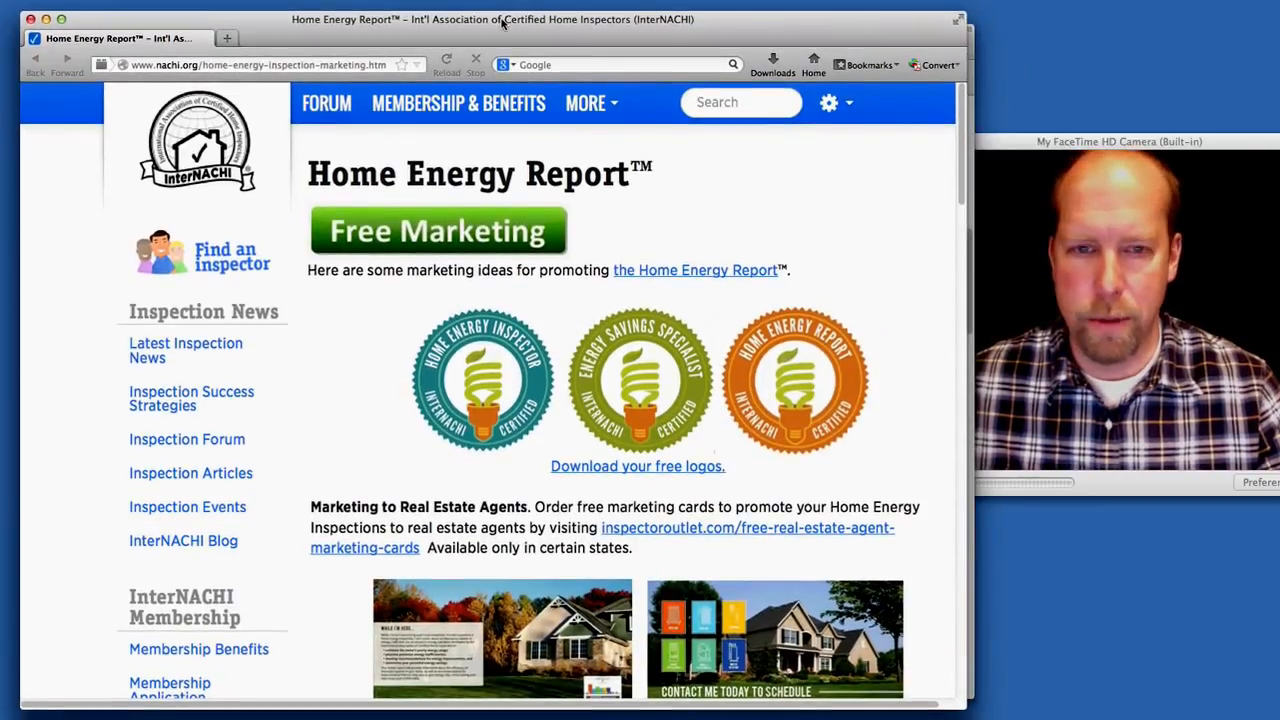
# Scroll through the free marketing logos, brochures and videos on the Free Marketing page.
pyautogui.scroll(-3)
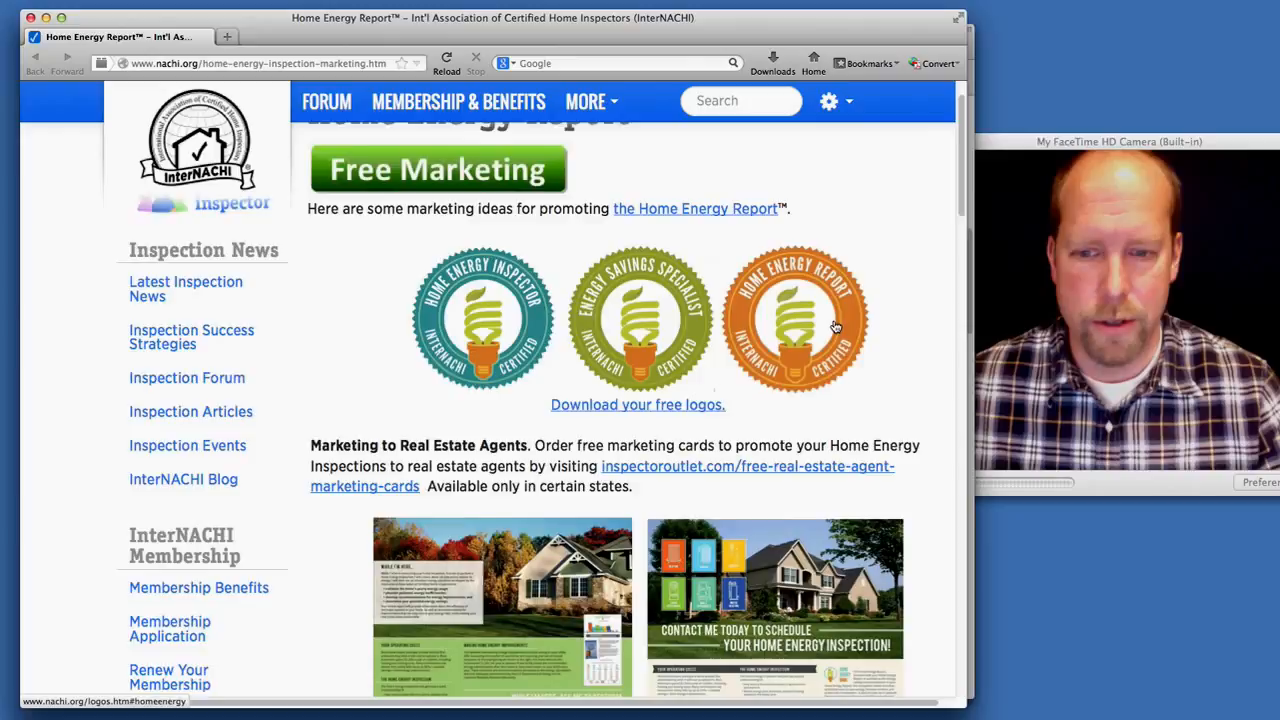
pyautogui.scroll(-3)
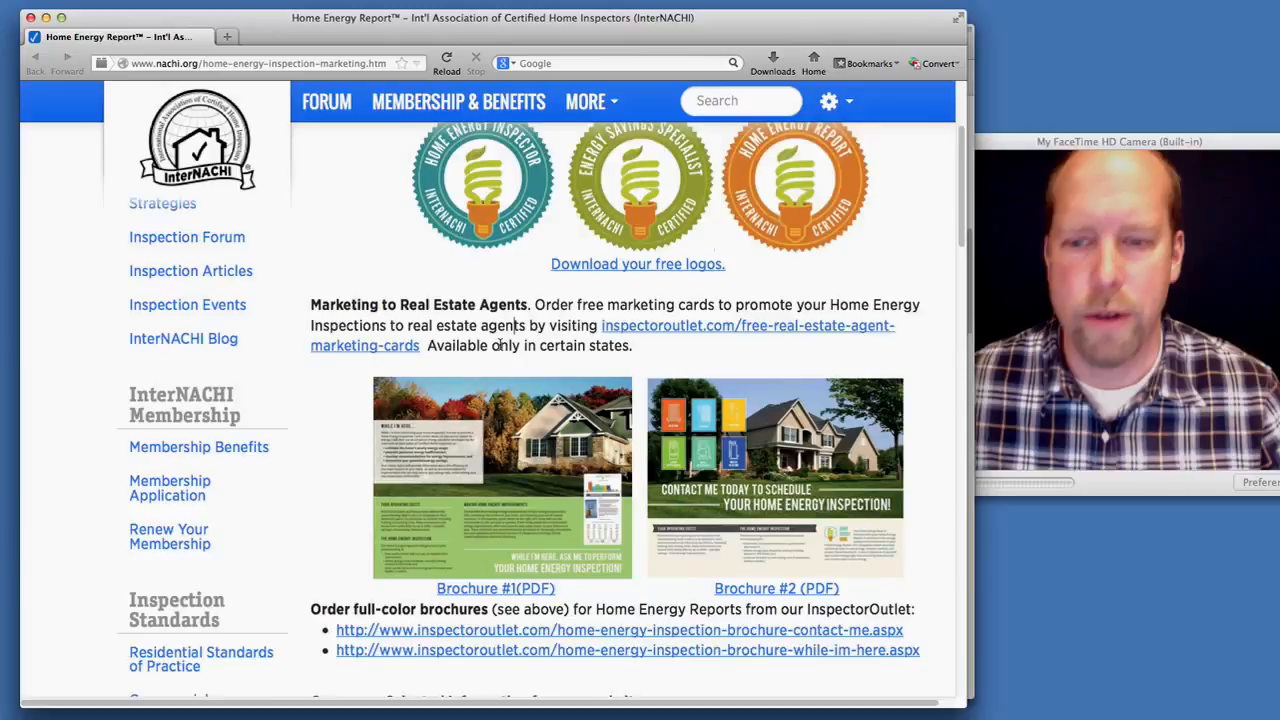
pyautogui.scroll(-3)
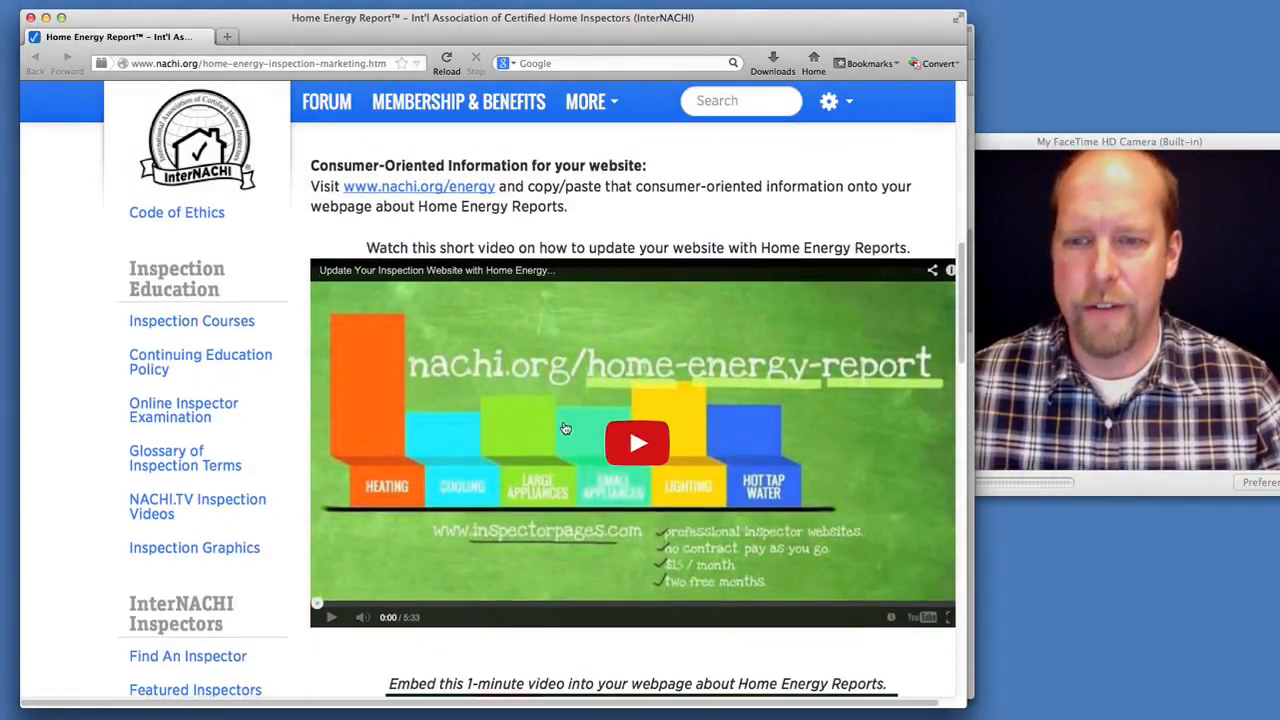
pyautogui.moveTo(608, 468)
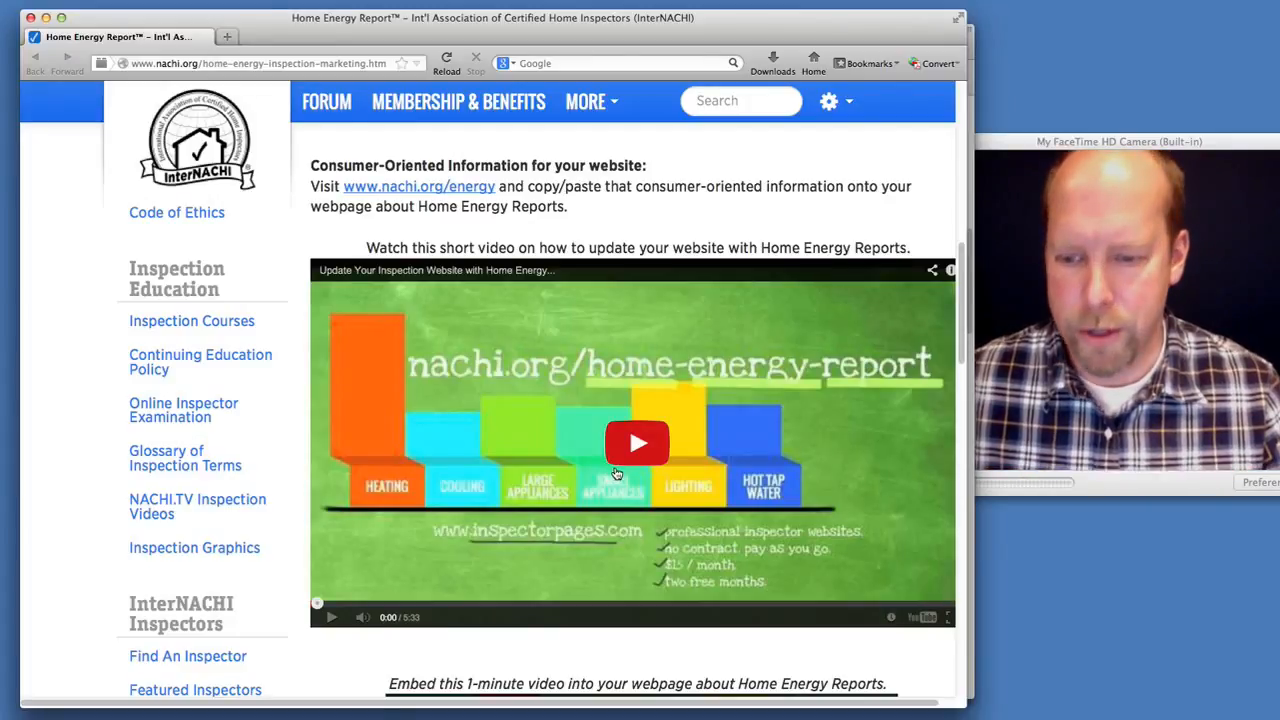
pyautogui.scroll(-3)
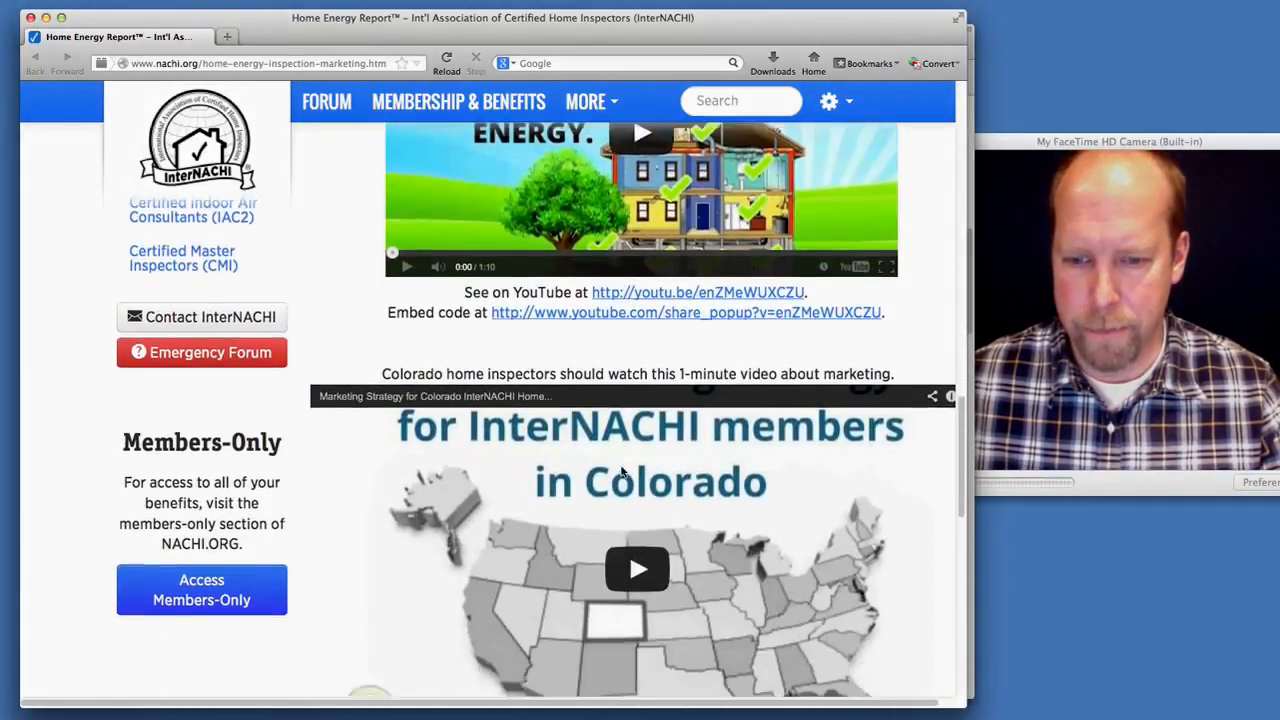
pyautogui.scroll(3)
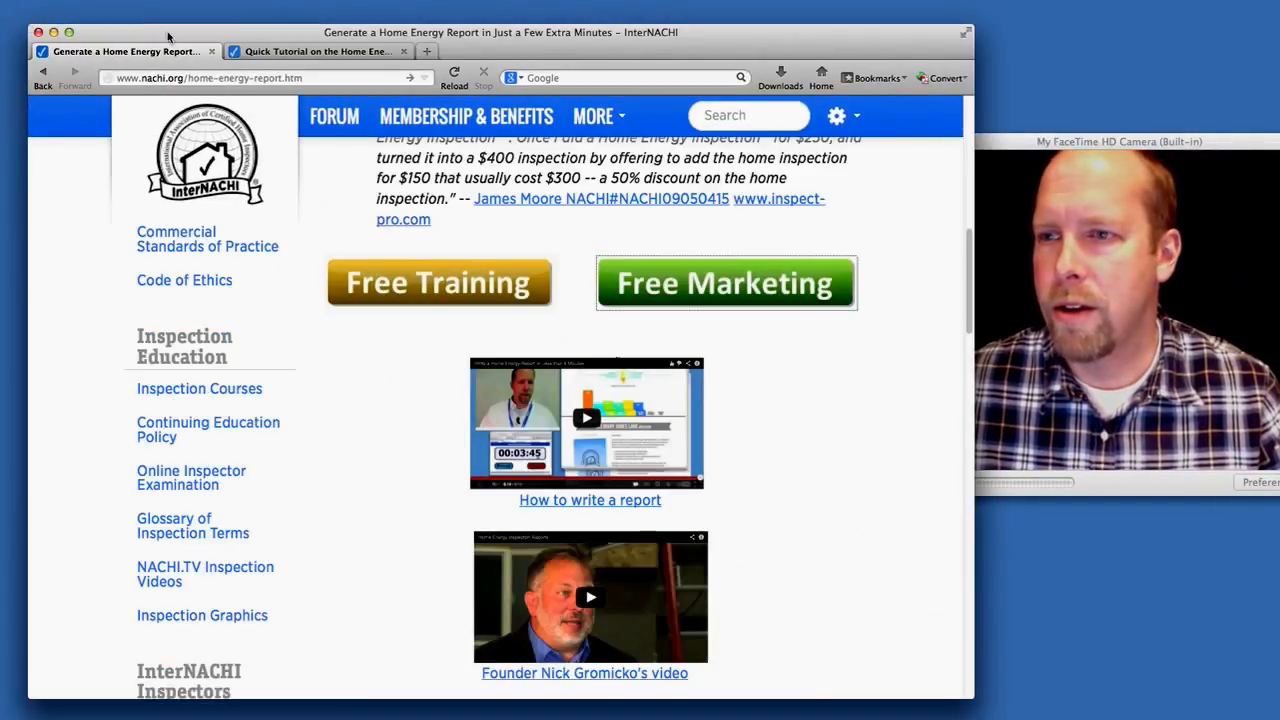
# Show the Quick Tutorial summary slide listing the three topics covered.
pyautogui.click(316, 52)
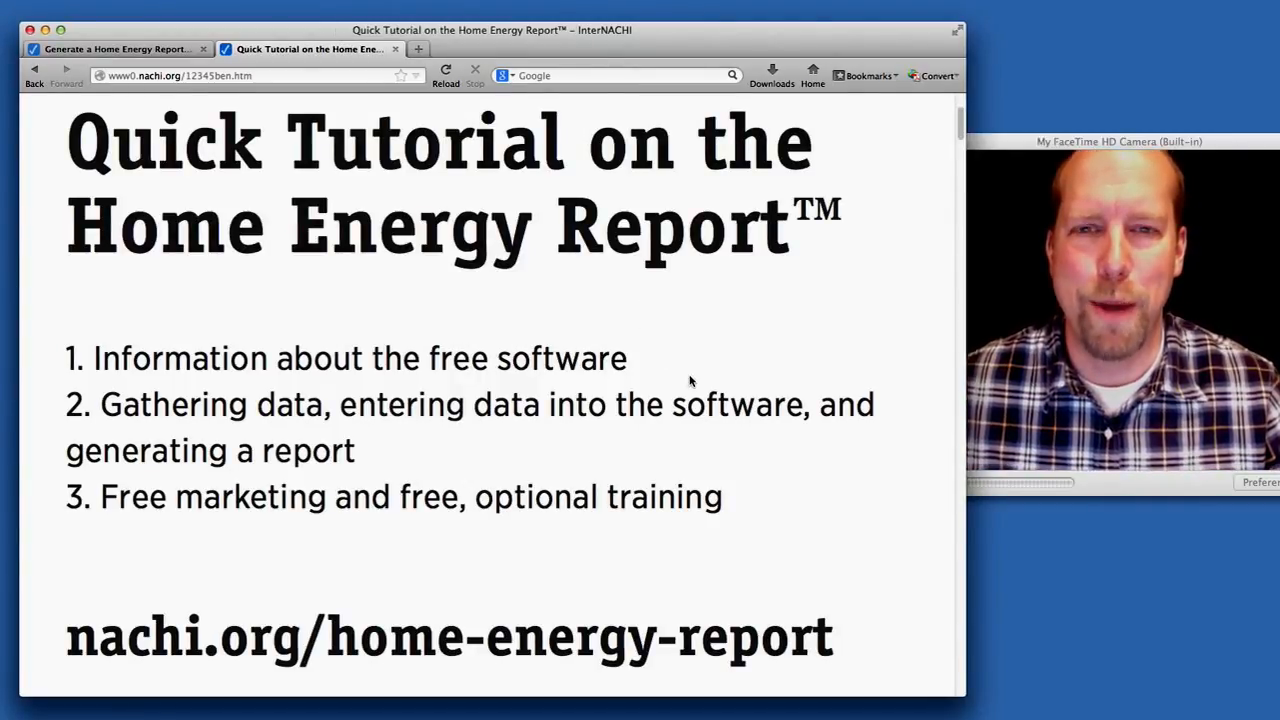
pyautogui.scroll(-3)
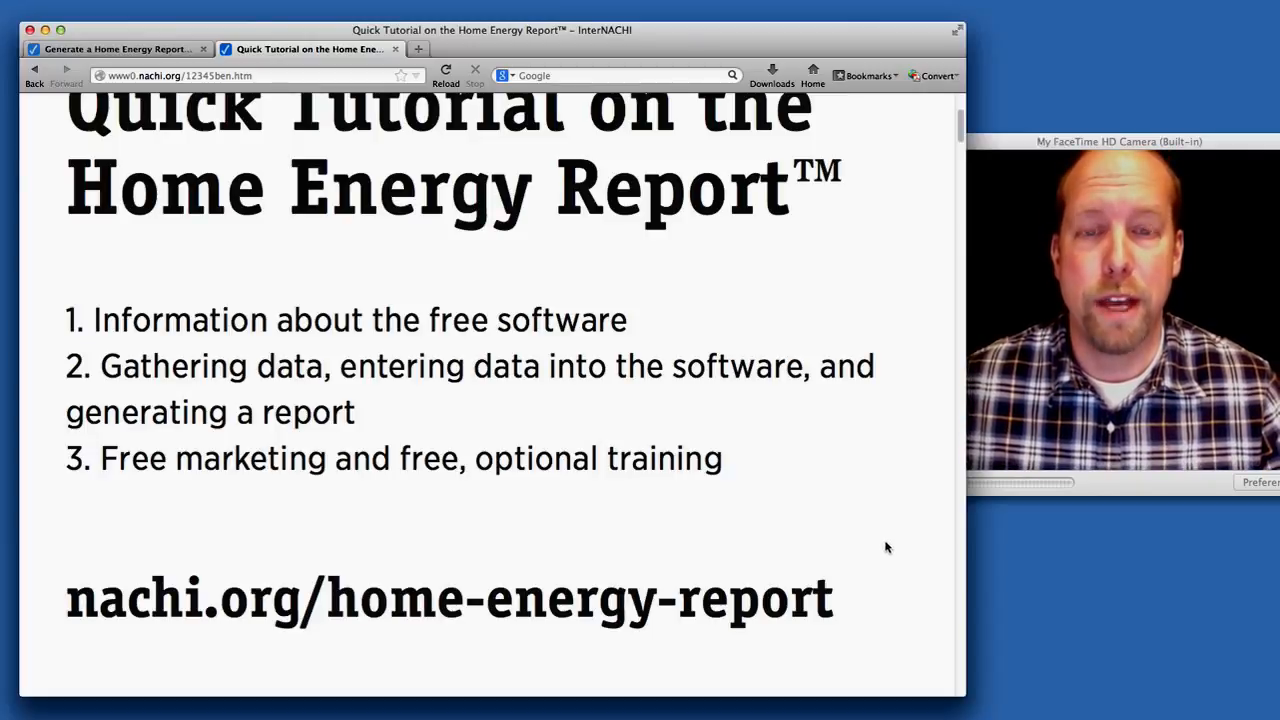
pyautogui.moveTo(876, 536)
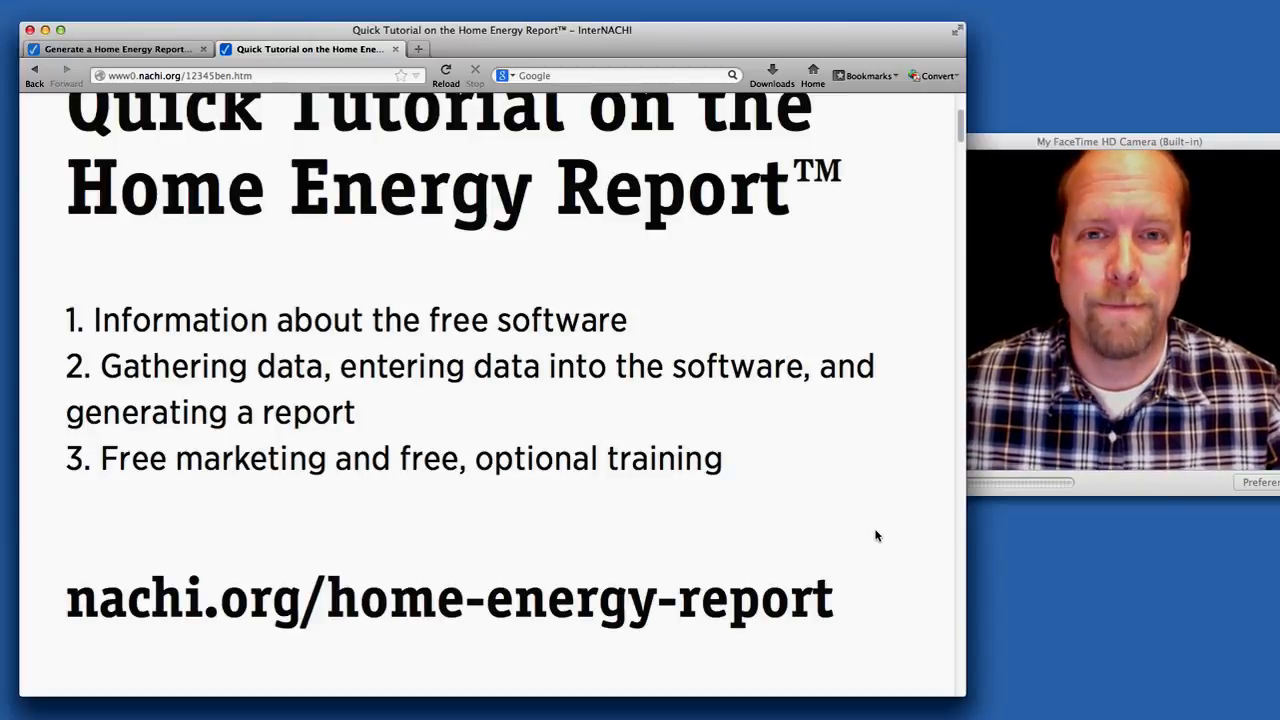